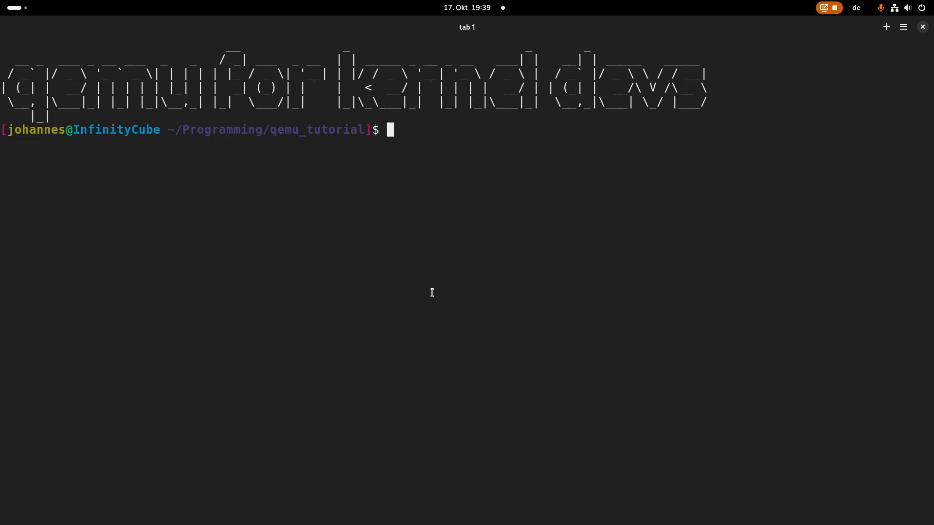
{"action": "mouse_move", "coordinate": [453, 295]}
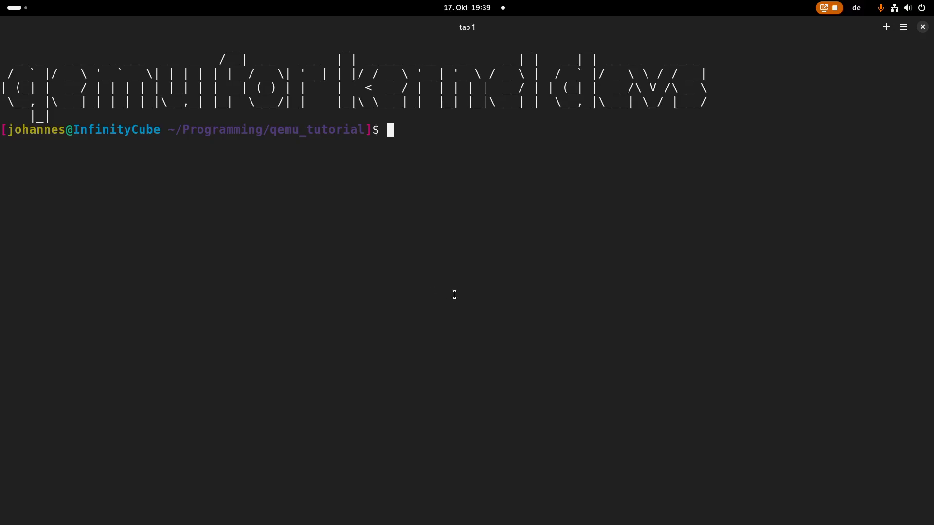
{"action": "mouse_move", "coordinate": [567, 193]}
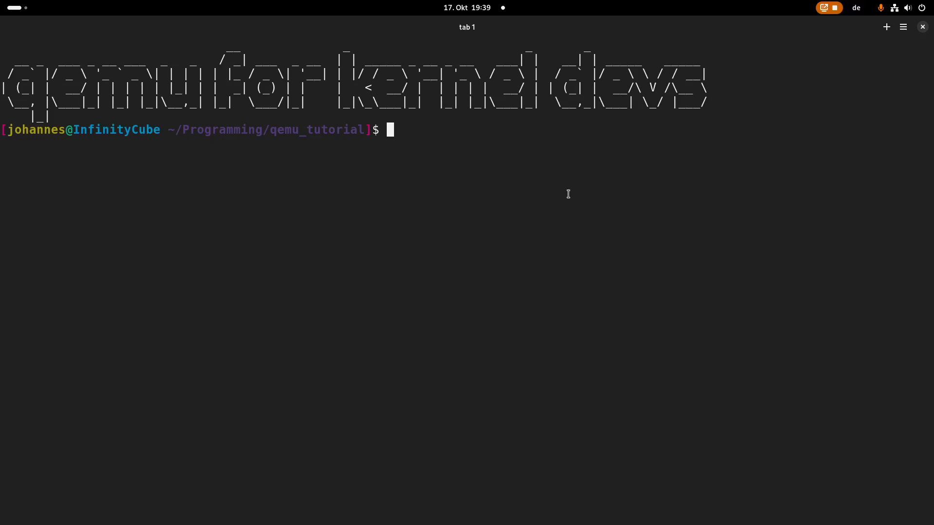
Type sudo pacman -S qemu-system-arm at the prompt, then cancel it with Ctrl+C.
{"action": "type", "text": "sudo pacman -"}
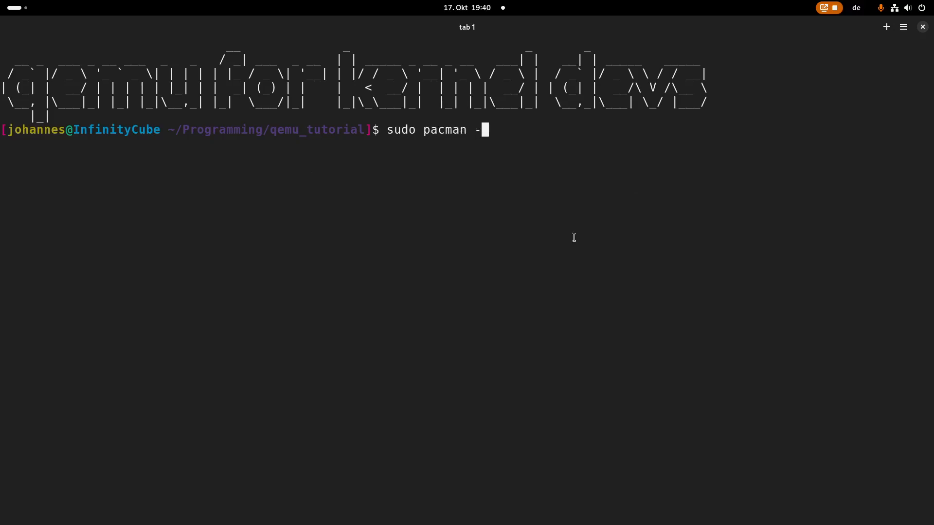
{"action": "type", "text": "S qe"}
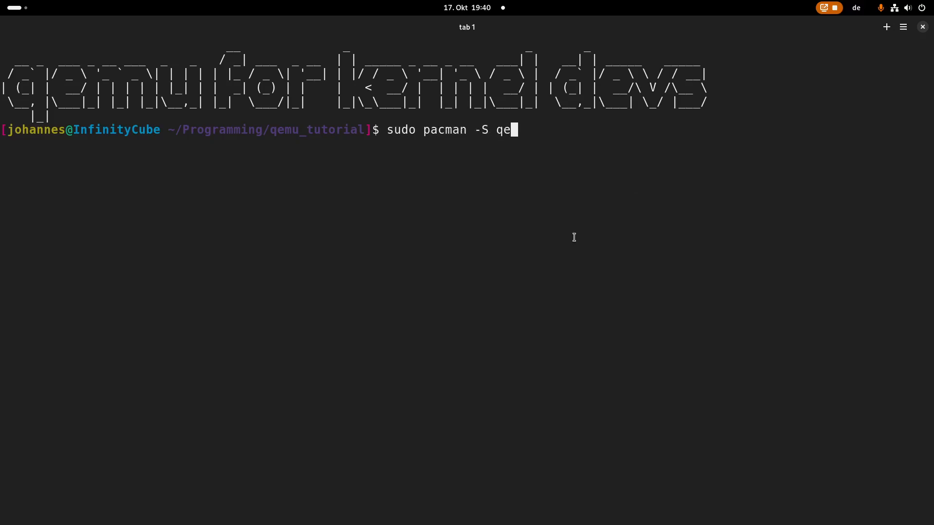
{"action": "type", "text": "mu-syste"}
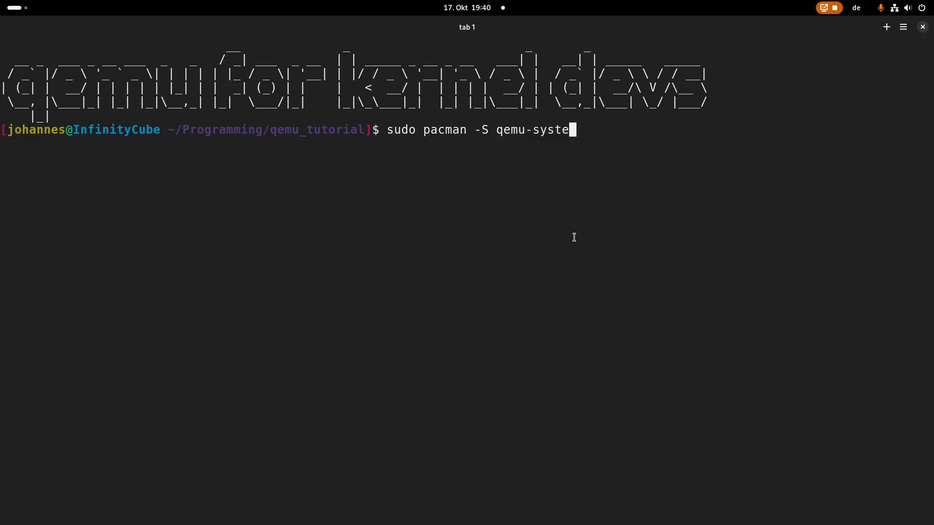
{"action": "type", "text": "-arm"}
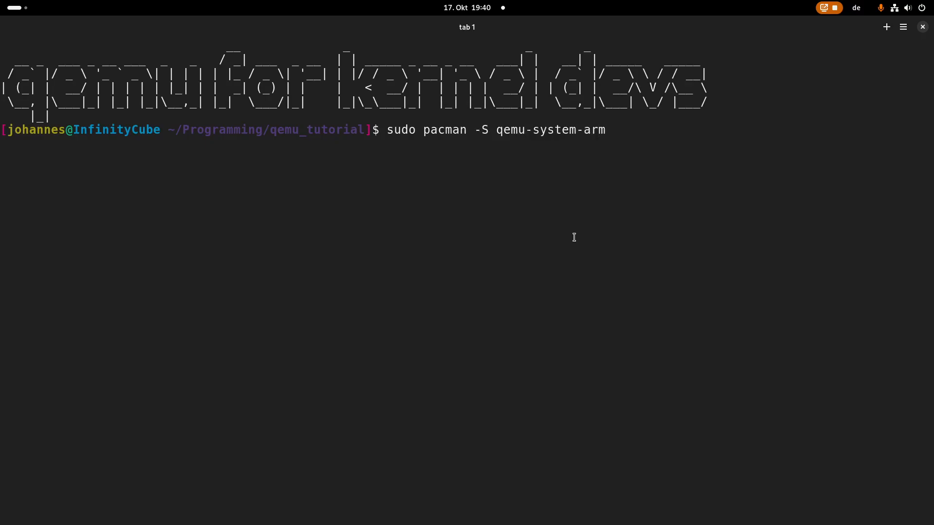
{"action": "mouse_move", "coordinate": [701, 177]}
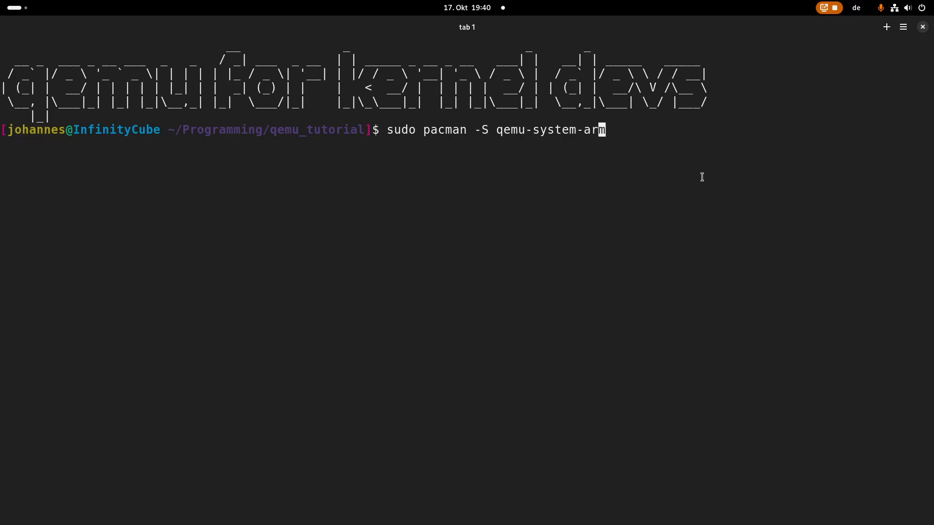
{"action": "key", "text": "ctrl+c"}
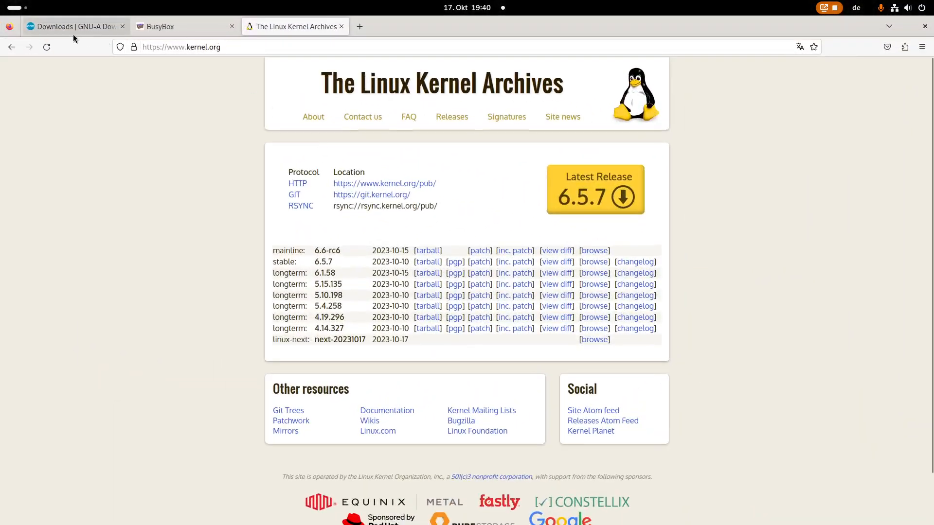
Download the AArch32 hard-float gnueabihf .tar.xz cross compiler from the ARM GNU-A page.
{"action": "left_click", "coordinate": [185, 26]}
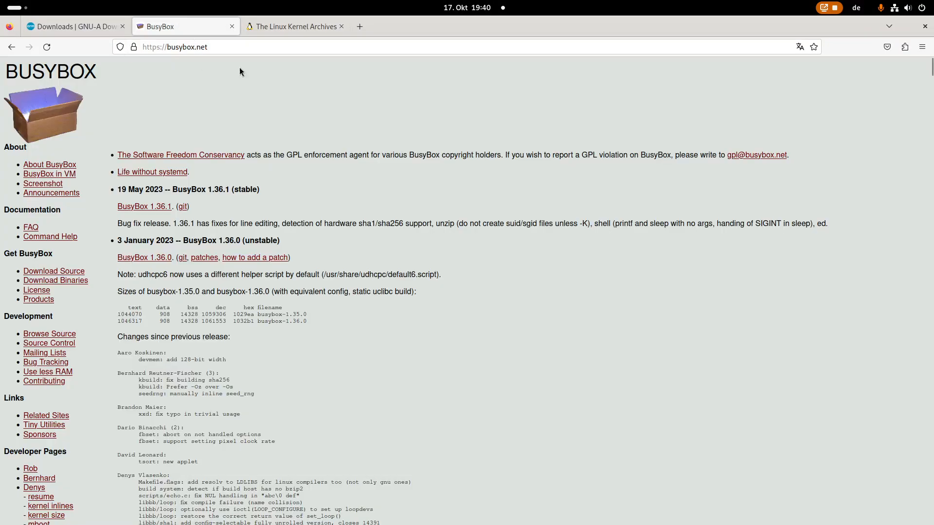
{"action": "left_click", "coordinate": [294, 26]}
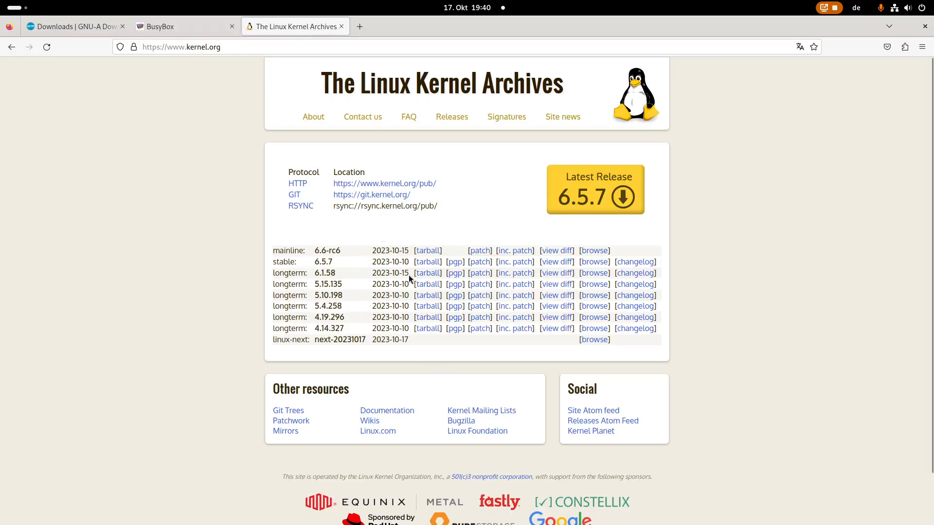
{"action": "left_click", "coordinate": [72, 26]}
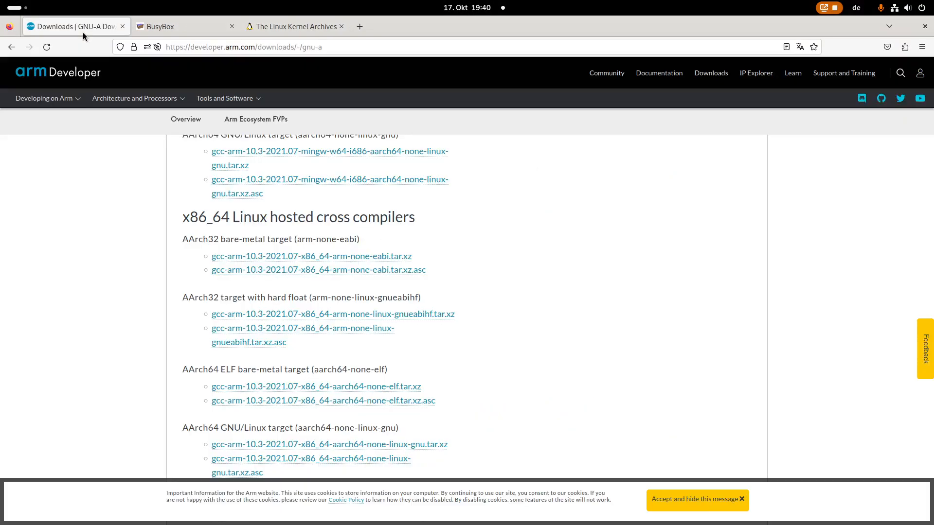
{"action": "mouse_move", "coordinate": [522, 244]}
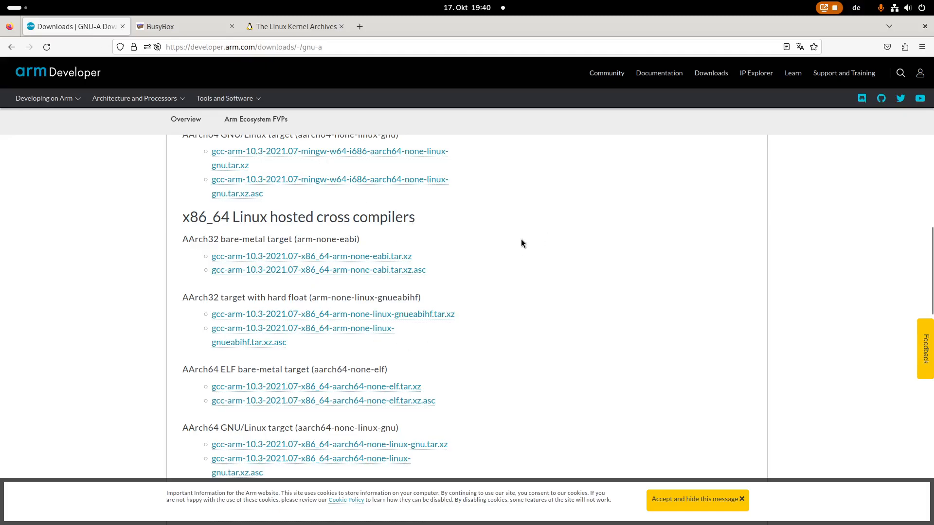
{"action": "mouse_move", "coordinate": [637, 274]}
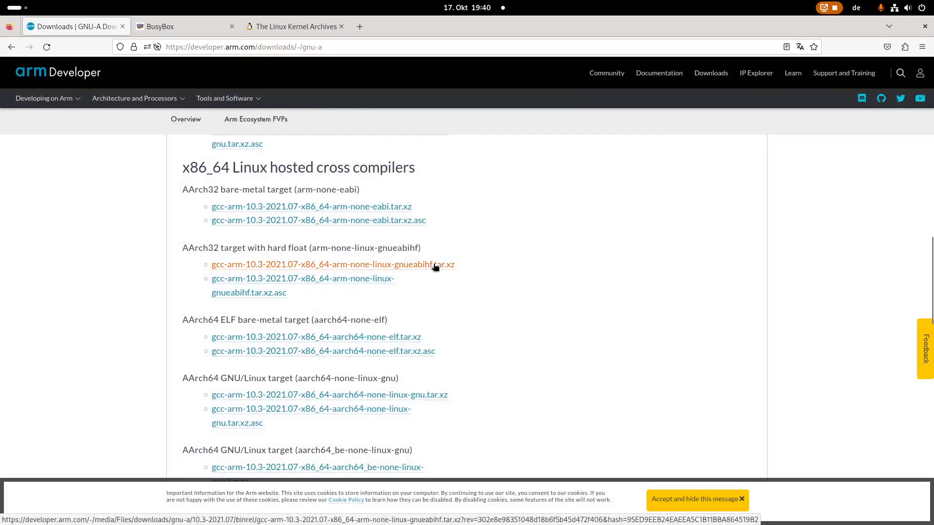
{"action": "mouse_move", "coordinate": [419, 267]}
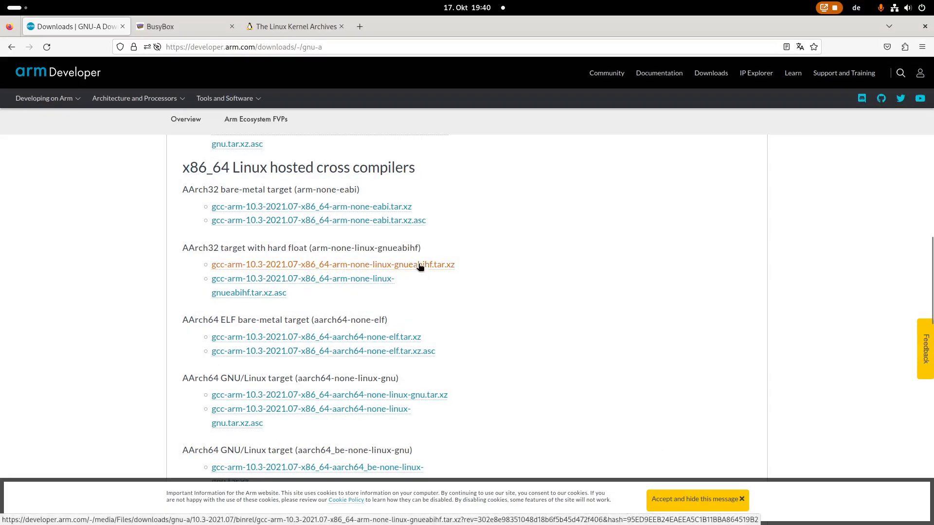
{"action": "mouse_move", "coordinate": [341, 267]}
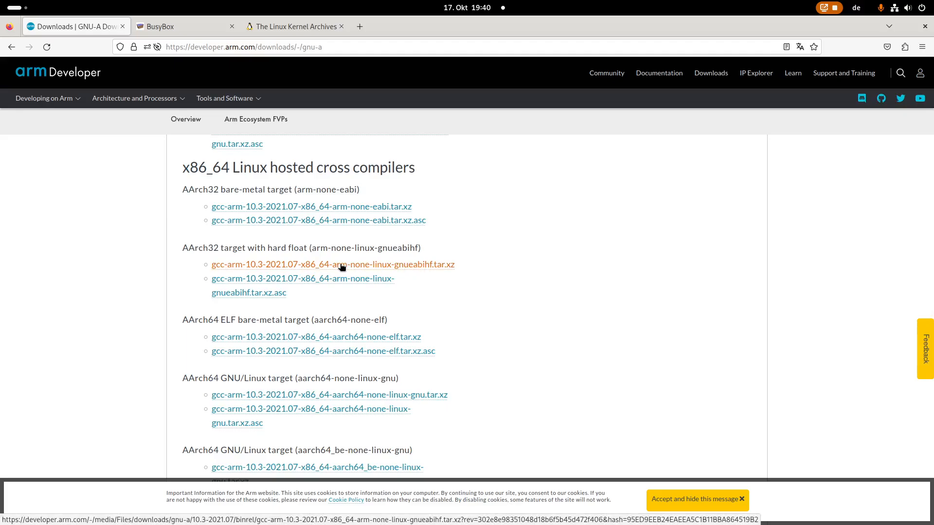
{"action": "mouse_move", "coordinate": [365, 395]}
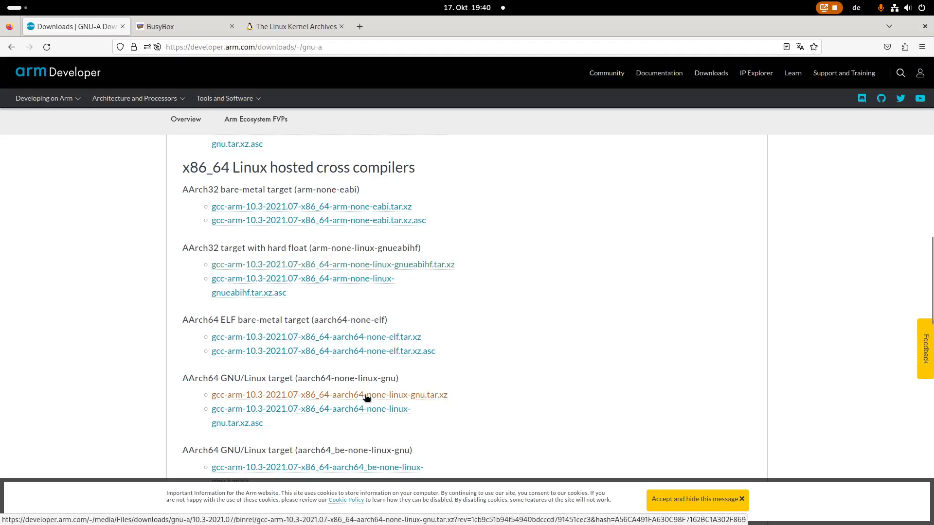
{"action": "mouse_move", "coordinate": [302, 278]}
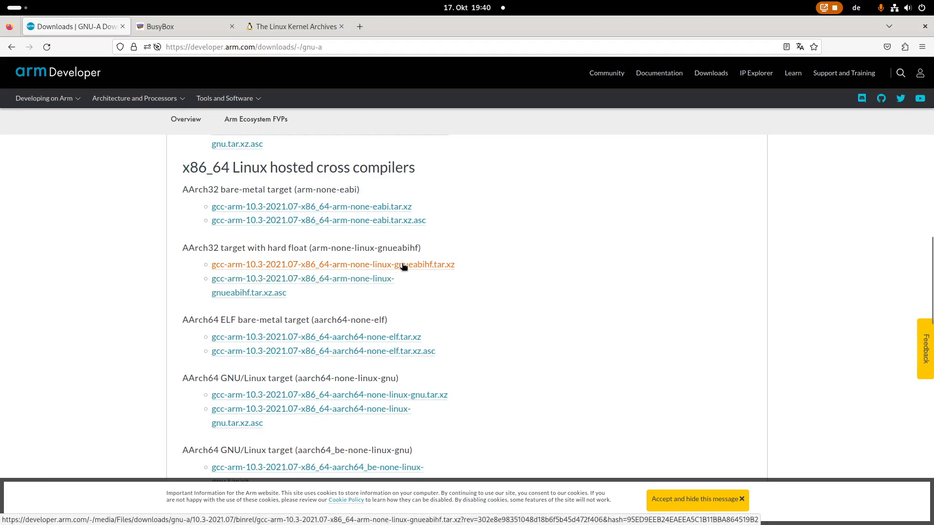
{"action": "left_click", "coordinate": [332, 265]}
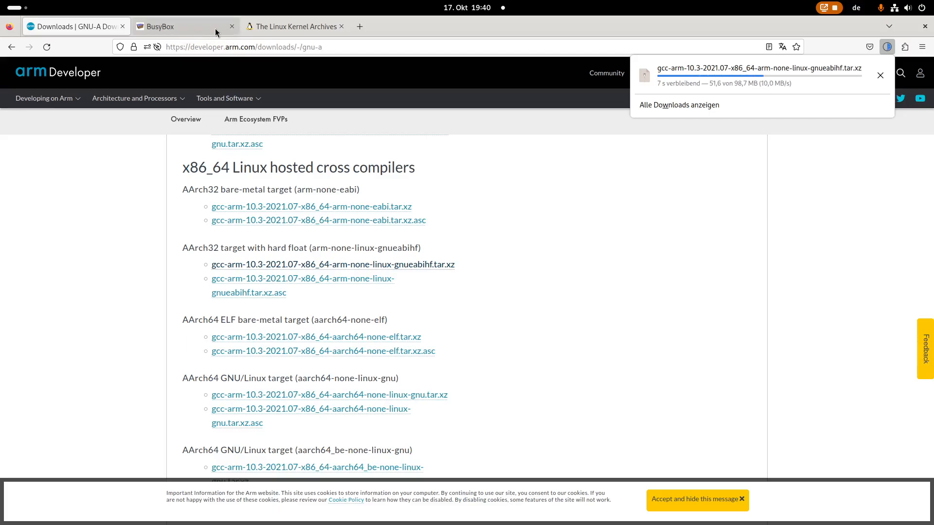
Get BusyBox 1.36.1 and start the Linux 6.1.58 longterm tarball download.
{"action": "left_click", "coordinate": [178, 26]}
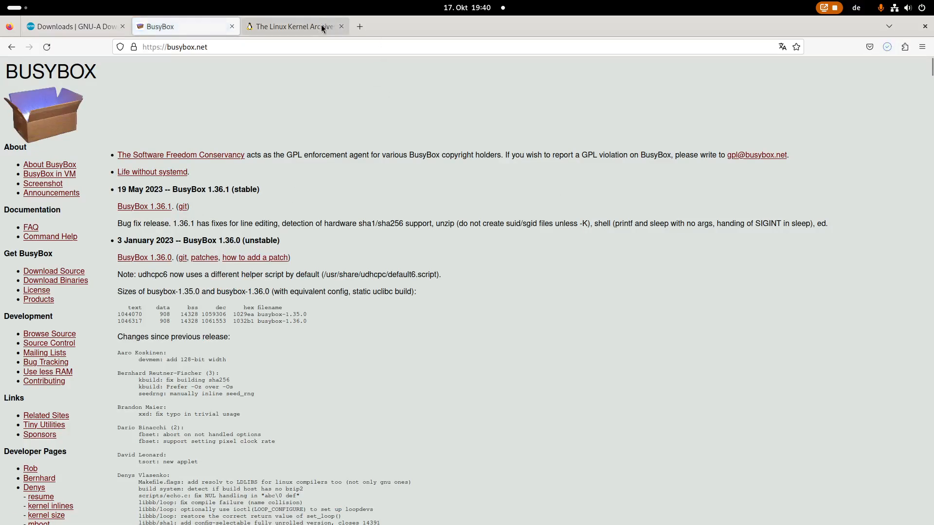
{"action": "left_click", "coordinate": [293, 26]}
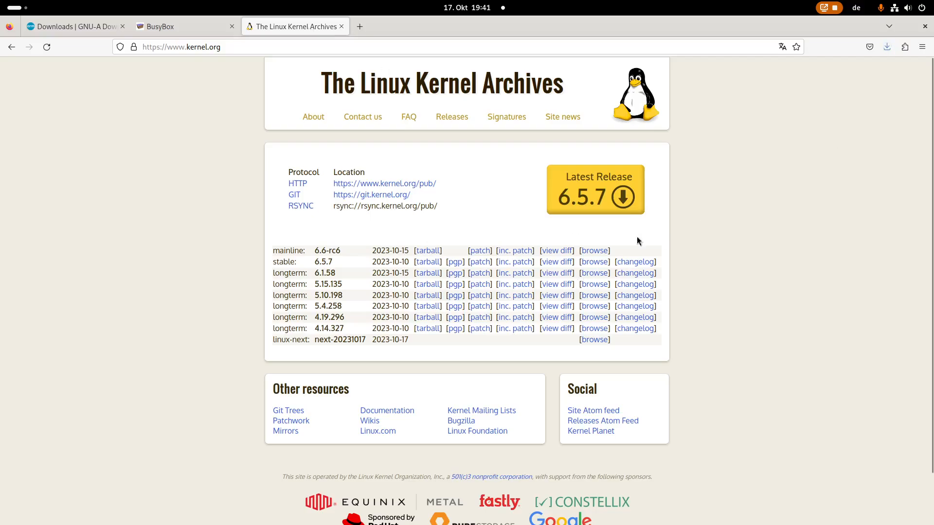
{"action": "mouse_move", "coordinate": [307, 277]}
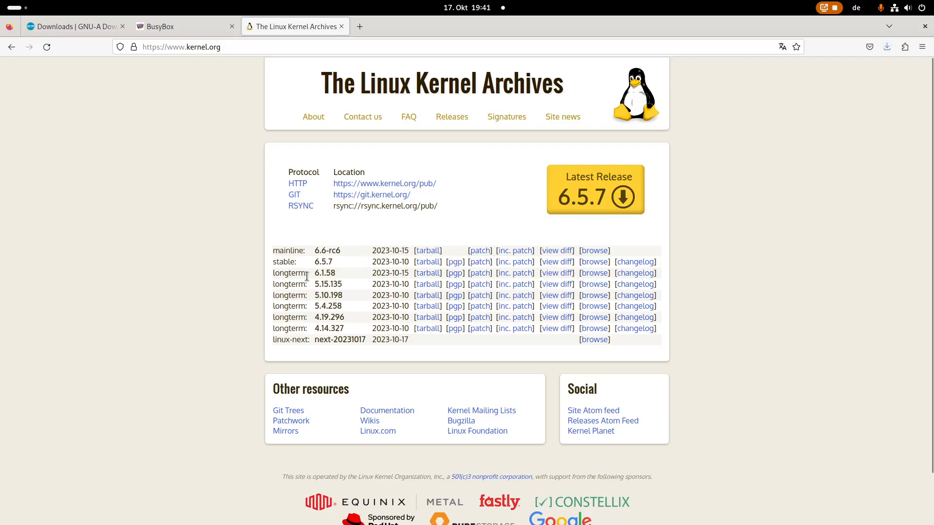
{"action": "double_click", "coordinate": [324, 273]}
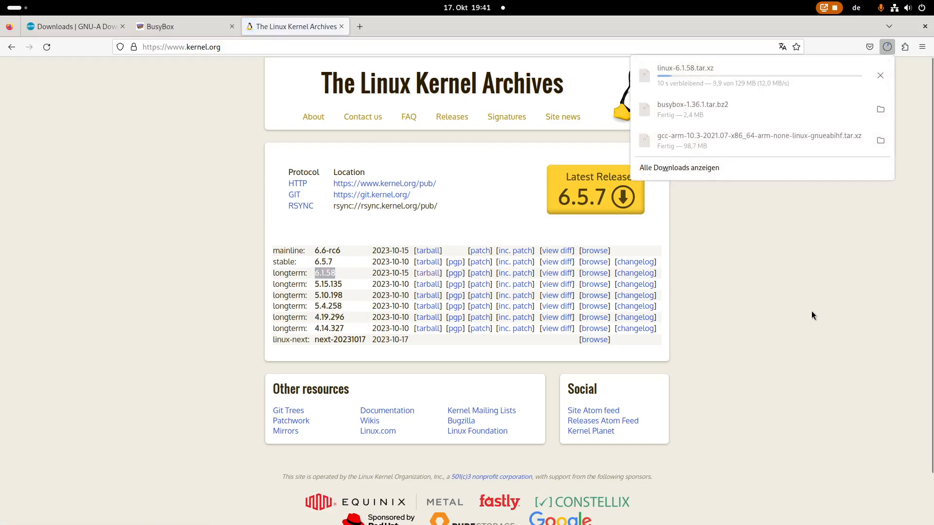
{"action": "key", "text": "Super"}
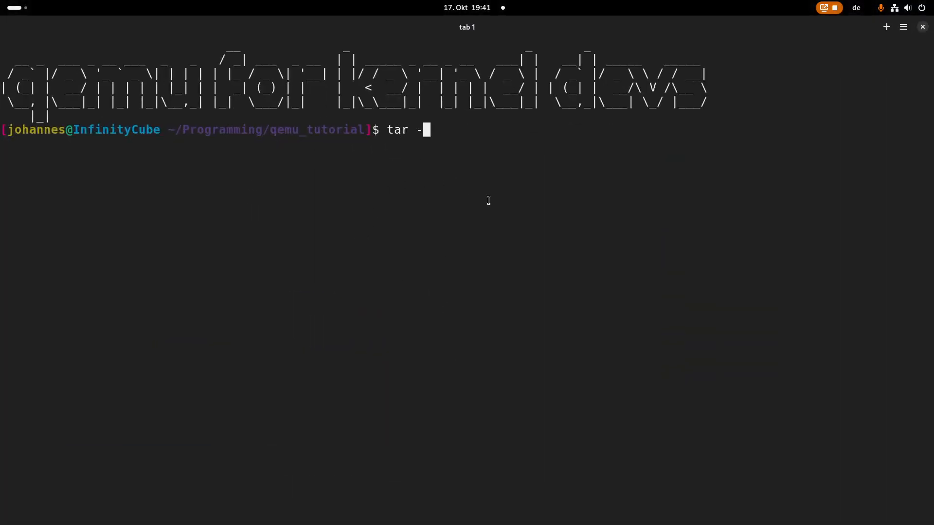
Extract the ARM toolchain and busybox-1.36.1.tar.bz2 from ~/Downloads with tar -xf.
{"action": "type", "text": "xf ~/Downloads/arm-gnu-toolchain-12.3.rel1-x86_64-arm-none-linux-gnueabihf.tar.xz"}
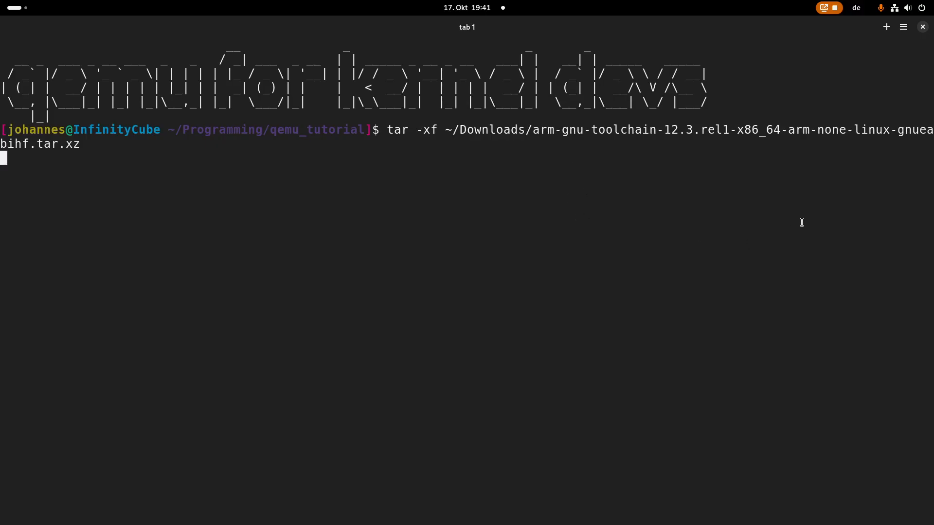
{"action": "mouse_move", "coordinate": [718, 135]}
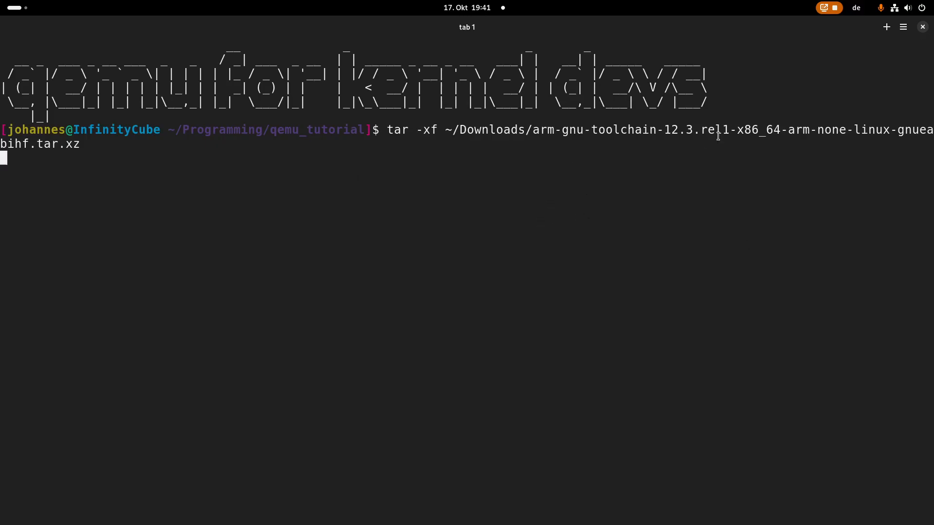
{"action": "key", "text": "Return"}
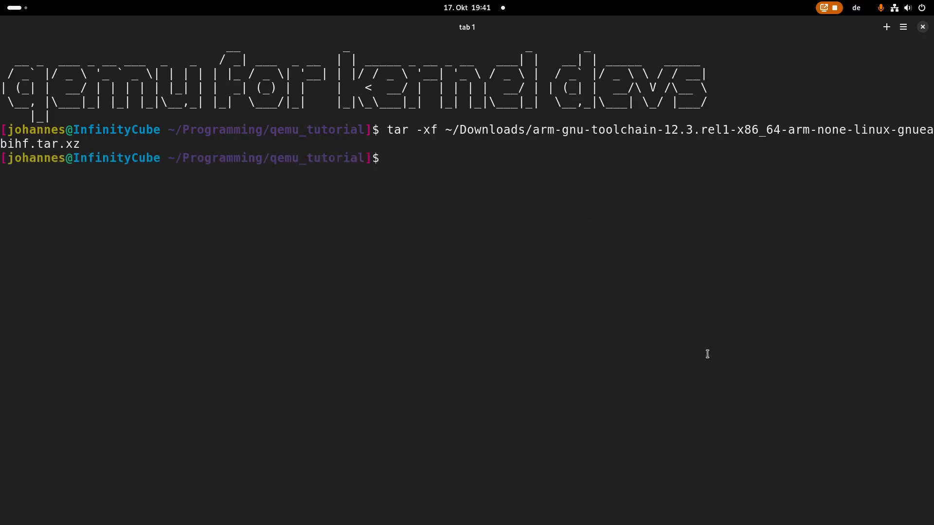
{"action": "type", "text": "tar -x"}
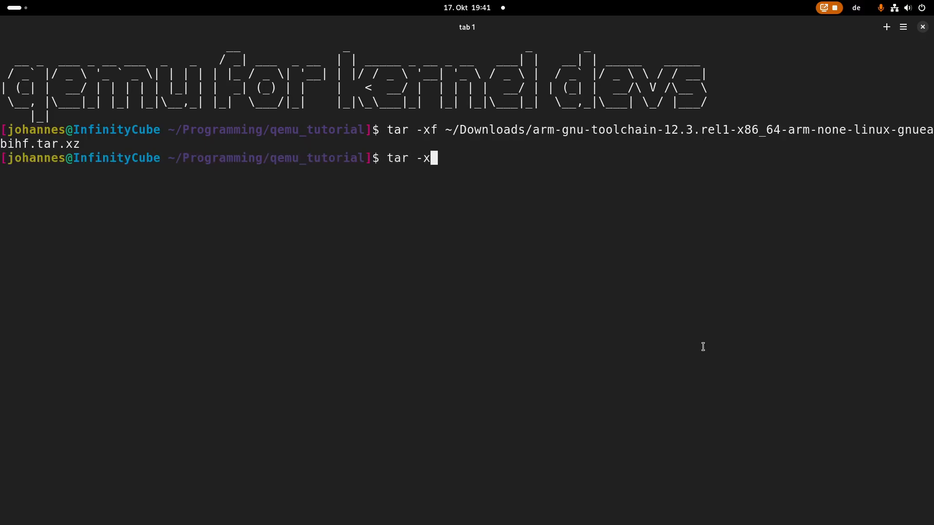
{"action": "type", "text": "f ~/"}
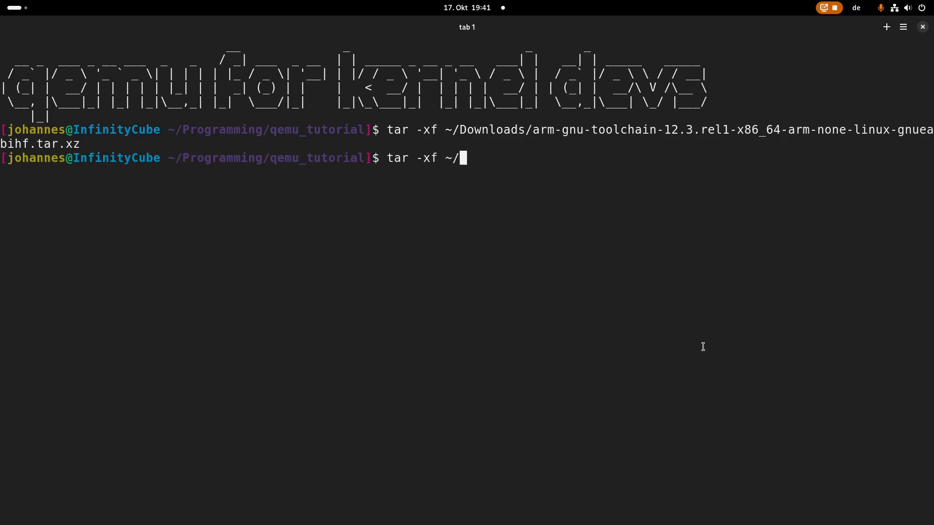
{"action": "type", "text": "Downloads/busybox-1.36.1.tar.bz2"}
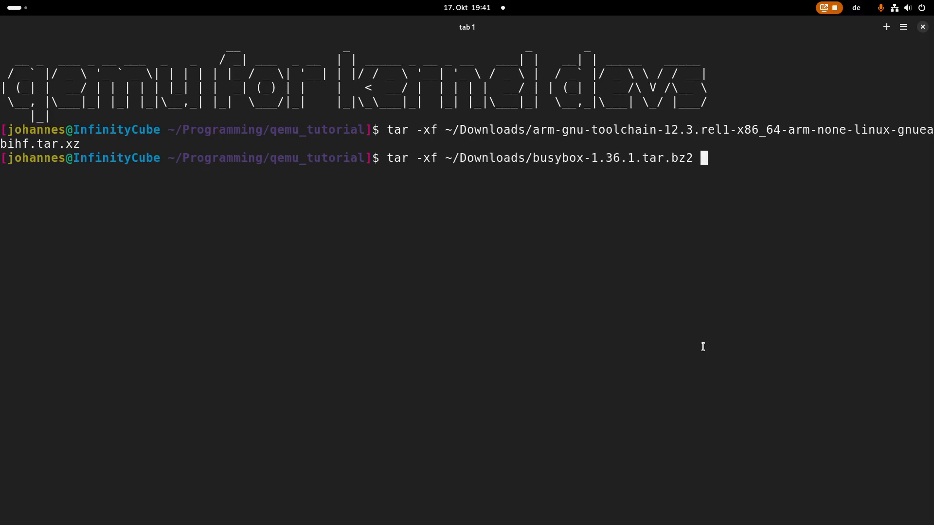
{"action": "key", "text": "Return"}
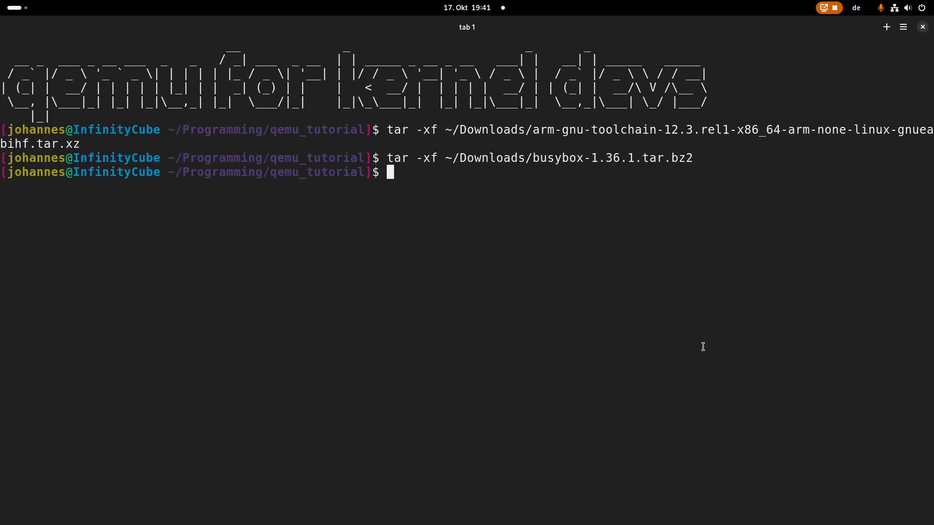
Extract the linux-6.1.58.tar.xz kernel archive from ~/Downloads.
{"action": "left_click", "coordinate": [590, 493]}
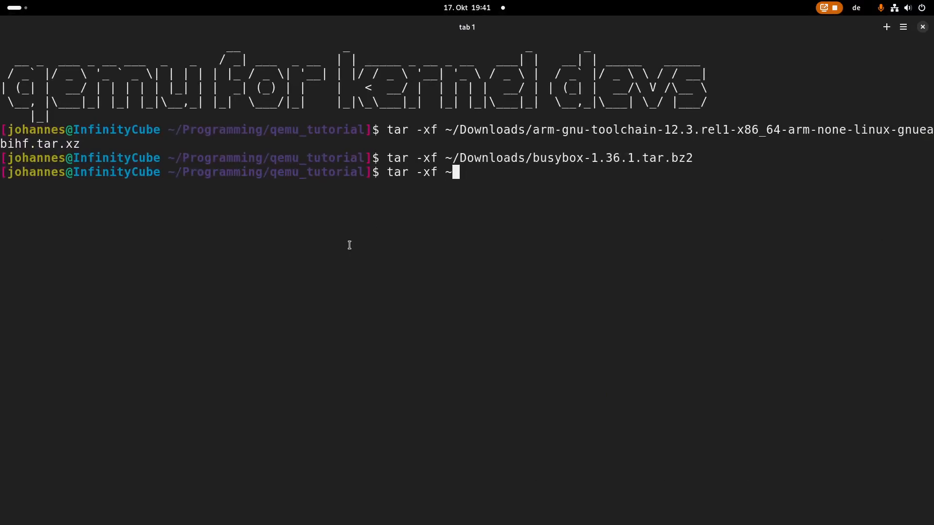
{"action": "type", "text": "Downloads/l"}
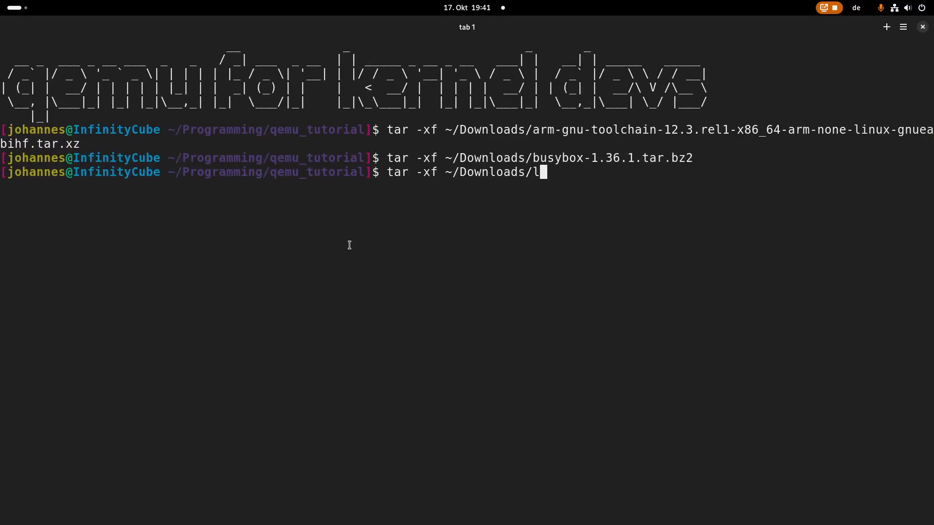
{"action": "type", "text": "inux-6.1.58.tar.xz"}
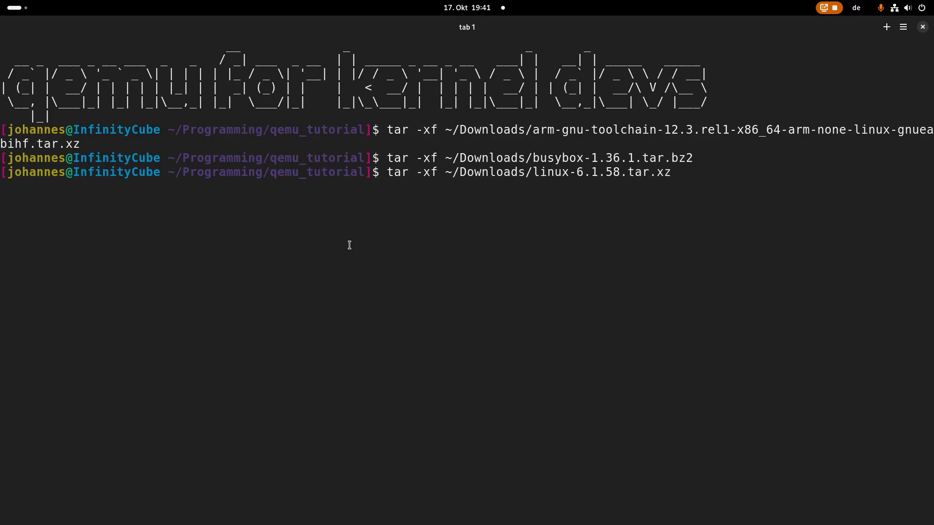
{"action": "key", "text": "Return"}
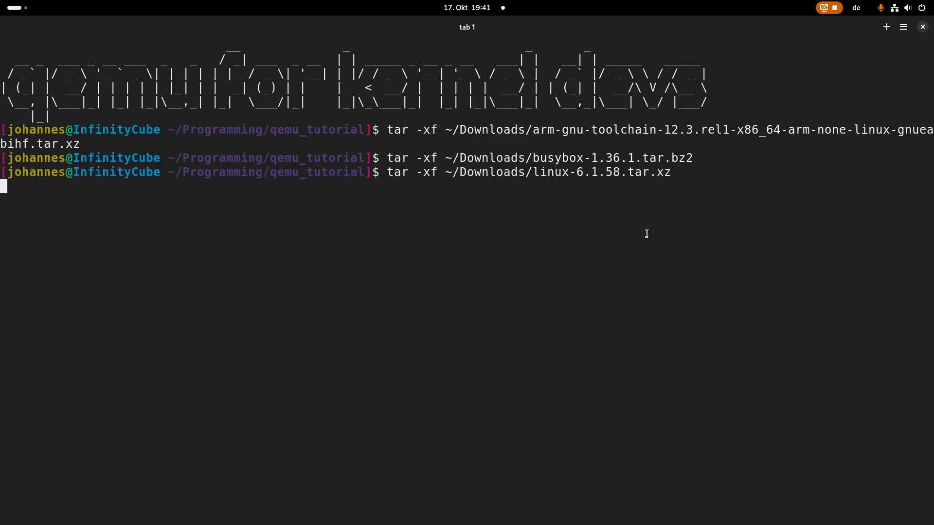
{"action": "mouse_move", "coordinate": [507, 223]}
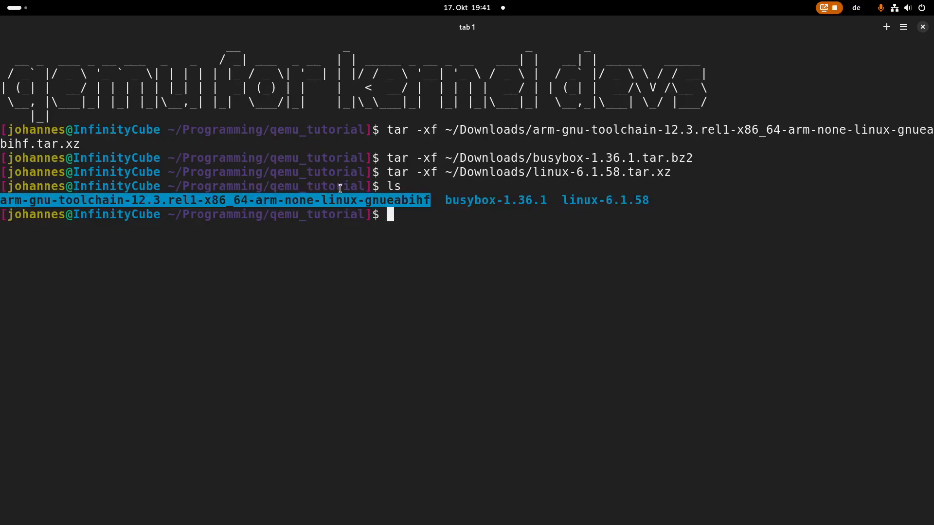
{"action": "mouse_move", "coordinate": [472, 195]}
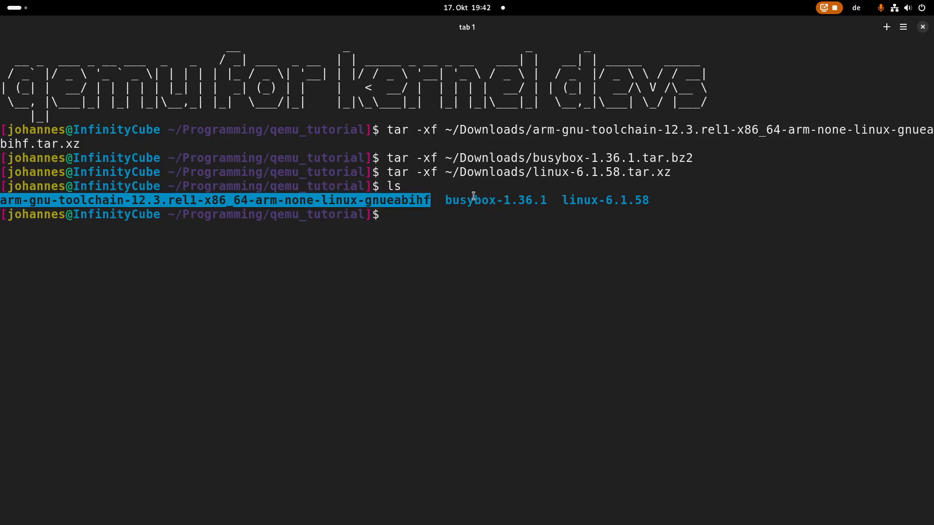
Rename the extracted toolchain folder to arm-gnu-toolchain and list its contents.
{"action": "type", "text": "mv"}
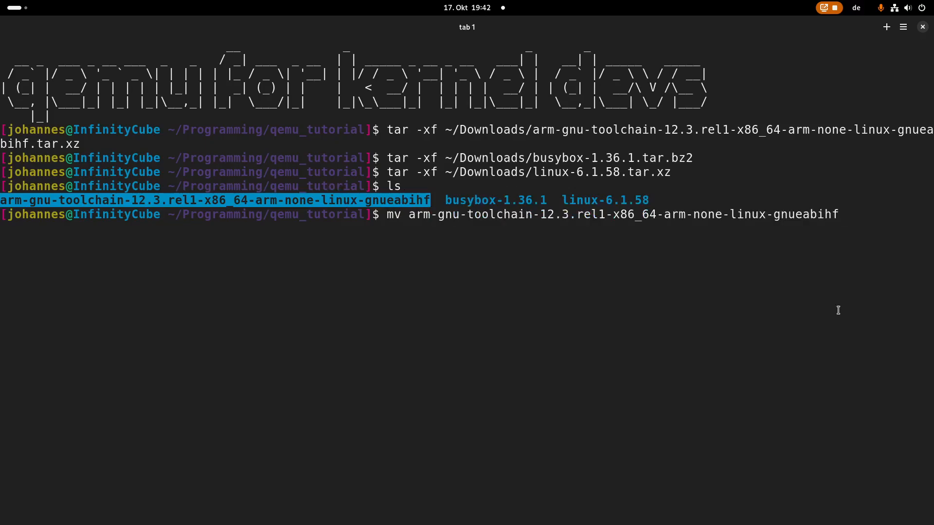
{"action": "type", "text": "arm-gn"}
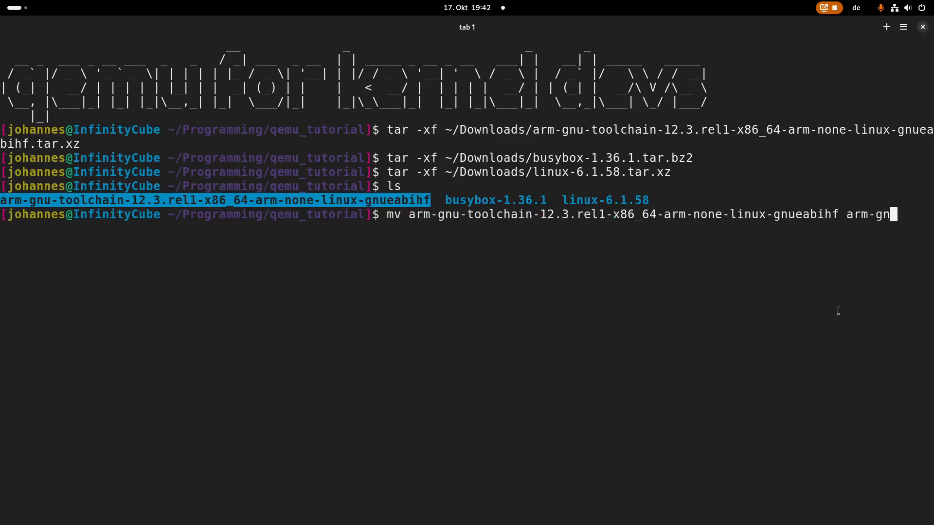
{"action": "key", "text": "Return"}
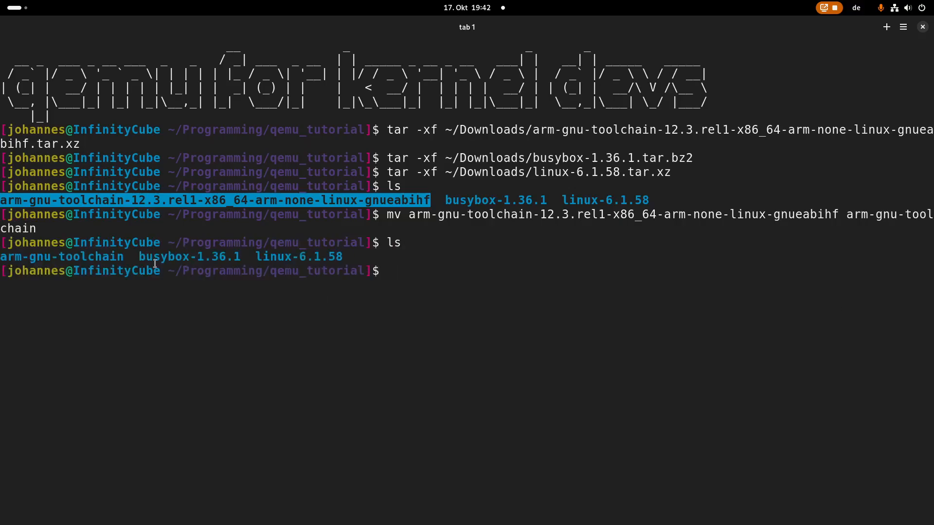
{"action": "type", "text": "ls arm-gnu-toolchain/"}
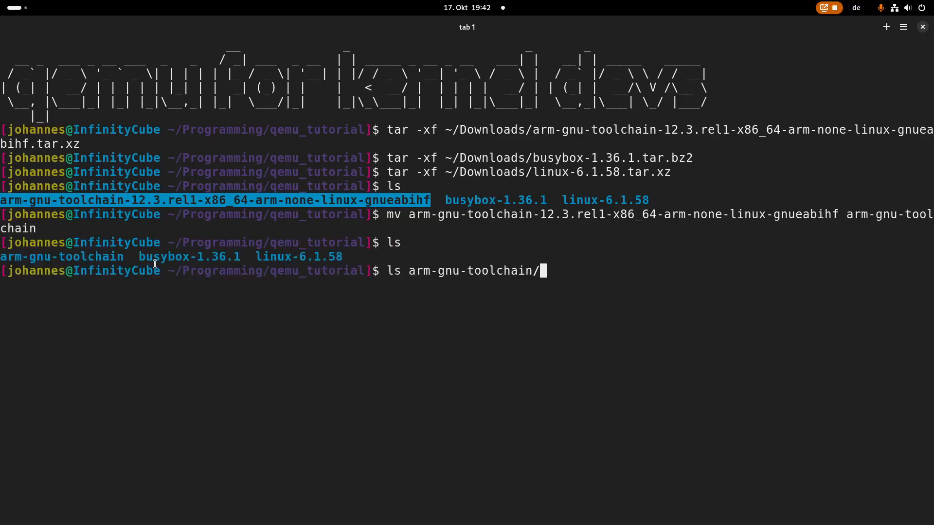
{"action": "key", "text": "Return"}
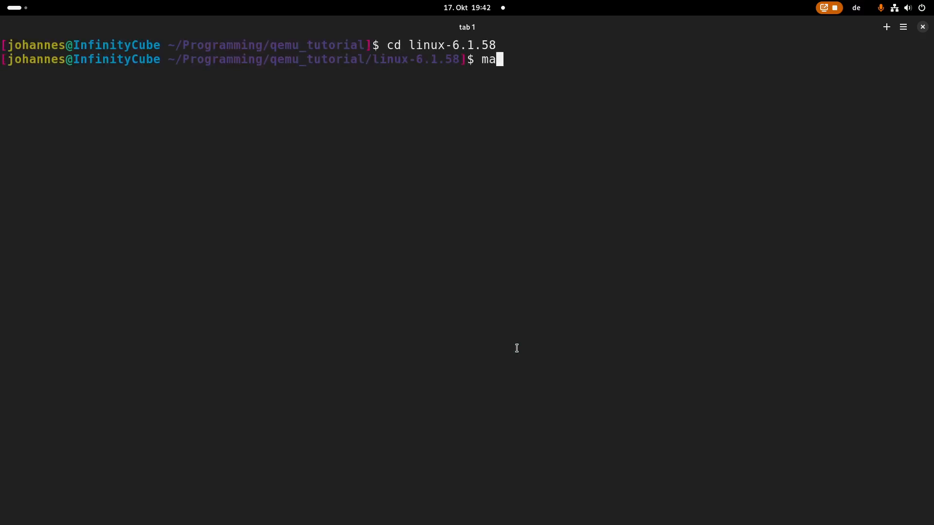
Run make ARCH=arm with the arm-none-linux-gnueabihf- cross prefix and defconfig in linux-6.1.58.
{"action": "type", "text": "ke ARCH=a"}
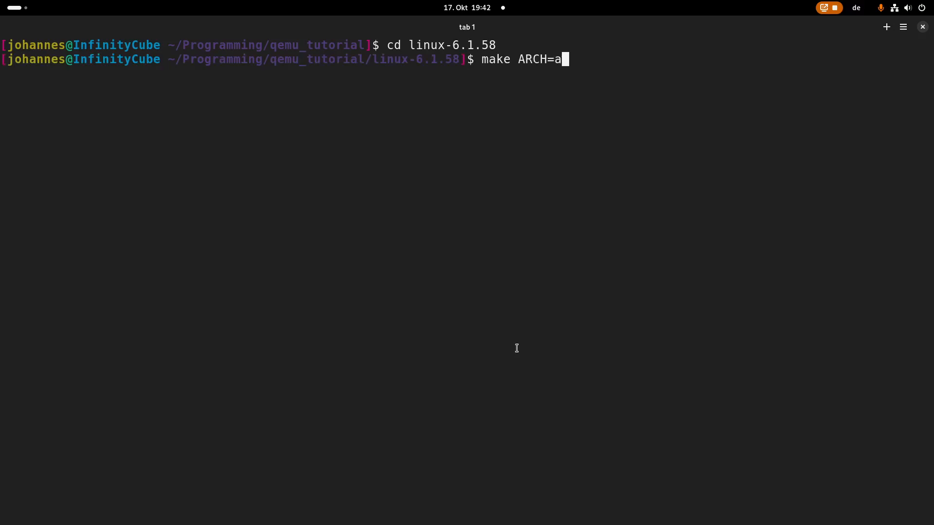
{"action": "type", "text": "rm CRO"}
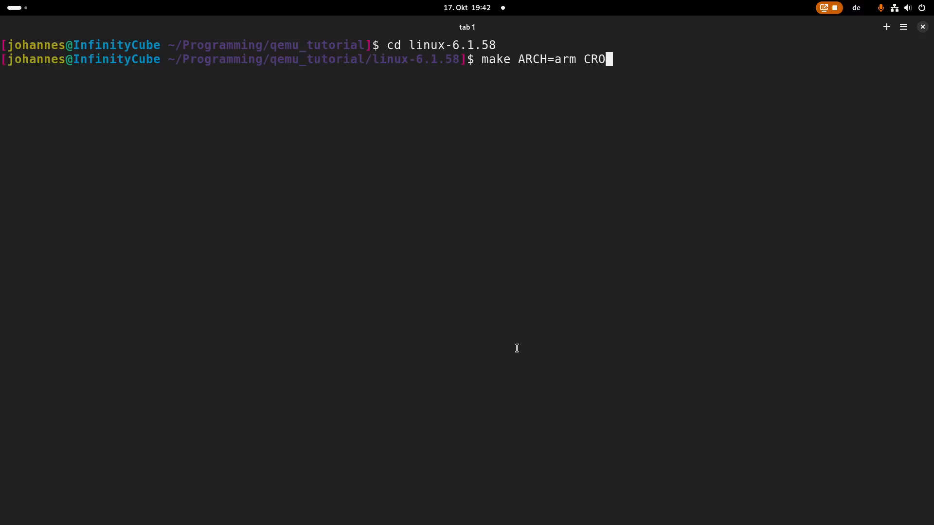
{"action": "type", "text": "SS_"}
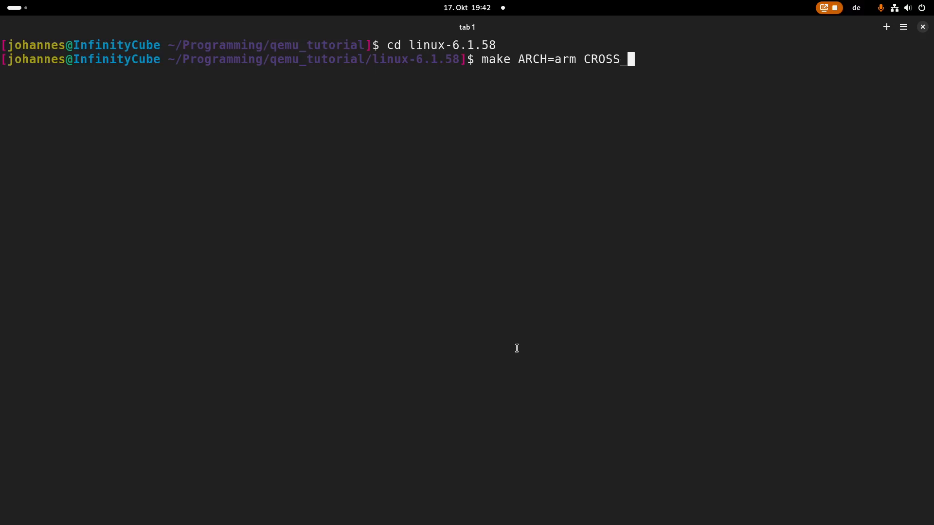
{"action": "type", "text": "COMPILE="}
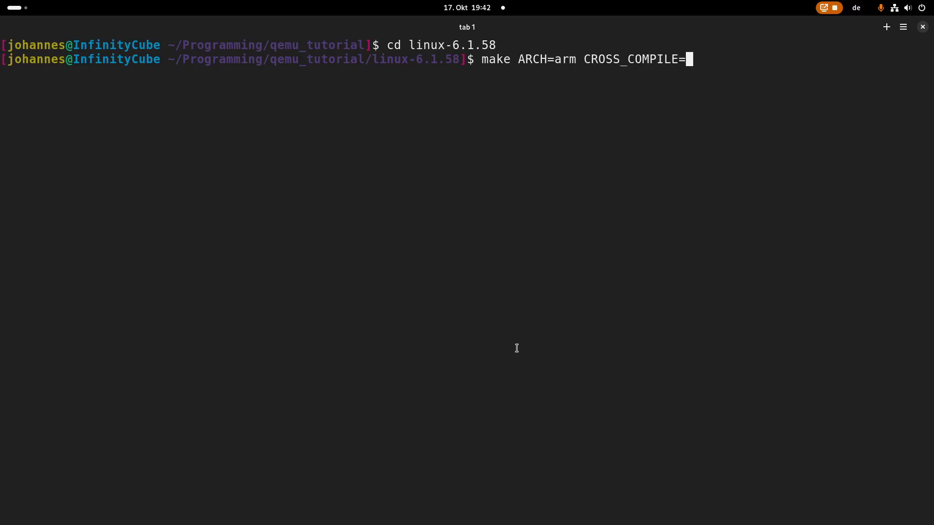
{"action": "type", "text": "../arm-gnu-toolchain/"}
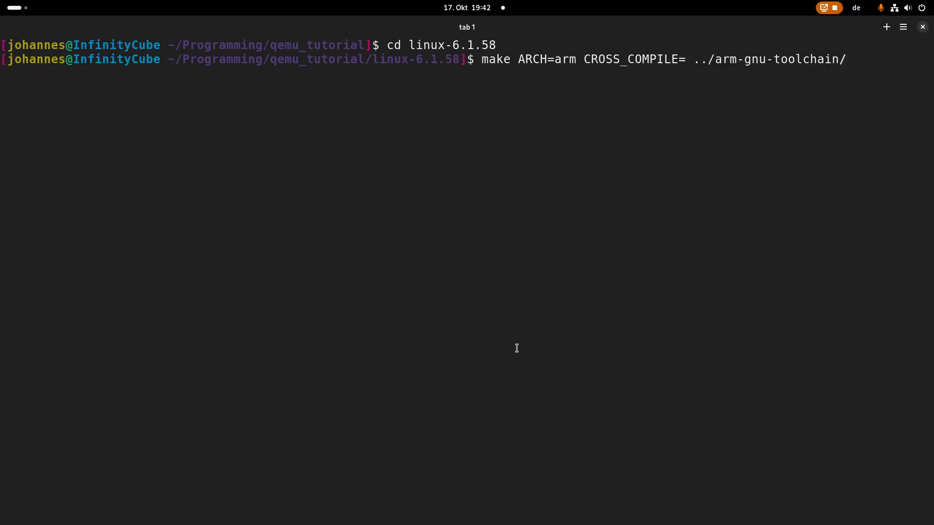
{"action": "type", "text": "bin/arm-none-linux-gnueabihf-"}
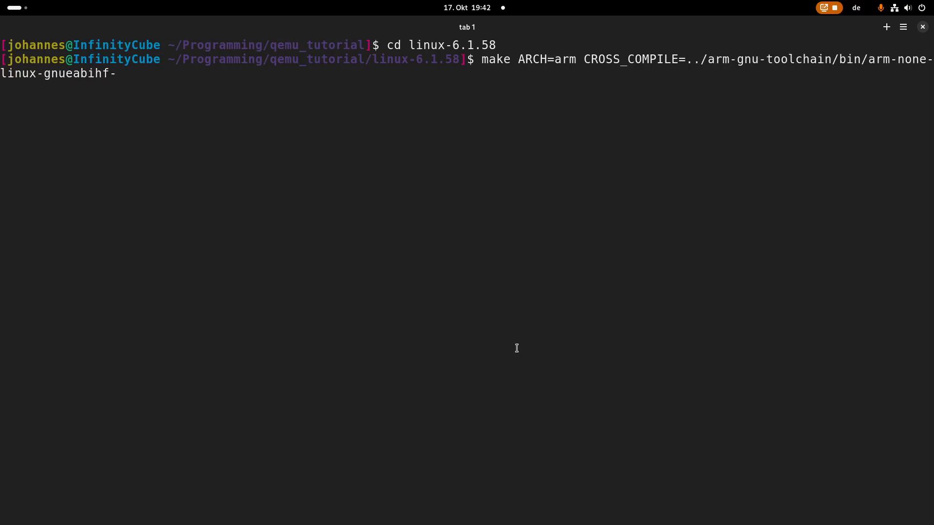
{"action": "type", "text": "defconfig"}
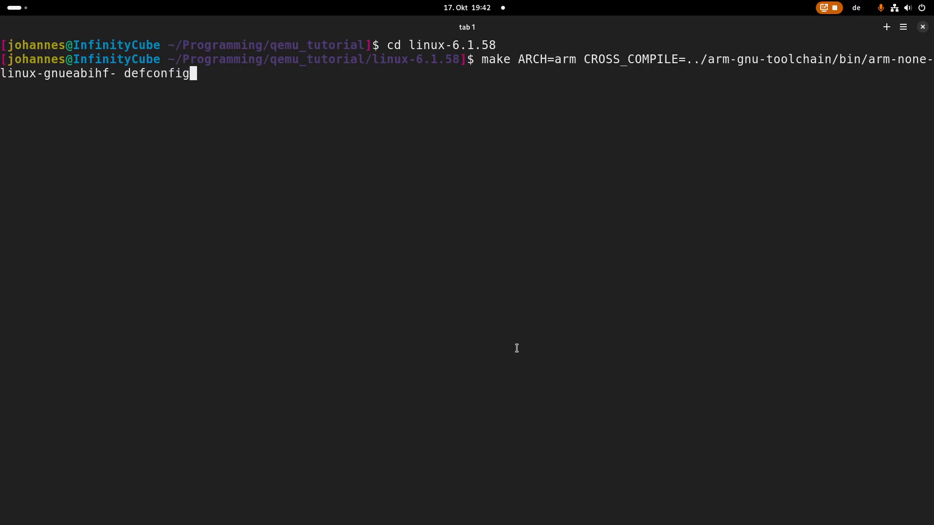
{"action": "key", "text": "Return"}
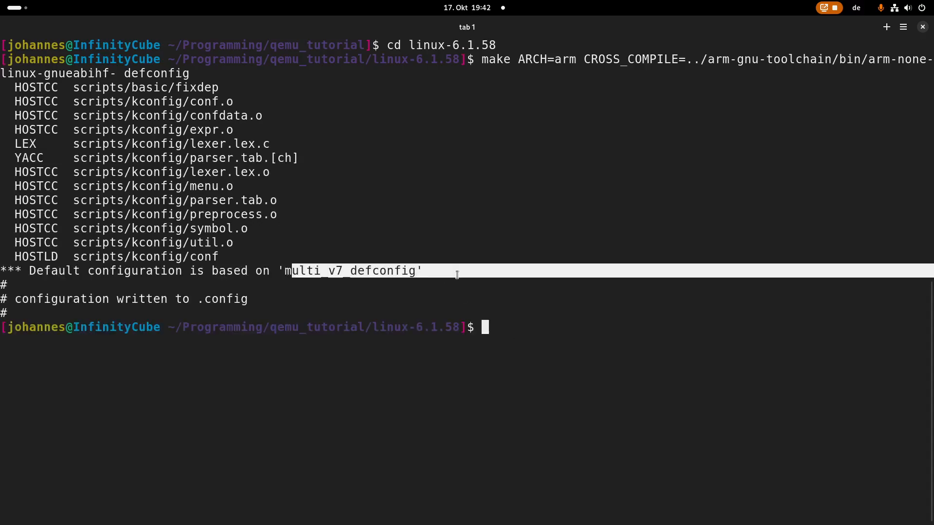
{"action": "mouse_move", "coordinate": [645, 227]}
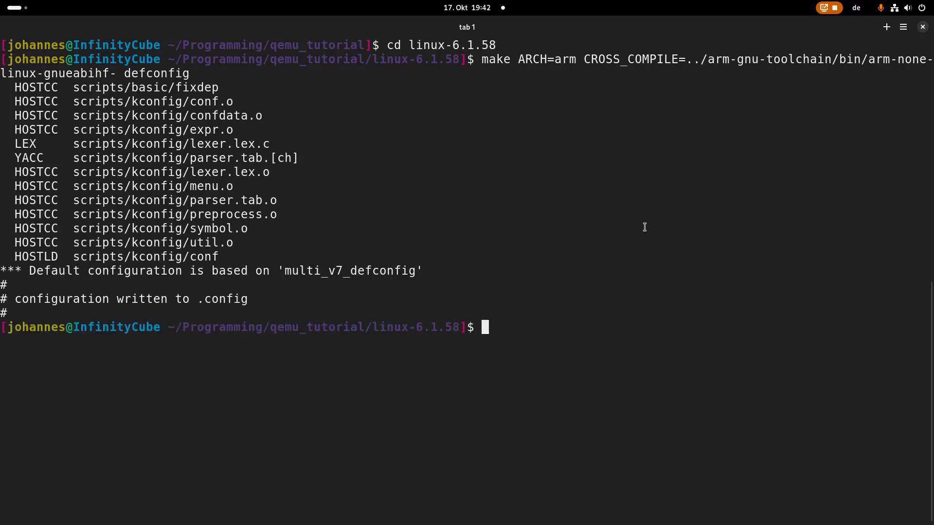
Rerun the ARM cross make with -j12 instead of defconfig and follow the build output.
{"action": "type", "text": "make ARCH=arm CROSS_COMPILE=../arm-gnu-toolchain/bin/arm-none-linux-gnueabihf- de"}
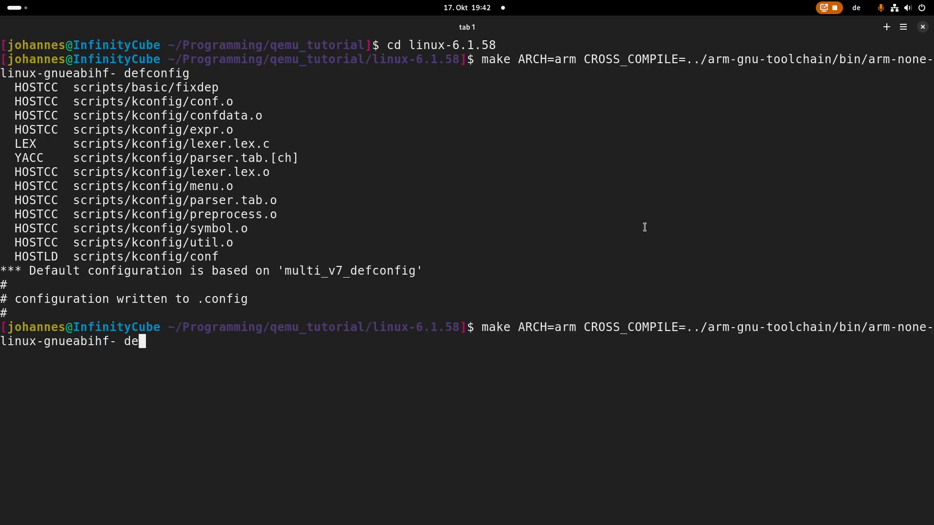
{"action": "type", "text": "-j12"}
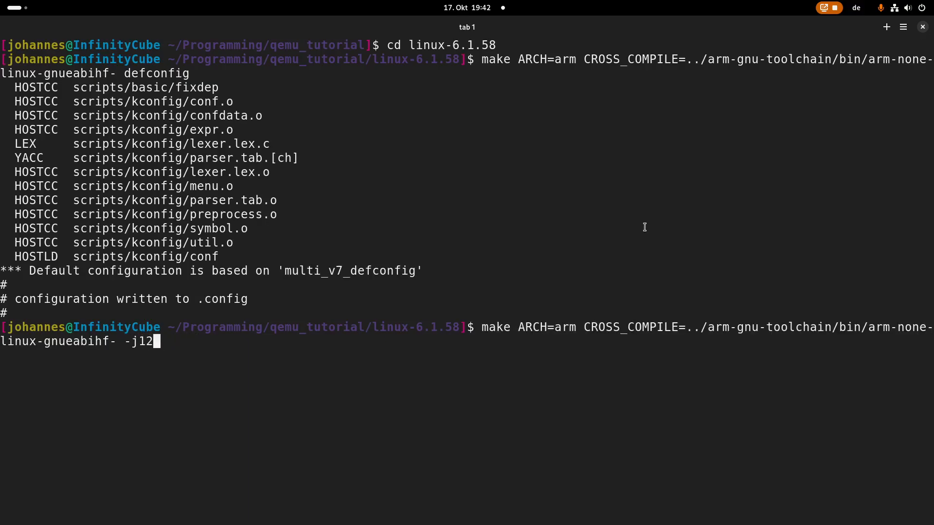
{"action": "key", "text": "Return"}
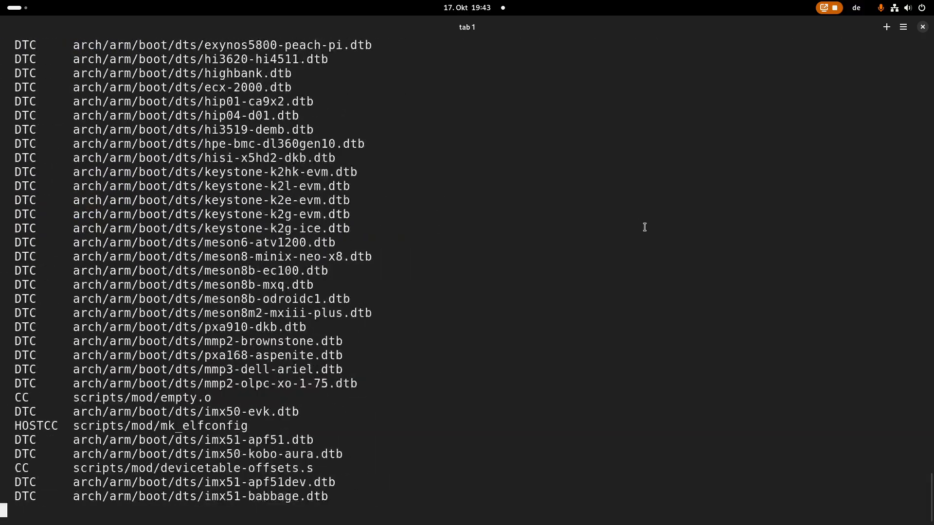
{"action": "scroll", "scroll_direction": "down", "scroll_amount": 3}
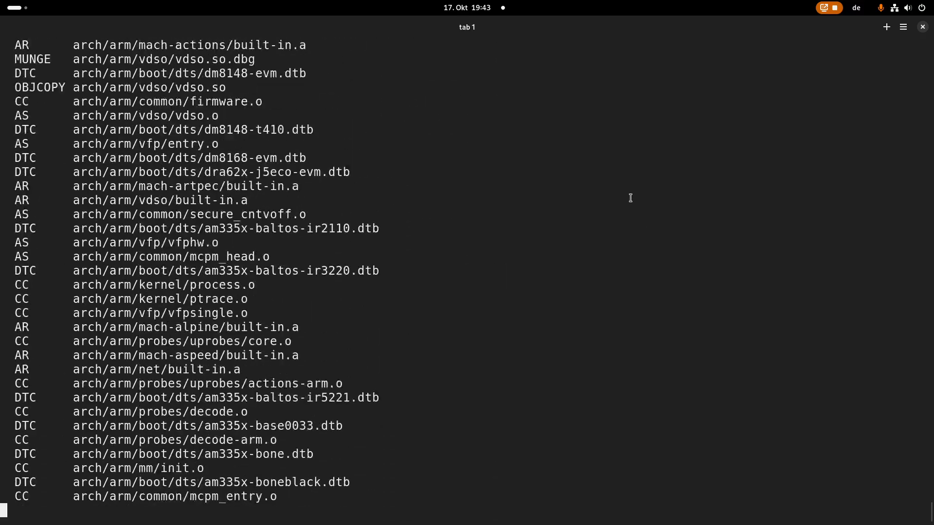
{"action": "scroll", "scroll_direction": "down", "scroll_amount": 3}
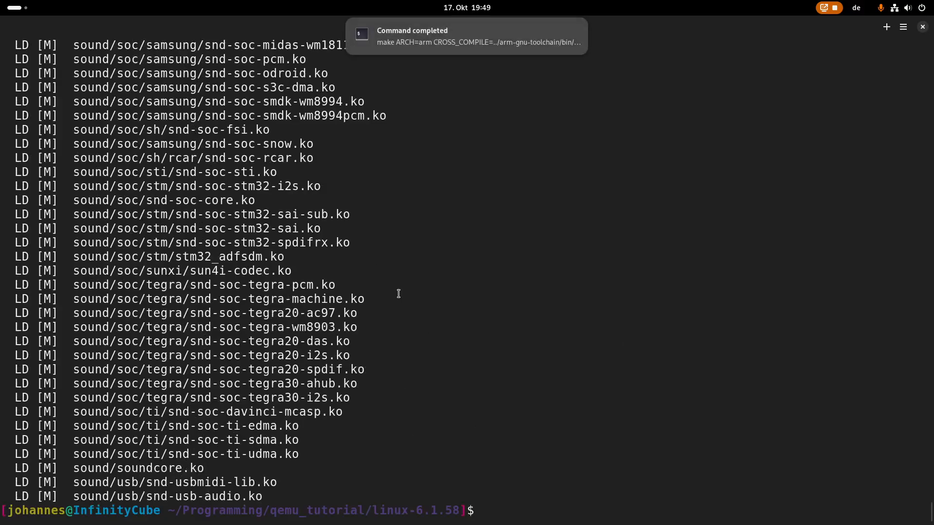
List arch/arm/boot, showing the Image and zImage kernel files.
{"action": "type", "text": "ls arch/arm/boot/"}
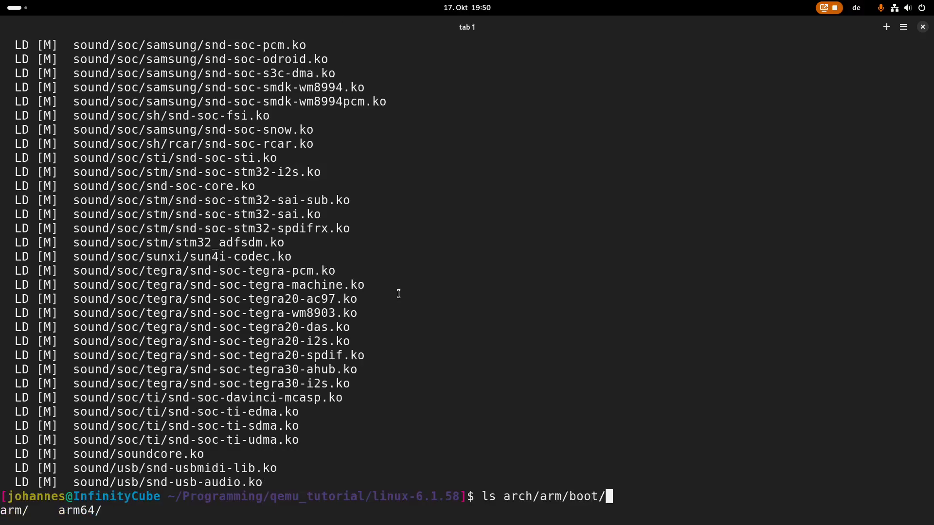
{"action": "key", "text": "Return"}
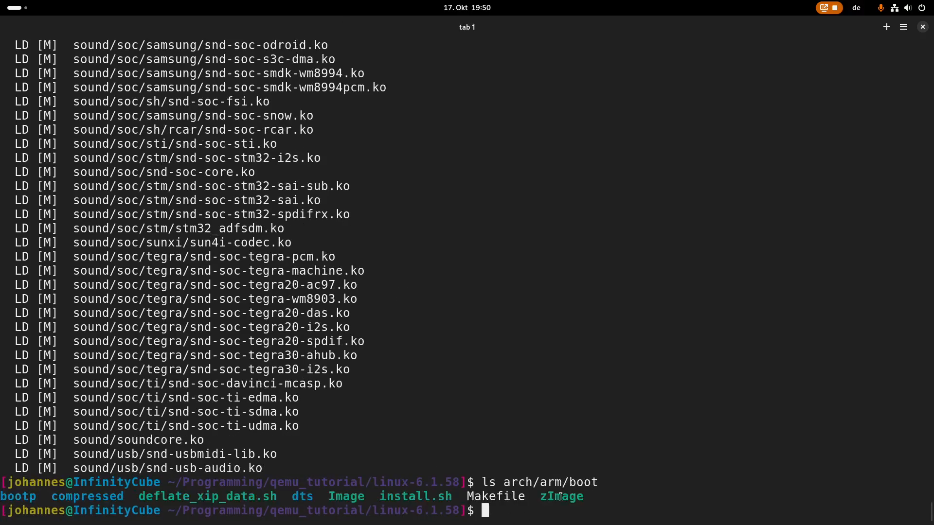
{"action": "double_click", "coordinate": [345, 497]}
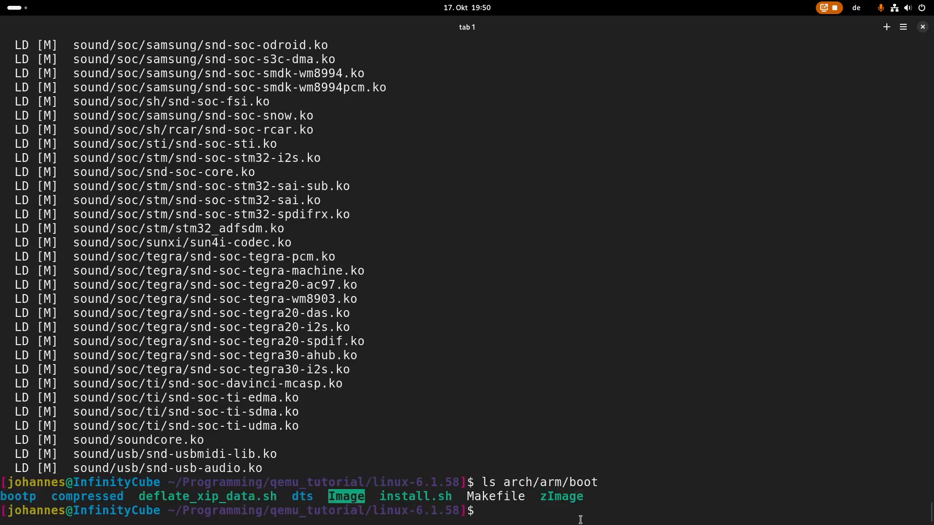
Check arch/arm/boot/Image with the file command, which reports it as data.
{"action": "type", "text": "file"}
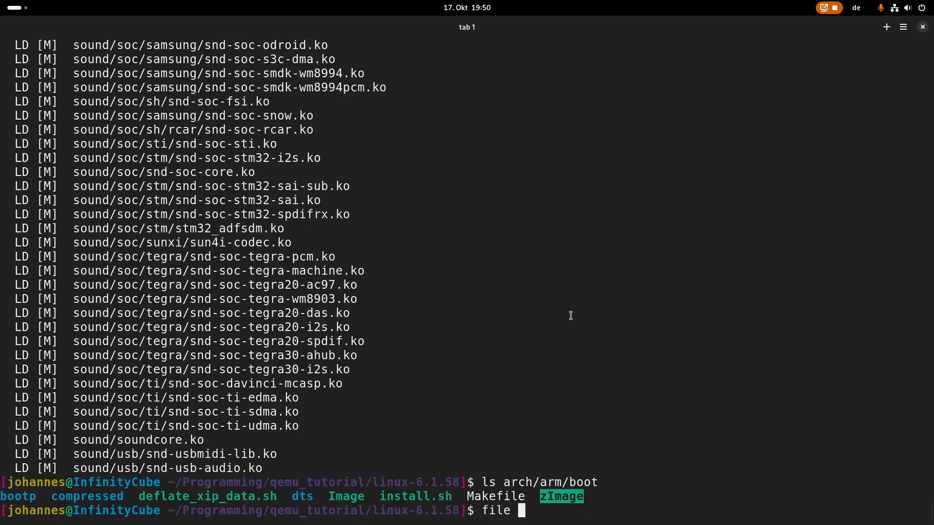
{"action": "type", "text": "!:1/Ima"}
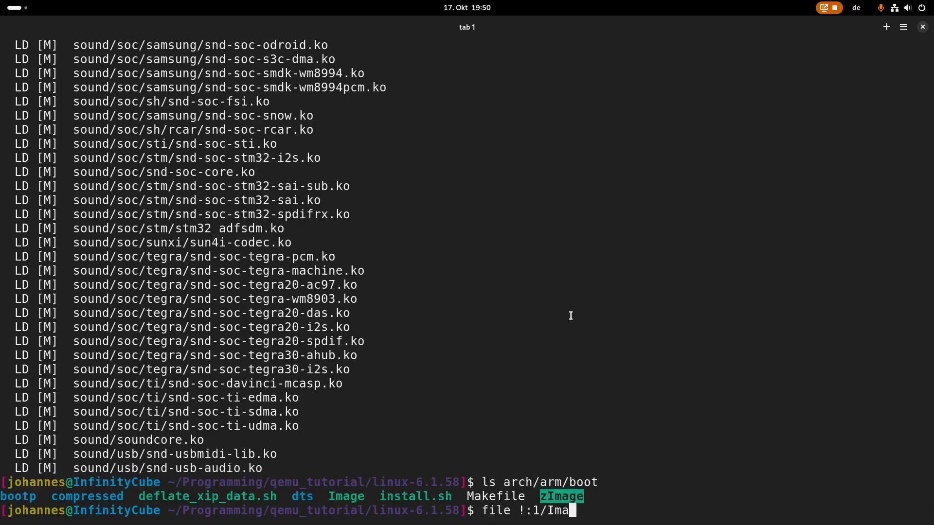
{"action": "key", "text": "Return"}
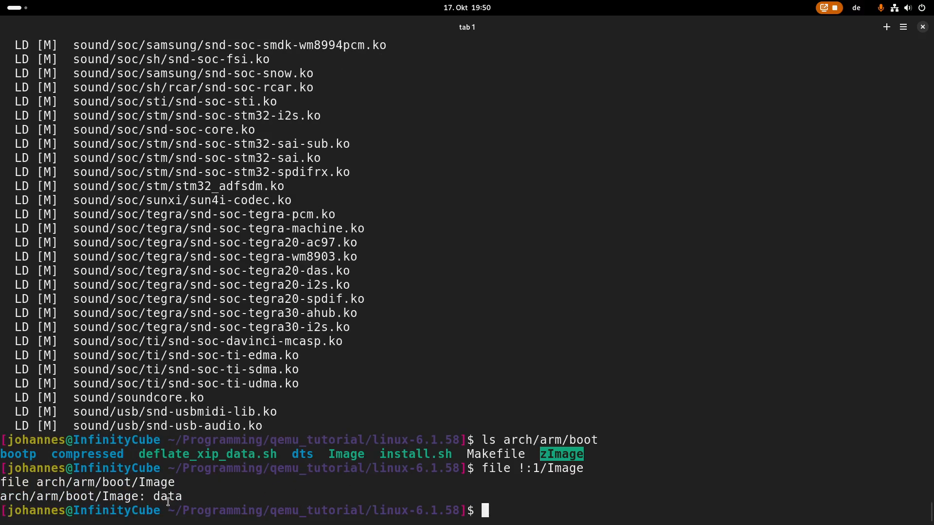
{"action": "mouse_move", "coordinate": [461, 447]}
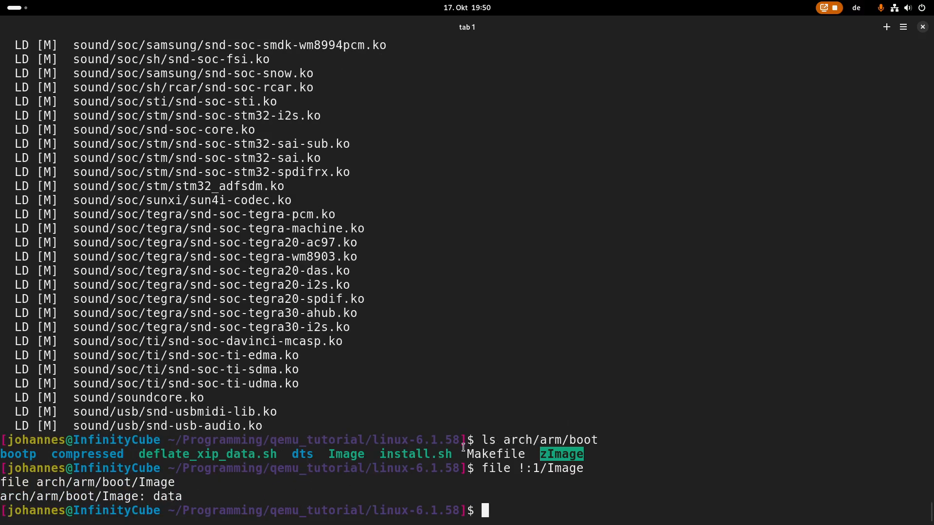
{"action": "type", "text": "file arch/arm/boot/Image"}
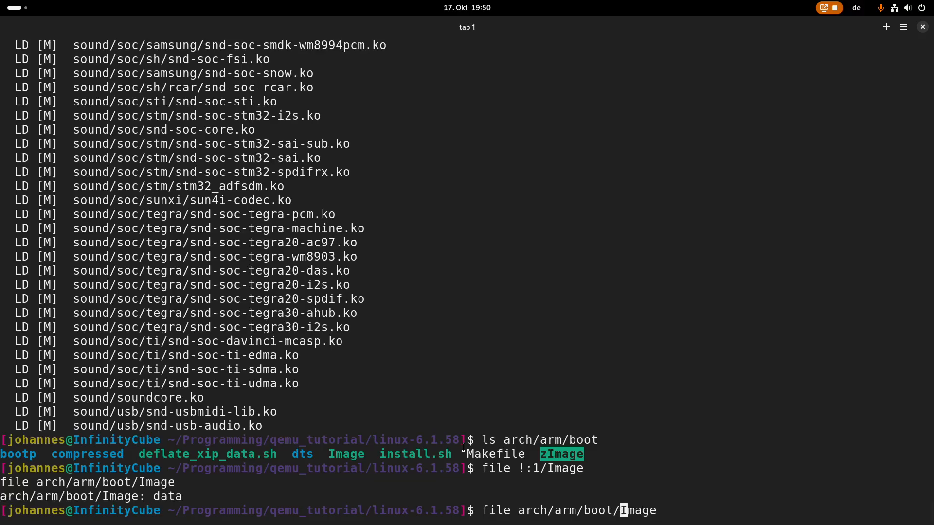
{"action": "key", "text": "Return"}
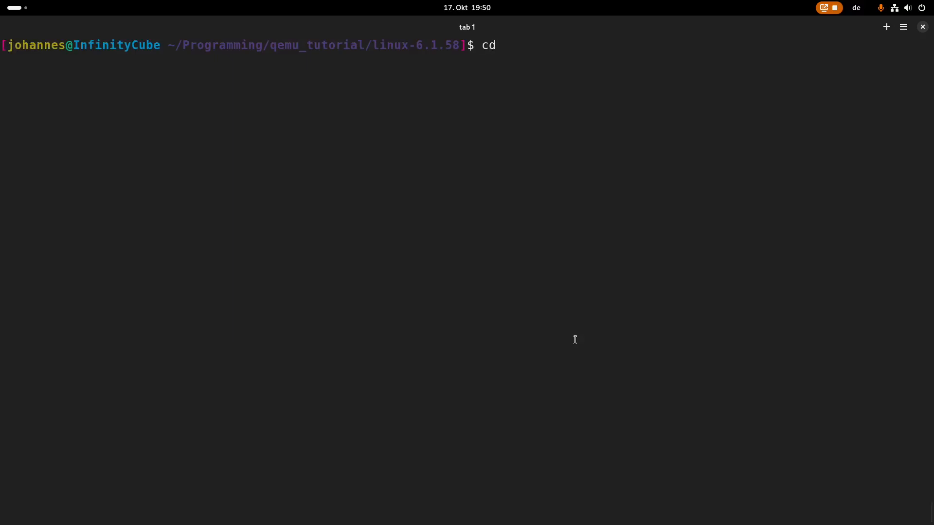
Move to ../busybox-1.36.1 and run the ARM cross-prefixed make defconfig.
{"action": "type", "text": "busy"}
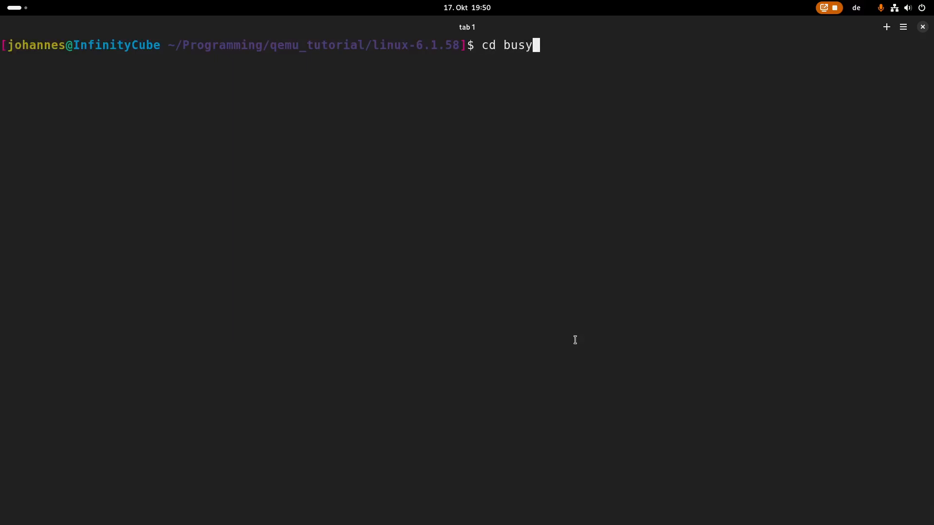
{"action": "type", "text": "../"}
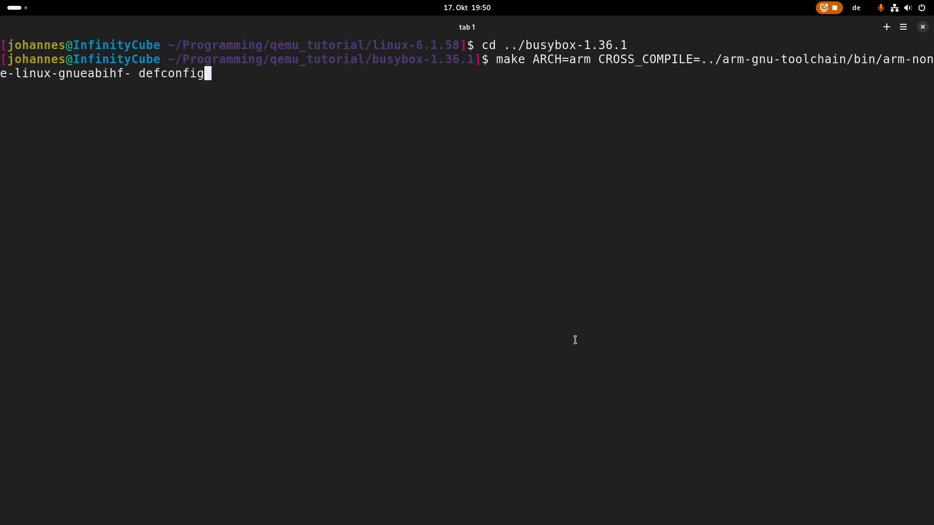
{"action": "key", "text": "Return"}
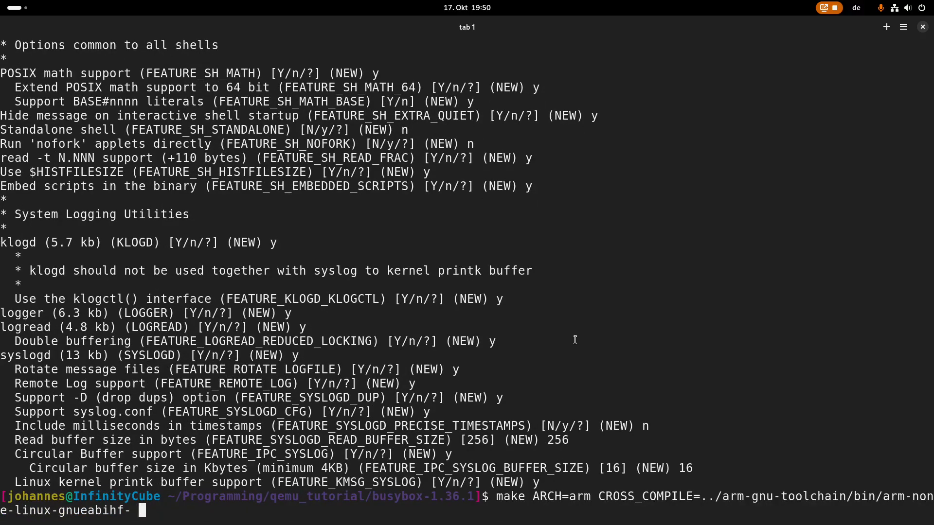
Enable 'Build static binary (no shared libs)' in BusyBox menuconfig Settings, then exit and save.
{"action": "type", "text": "menuconfig"}
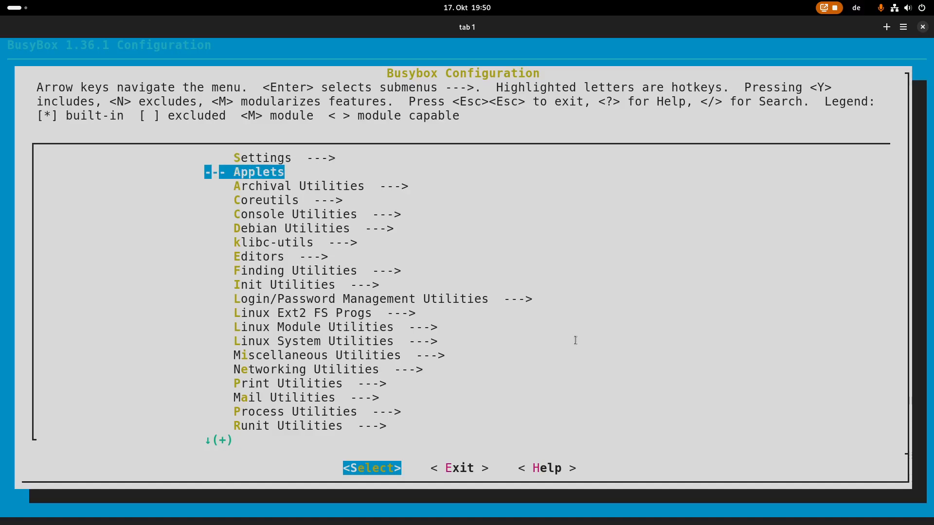
{"action": "key", "text": "Return"}
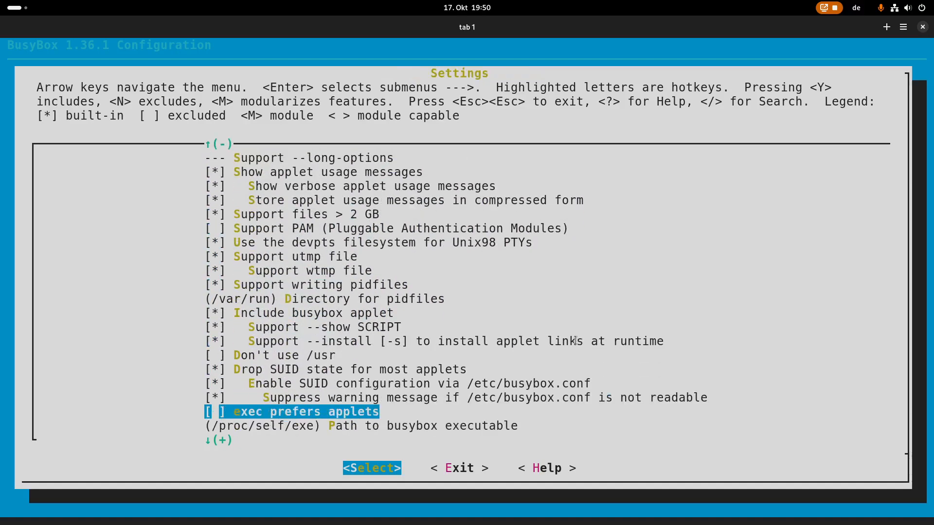
{"action": "scroll", "scroll_direction": "down", "scroll_amount": 3}
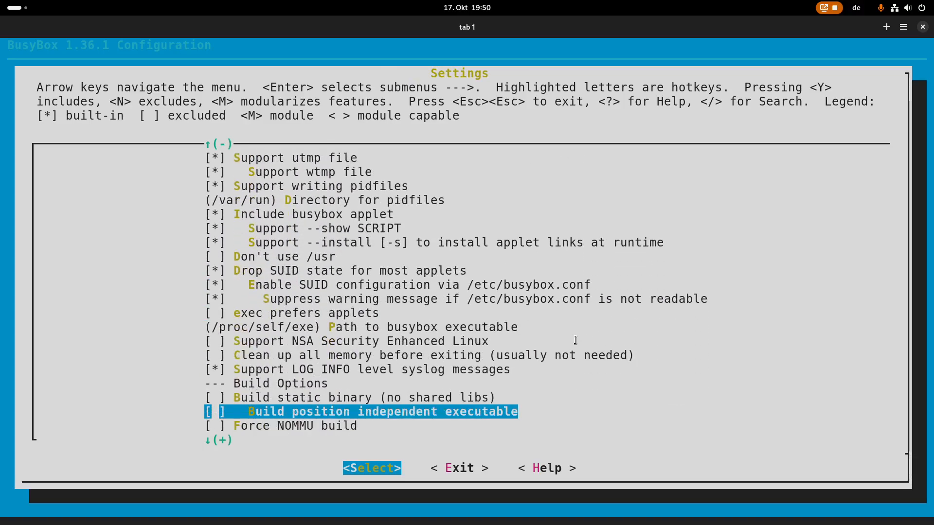
{"action": "key", "text": "Up"}
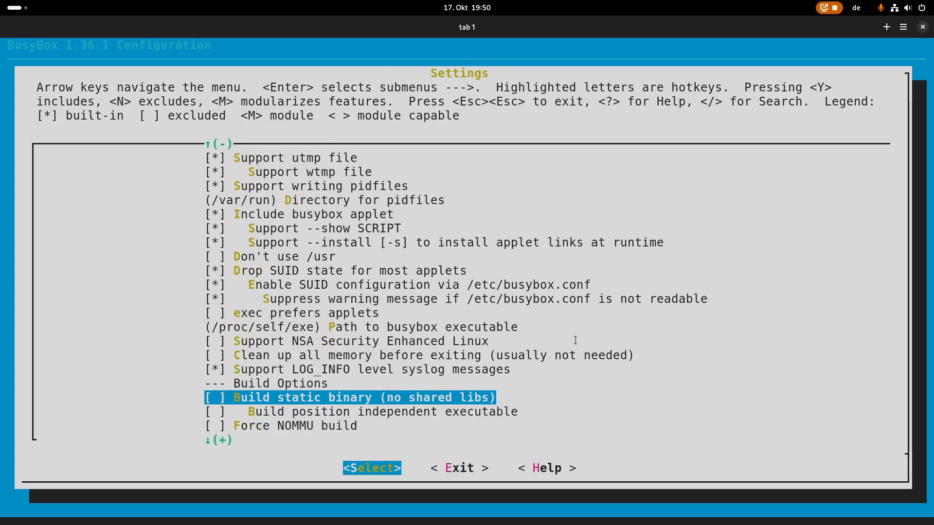
{"action": "key", "text": "space"}
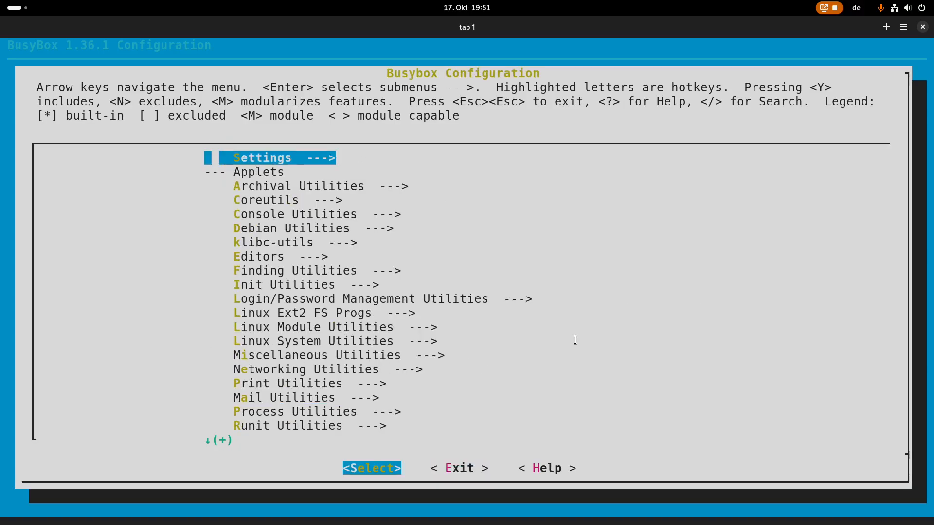
{"action": "key", "text": "Tab"}
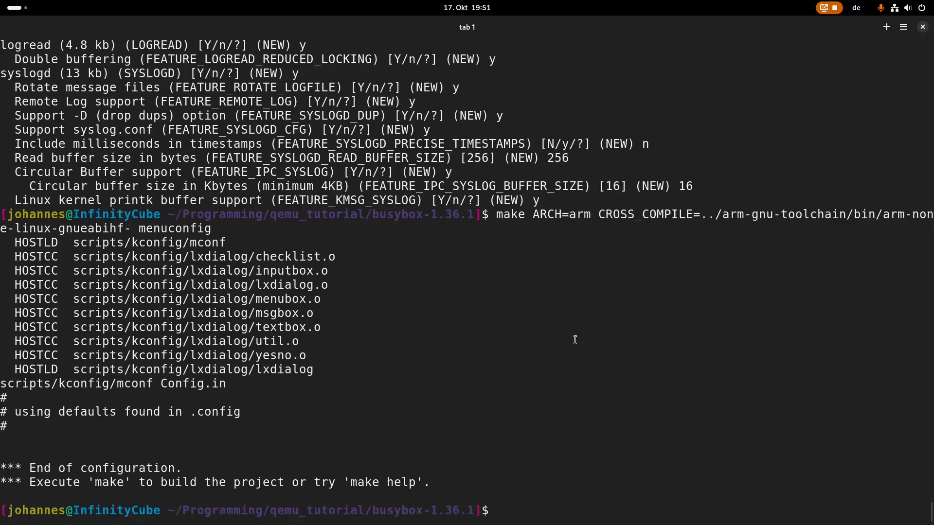
Run make ARCH=arm with the cross-compiler prefix and -j12 to build BusyBox.
{"action": "type", "text": "make ARCH=arm CROSS_COMPILE=../arm-gnu-toolchain/bin/arm-none-linux-gnueabihf- menu"}
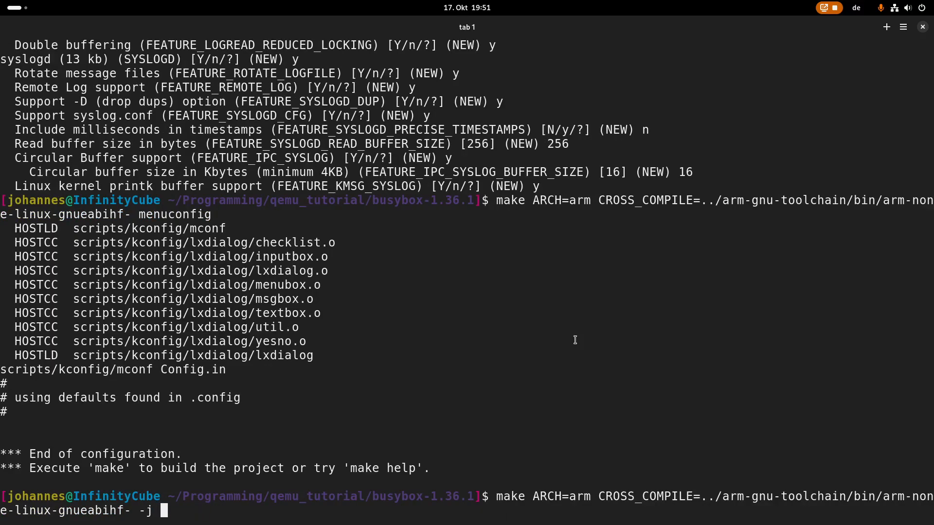
{"action": "type", "text": "12"}
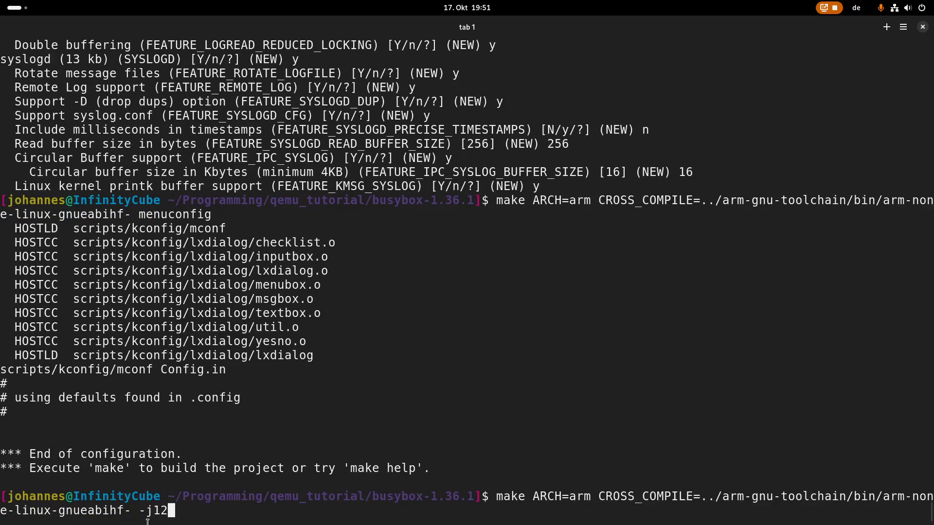
{"action": "mouse_move", "coordinate": [631, 359]}
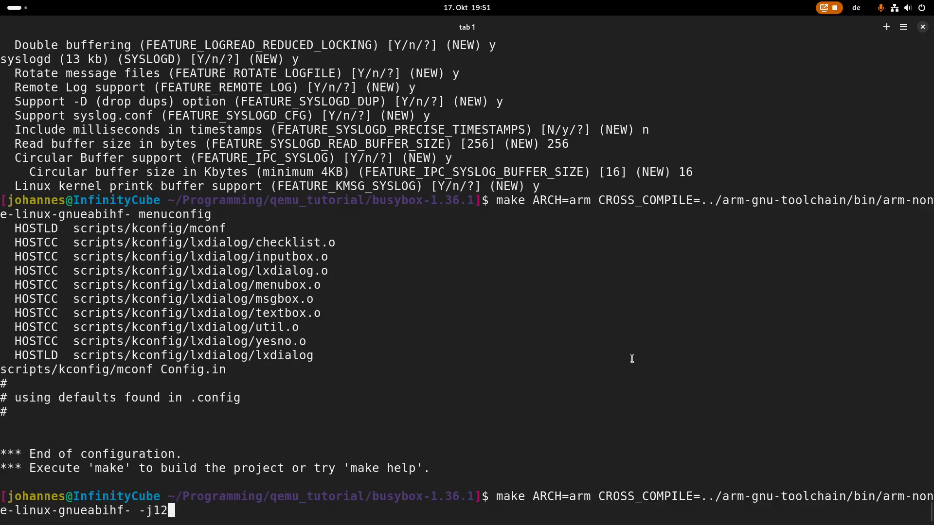
{"action": "key", "text": "Return"}
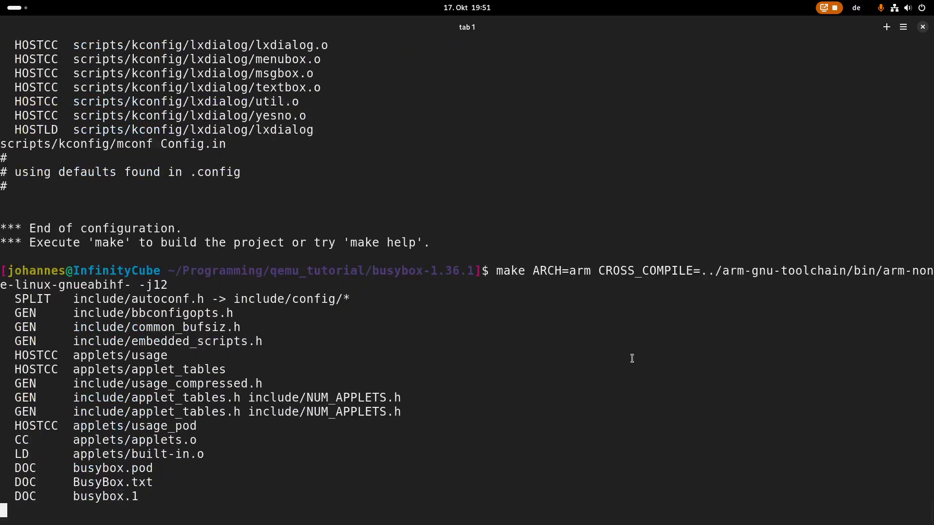
{"action": "scroll", "scroll_direction": "down", "scroll_amount": 3}
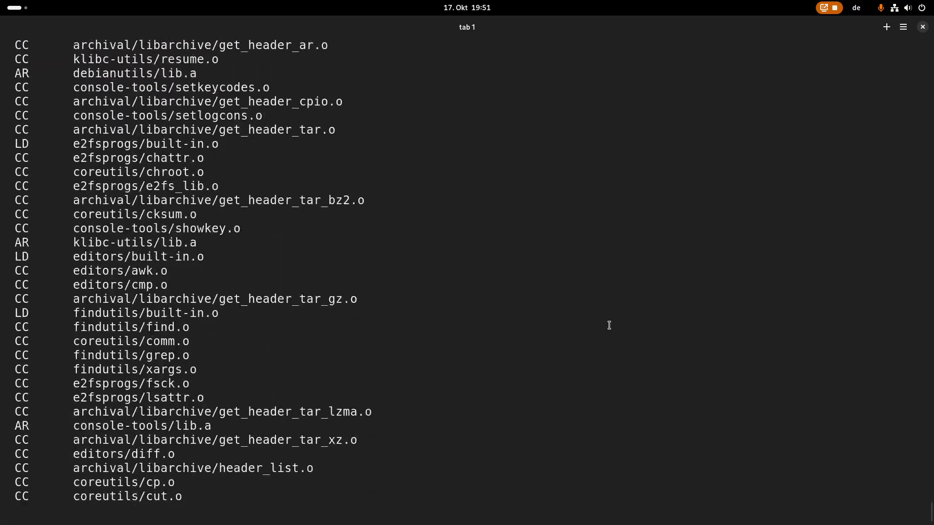
{"action": "scroll", "scroll_direction": "down", "scroll_amount": 3}
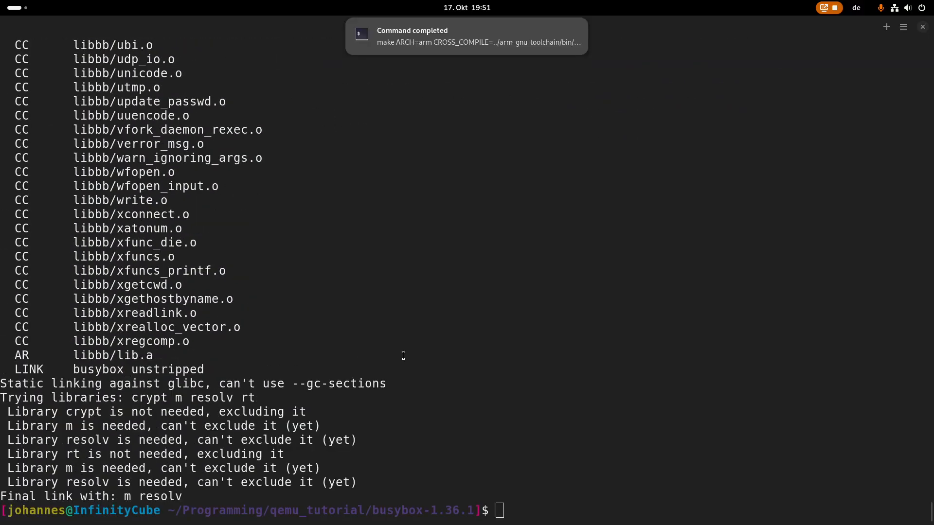
{"action": "mouse_move", "coordinate": [68, 412]}
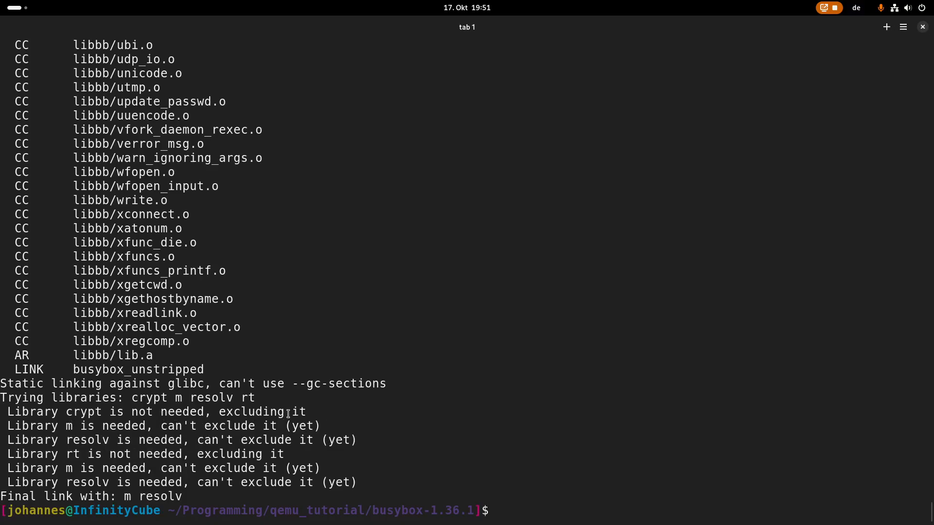
Confirm busybox has no NEEDED shared libraries with readelf -d, then view its dynamic section.
{"action": "type", "text": "r"}
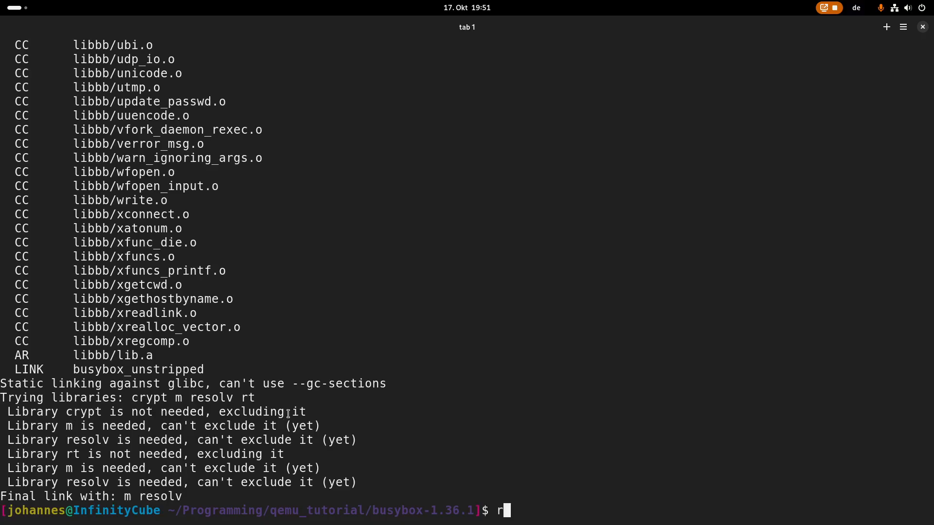
{"action": "type", "text": "eade"}
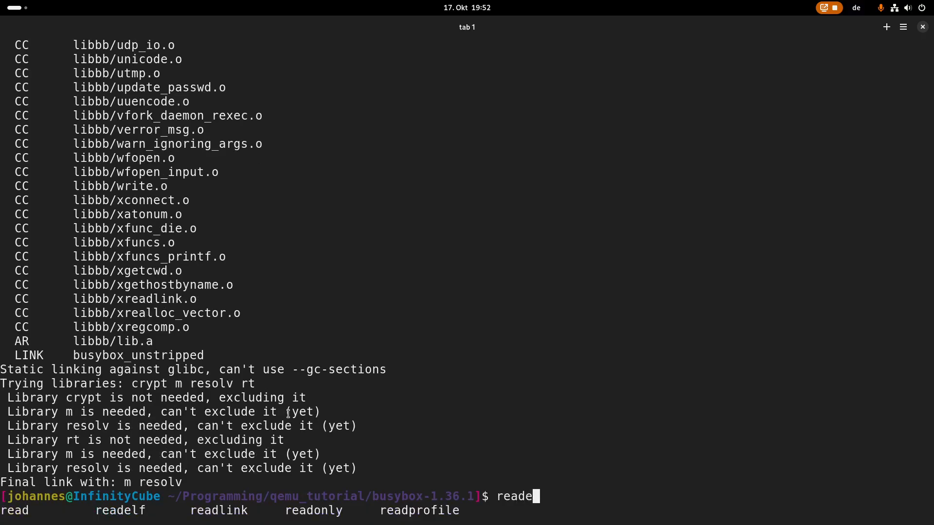
{"action": "type", "text": "lf -d"}
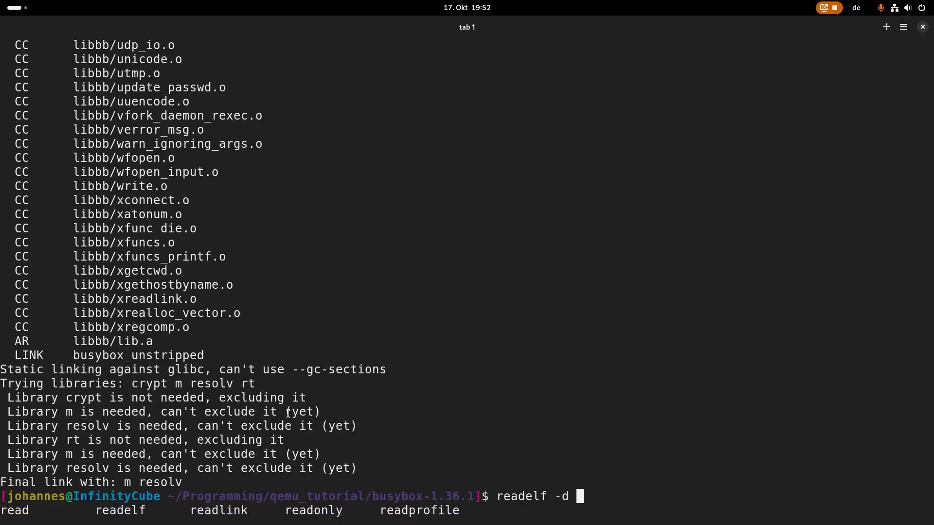
{"action": "type", "text": "bi"}
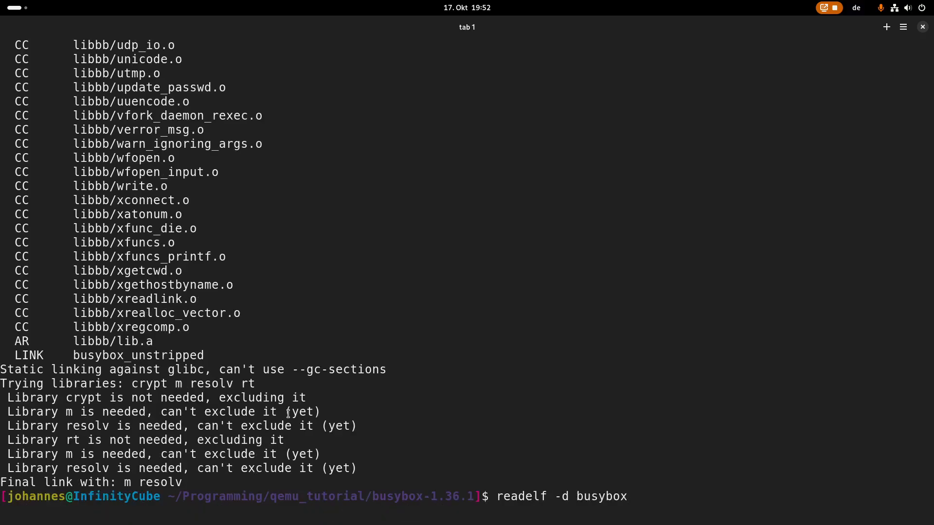
{"action": "type", "text": "| grep N"}
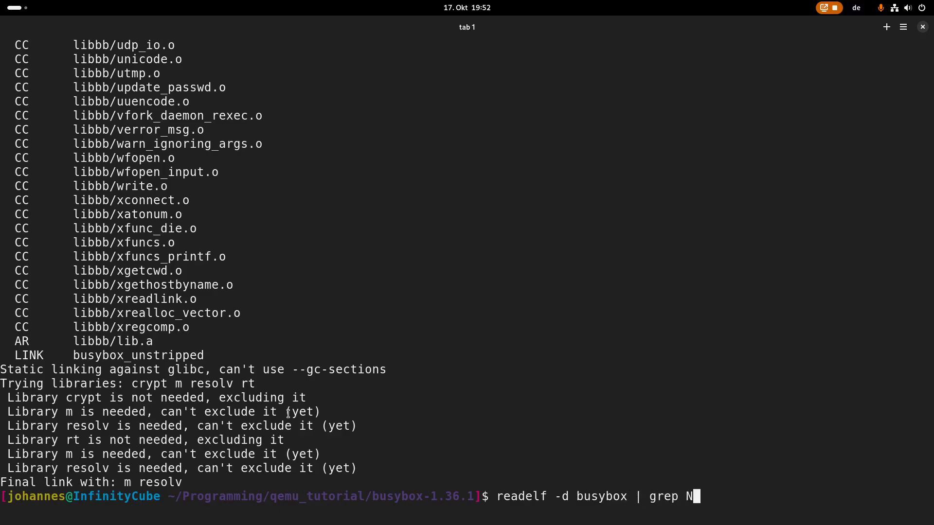
{"action": "key", "text": "Return"}
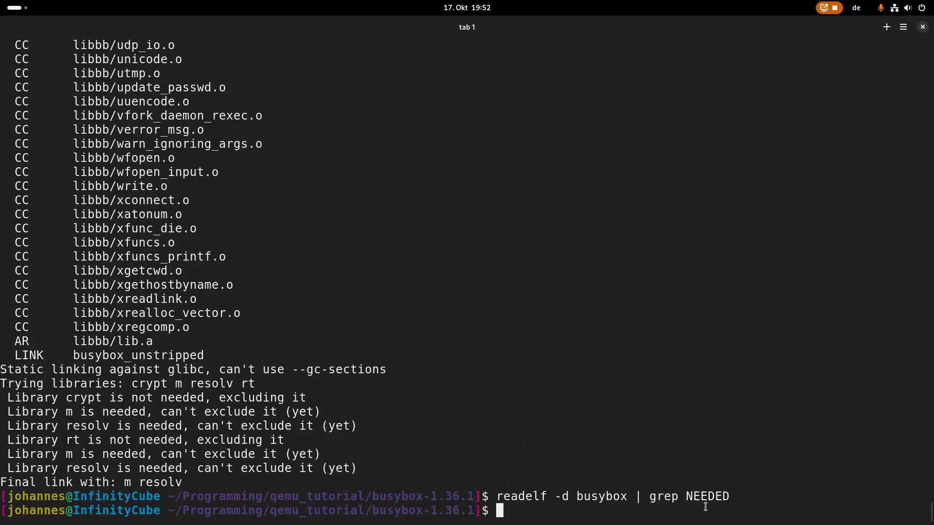
{"action": "mouse_move", "coordinate": [668, 348]}
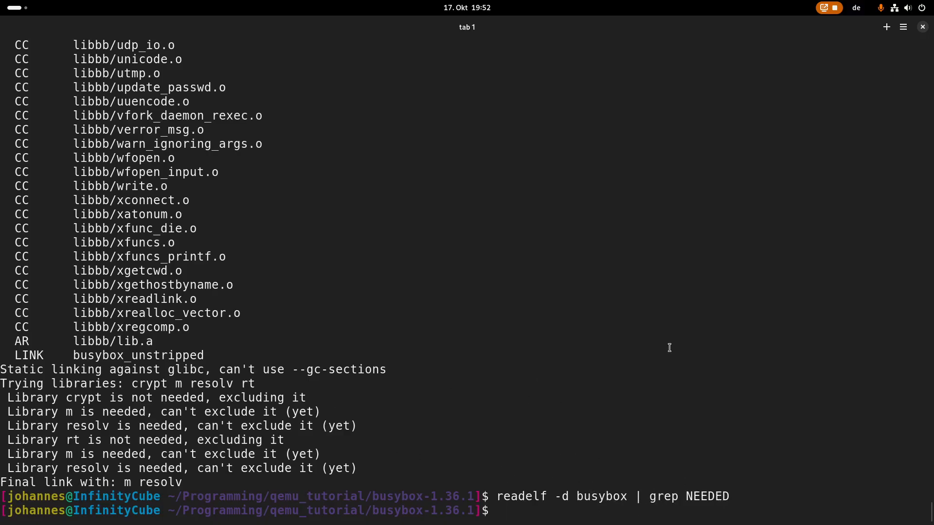
{"action": "type", "text": "readelf -d busybox"}
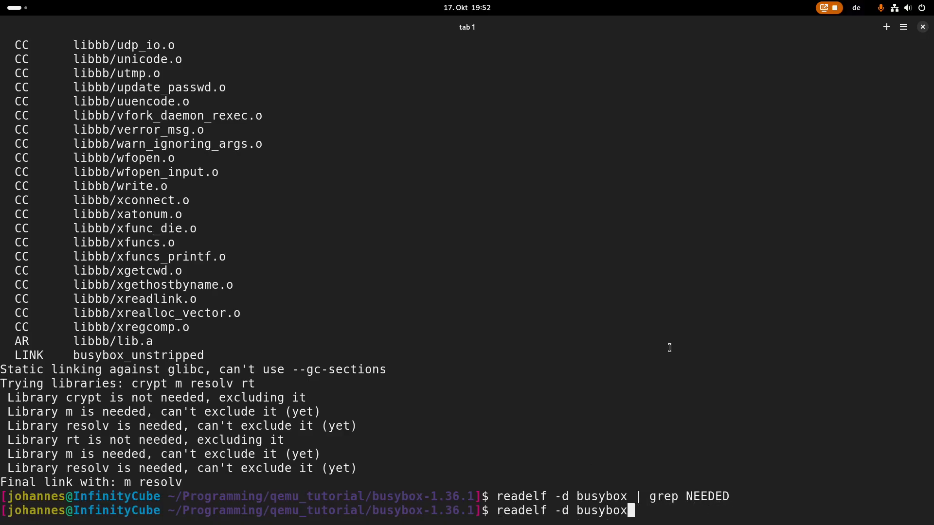
{"action": "key", "text": "Return"}
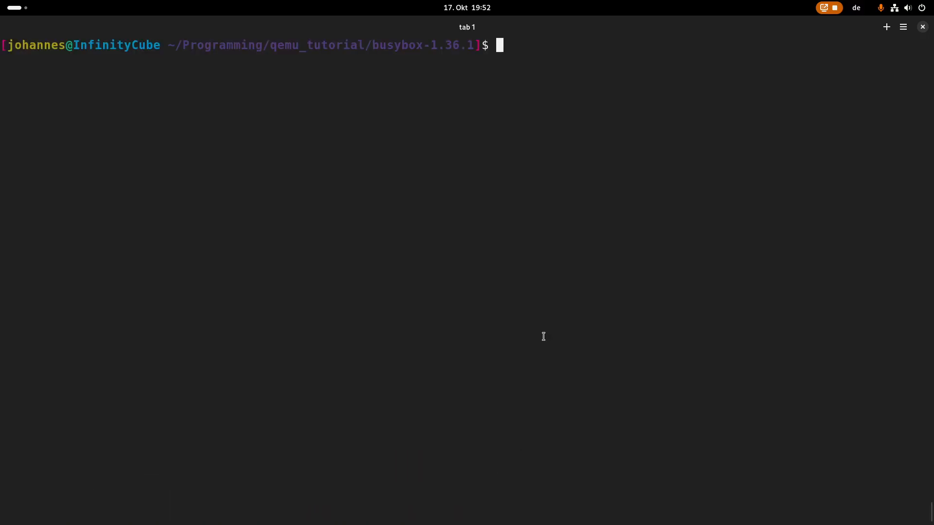
Run make ARCH=arm with the arm-none-linux-gnueabihf- cross-compiler, -j12, install.
{"action": "type", "text": "make ARCH=arm CROSS_COMPILE=../arm-gnu-toolchain/bin/arm-none-linux-gnueabihf- -j12"}
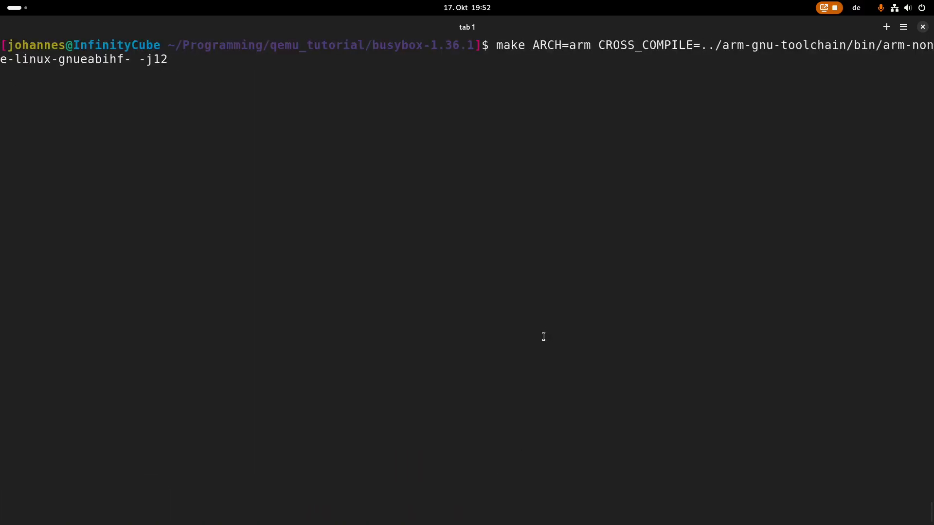
{"action": "type", "text": "install"}
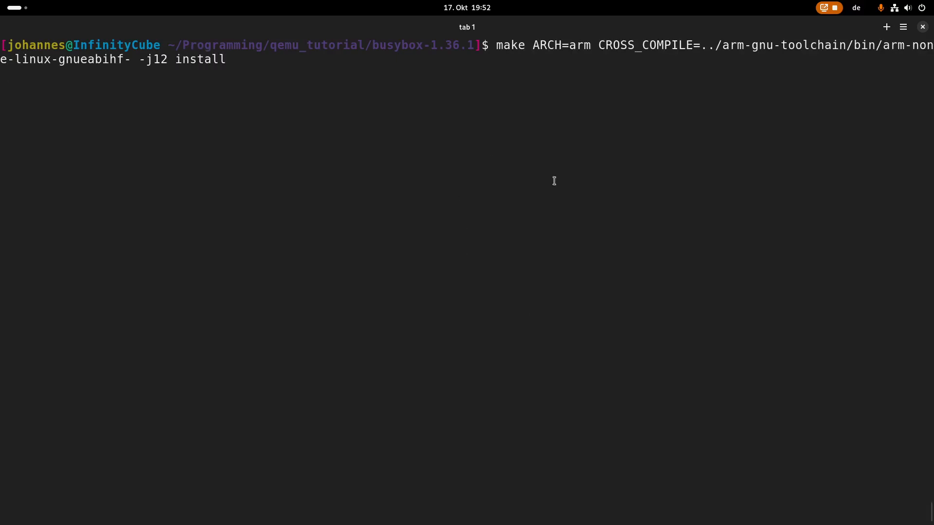
{"action": "key", "text": "Return"}
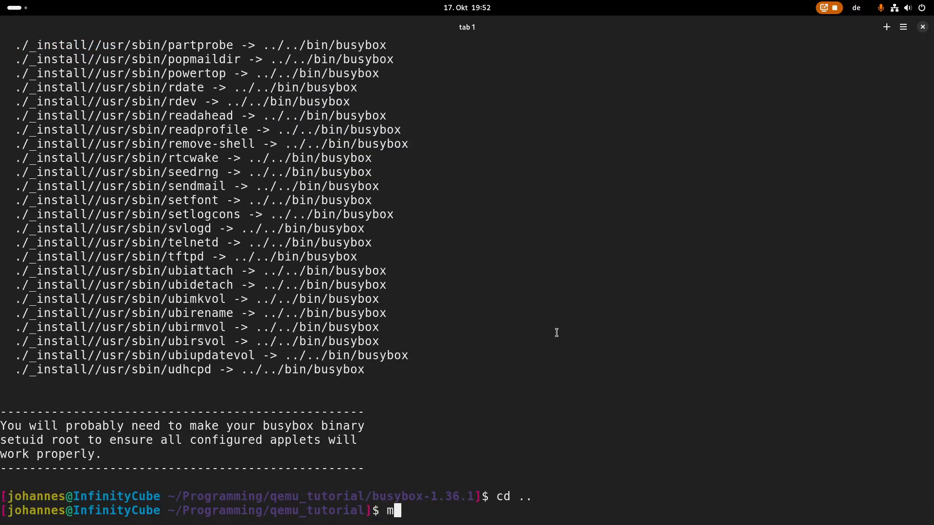
Run mkdir -p for rootfs with bin, sbin, etc, proc, sys and usr/{bin,sbin}.
{"action": "type", "text": "kdir -p"}
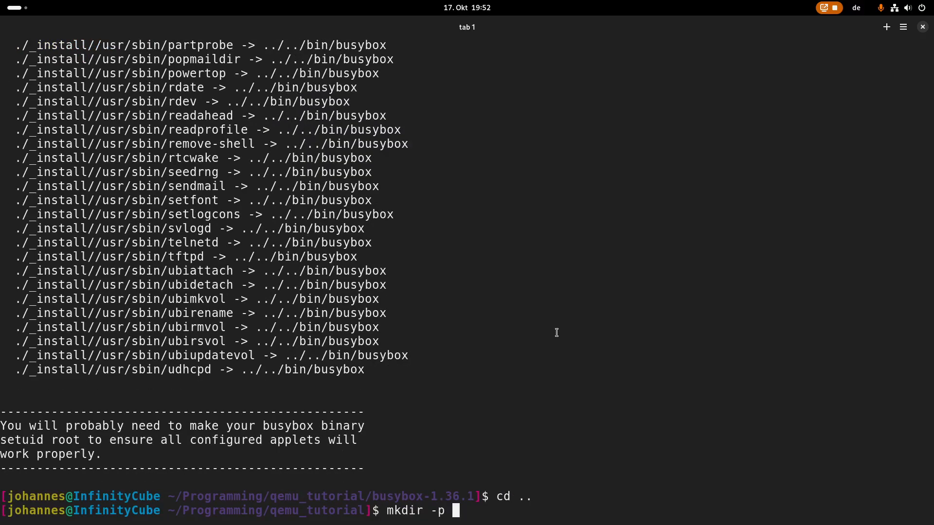
{"action": "type", "text": "rootfs/"}
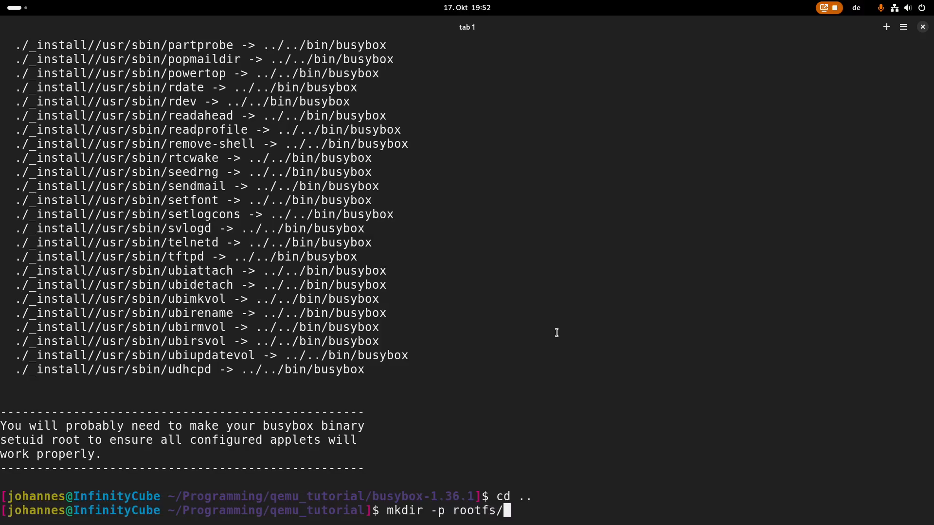
{"action": "type", "text": "[bin,sbi"}
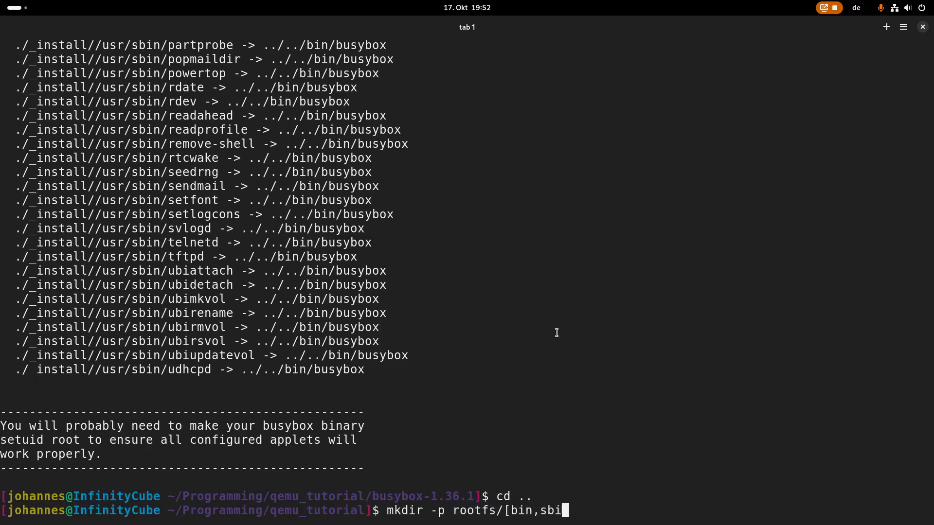
{"action": "type", "text": "n,et"}
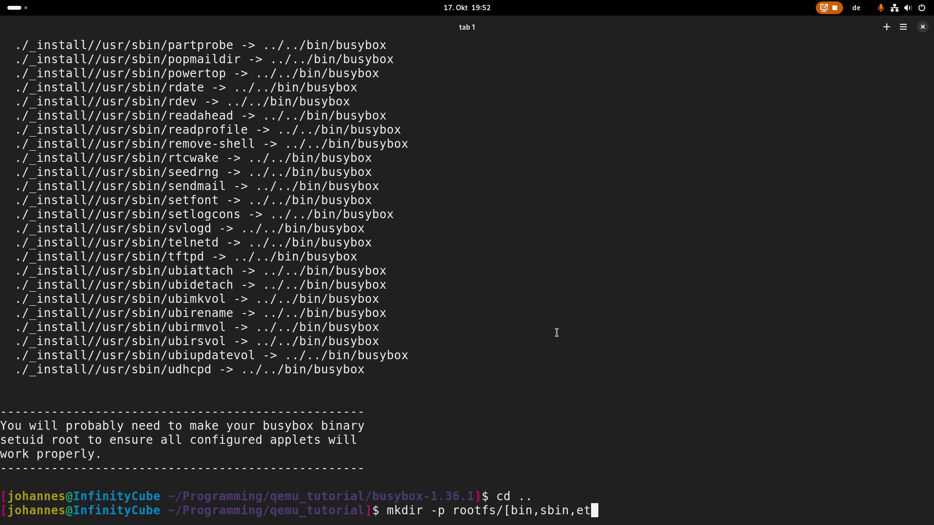
{"action": "type", "text": "c,"}
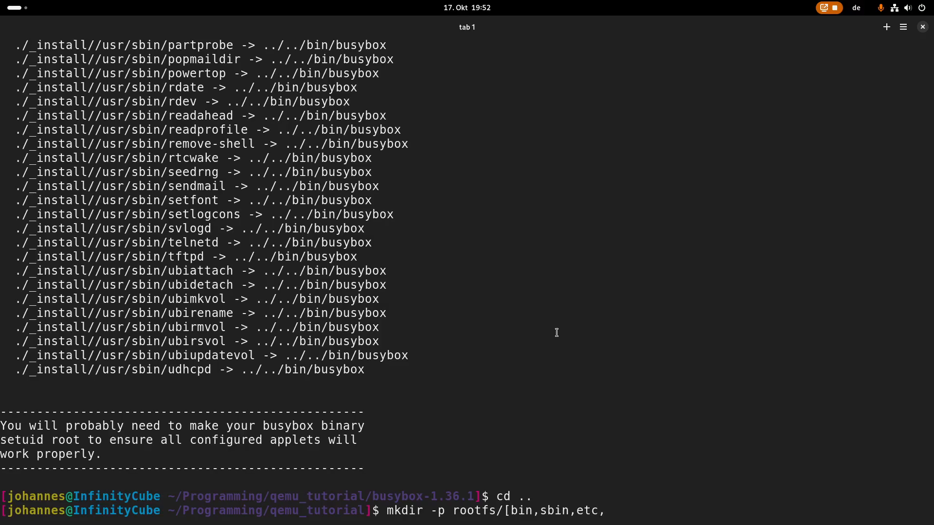
{"action": "type", "text": "proc,sys"}
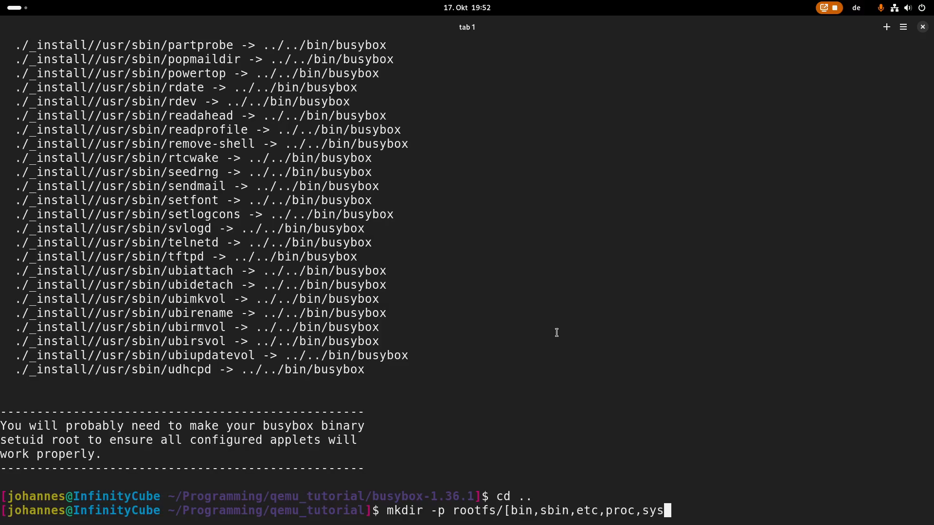
{"action": "type", "text": ",usr"}
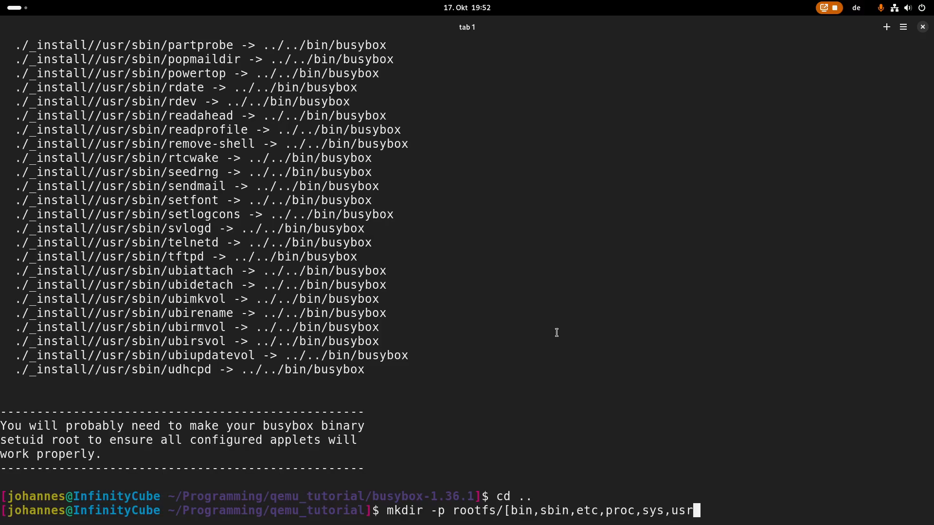
{"action": "type", "text": "/{bin"}
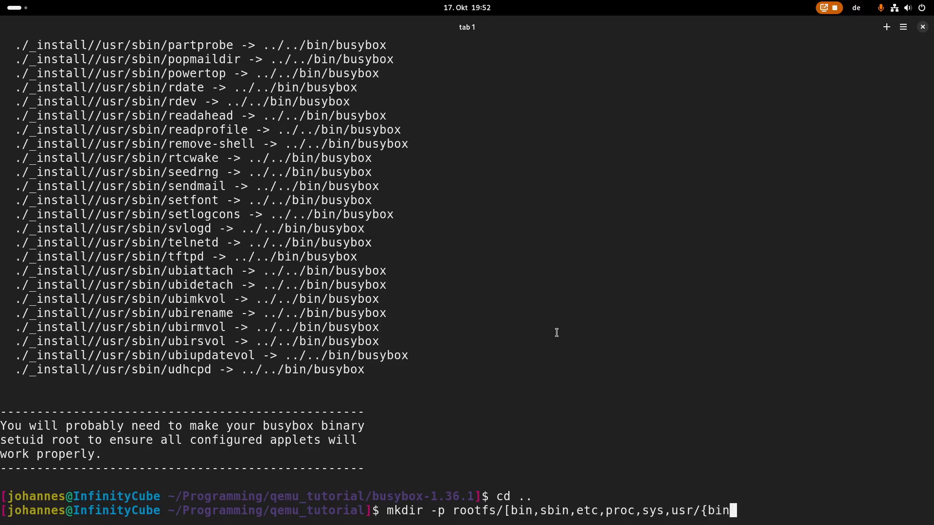
{"action": "type", "text": "sbi"}
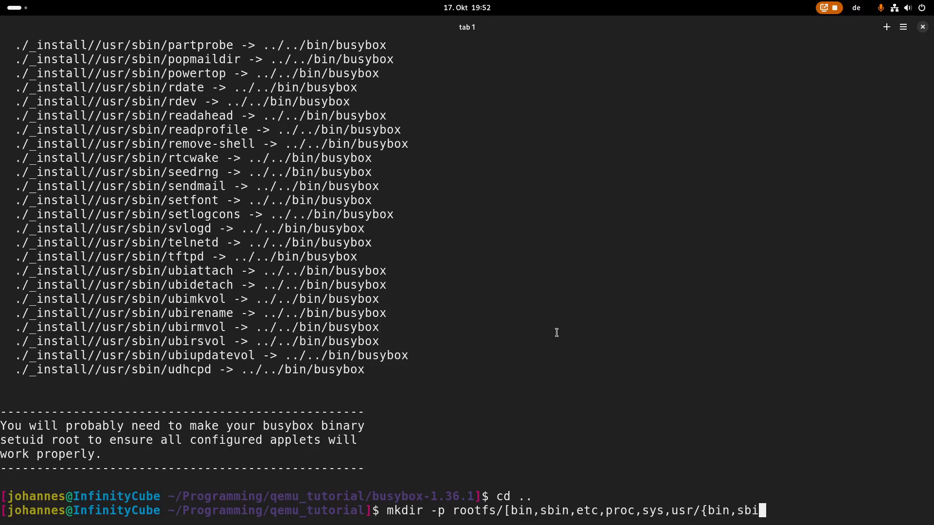
{"action": "type", "text": "n}}"}
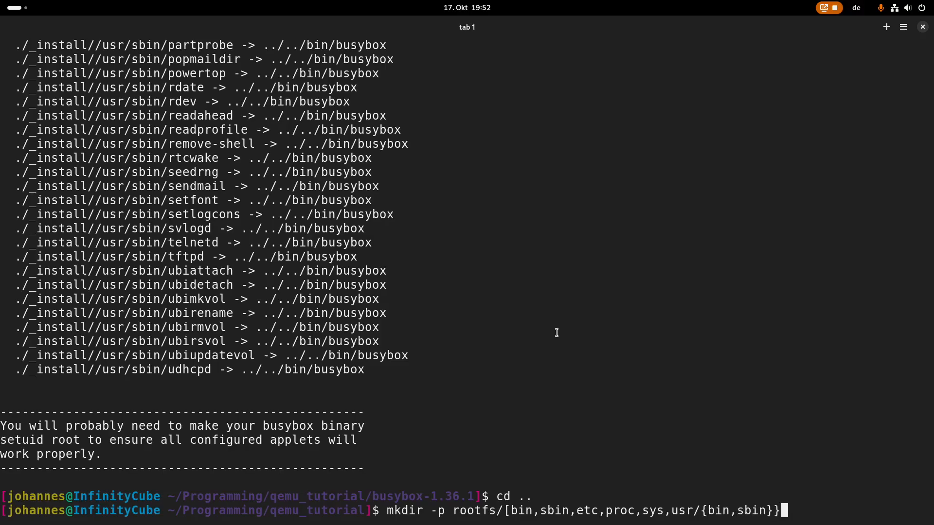
{"action": "key", "text": "Return"}
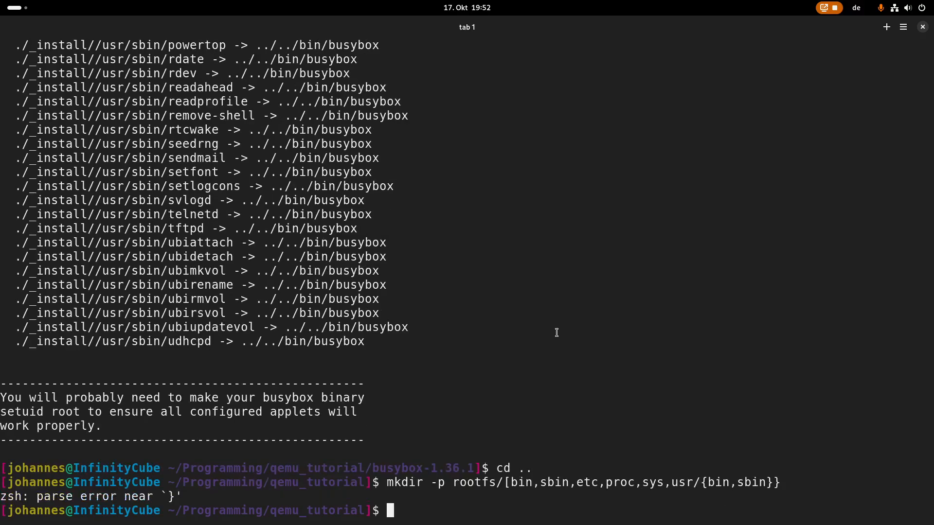
Fix the bracket typo in the recalled mkdir command and rerun it.
{"action": "key", "text": "Up"}
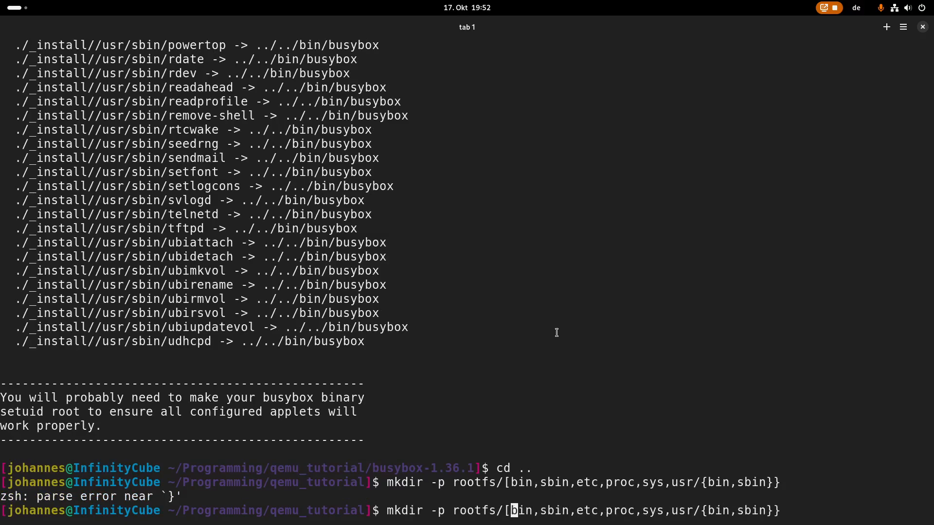
{"action": "key", "text": "Backspace"}
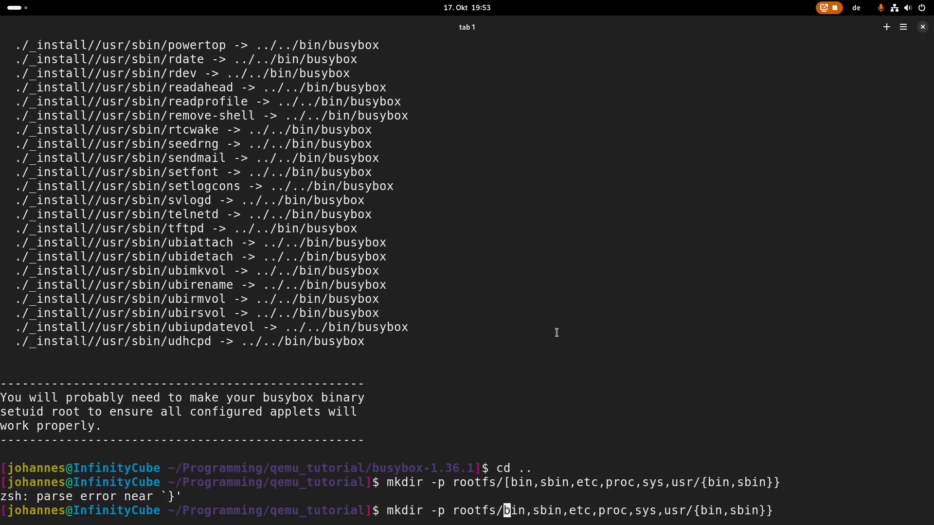
{"action": "key", "text": "Return"}
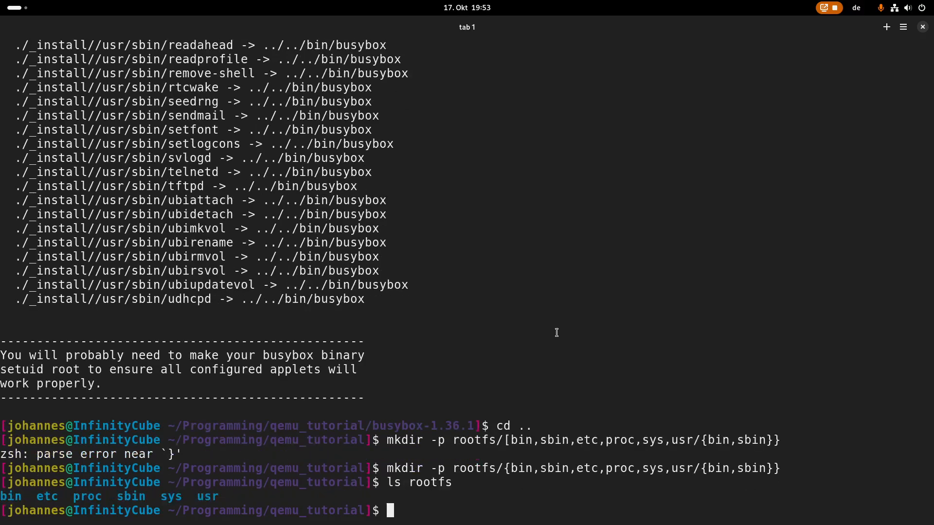
Copy busybox-1.36.1/_install/* into rootfs/ with cp -av.
{"action": "type", "text": "c"}
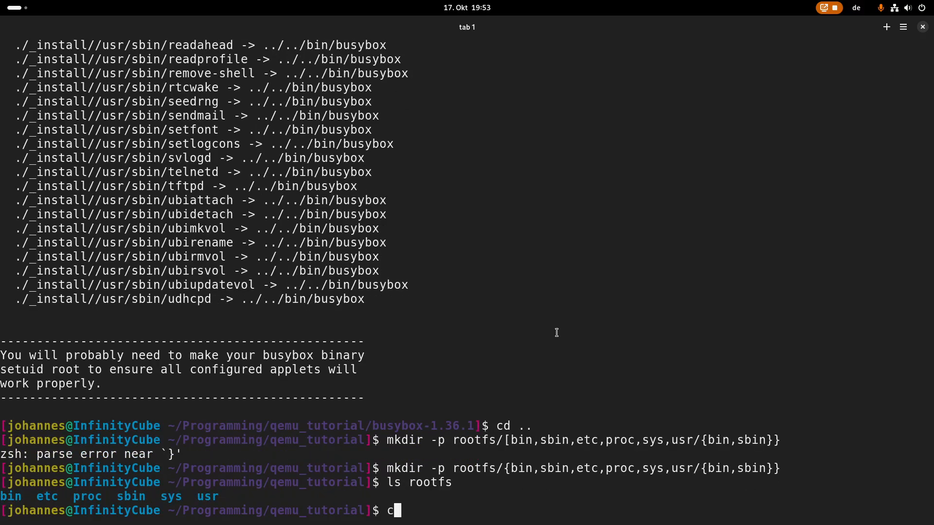
{"action": "type", "text": "p -av"}
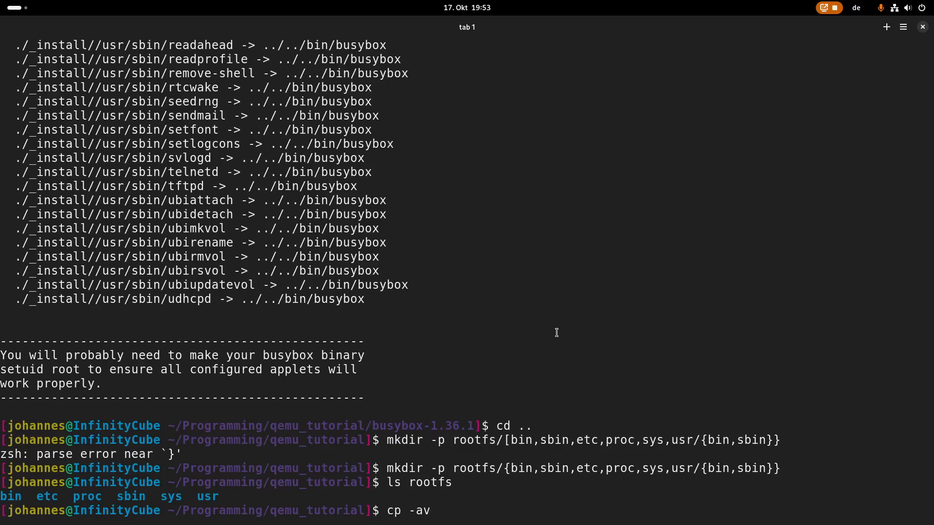
{"action": "type", "text": "busybox-1.36.1/_i"}
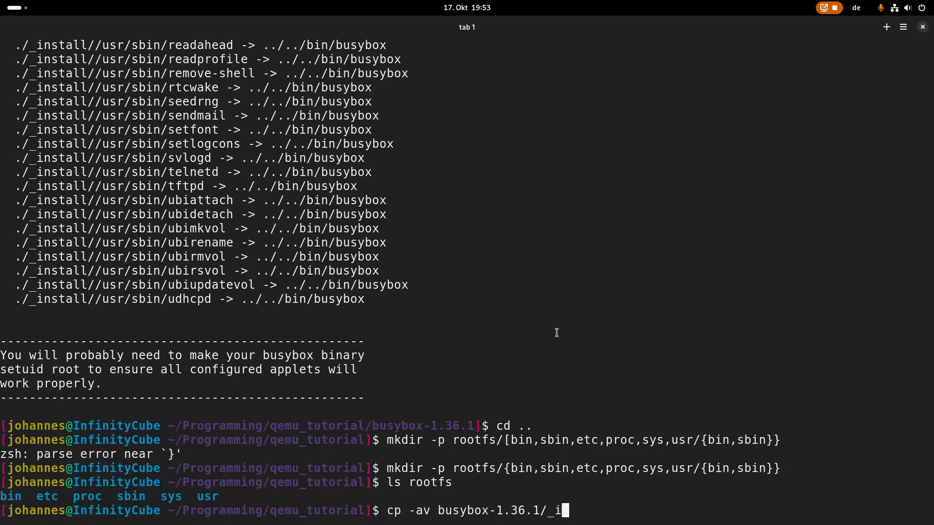
{"action": "type", "text": "nstall/*"}
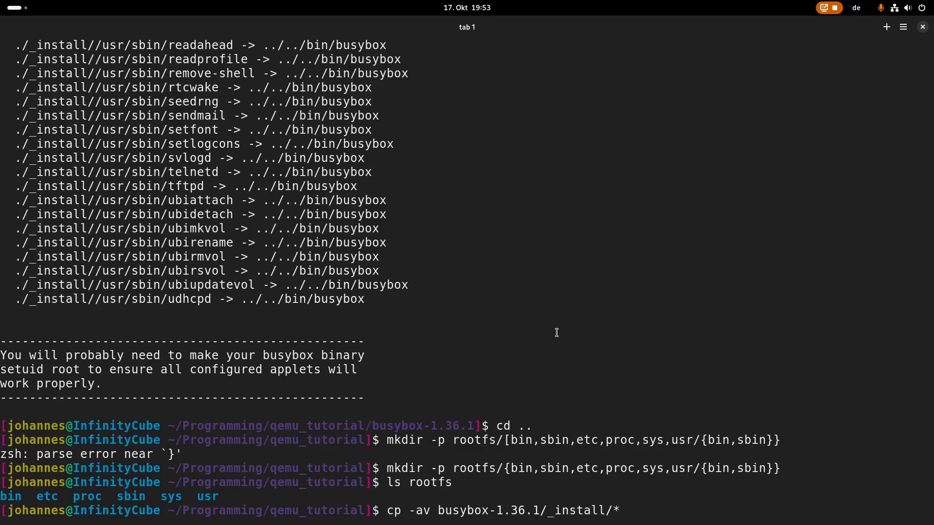
{"action": "key", "text": "Return"}
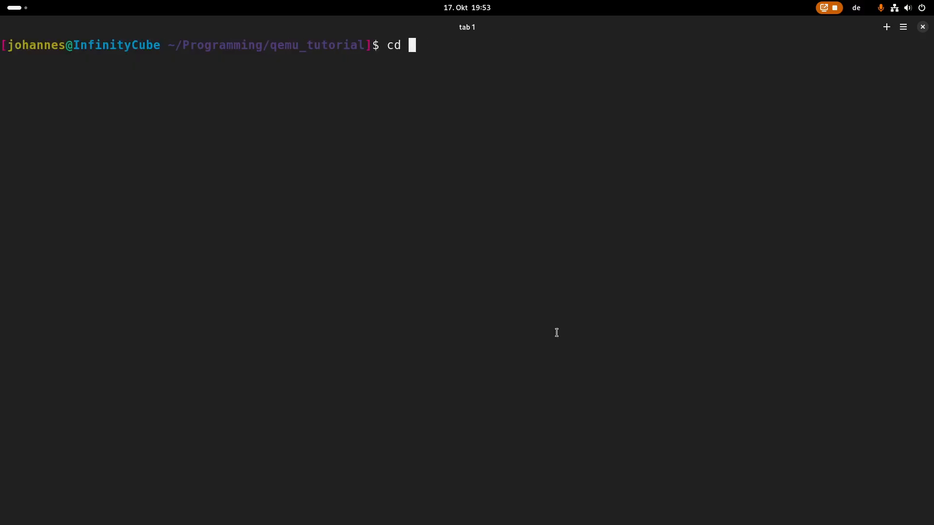
Inside rootfs, create an init symlink to bin/busybox with ln -sf.
{"action": "key", "text": "Return"}
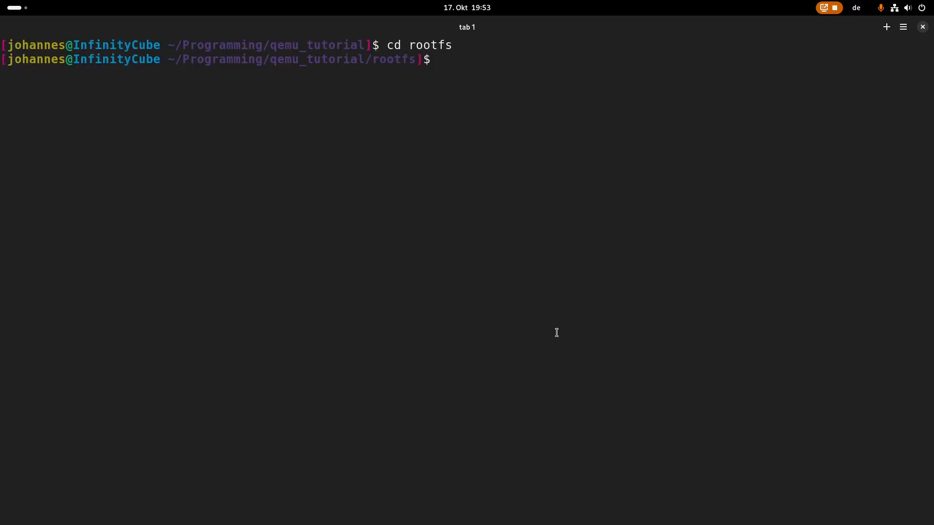
{"action": "type", "text": "ln -s"}
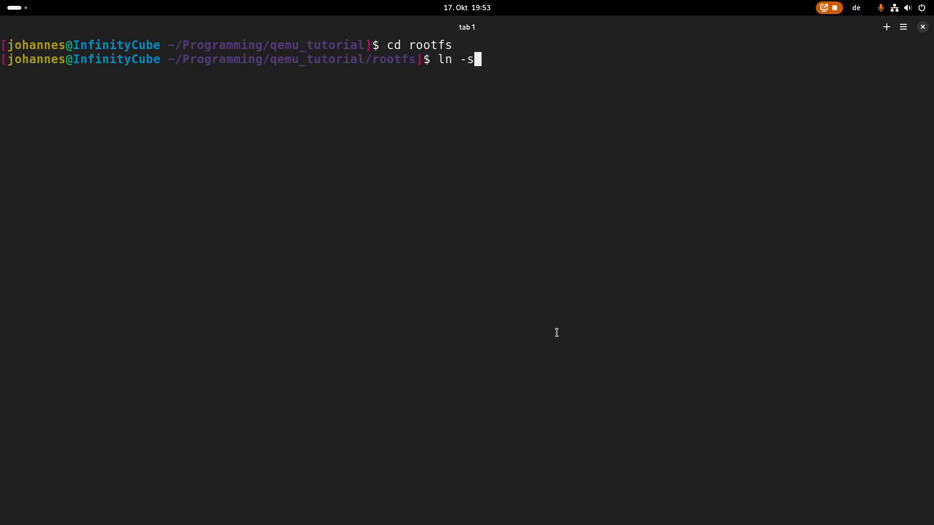
{"action": "type", "text": "f"}
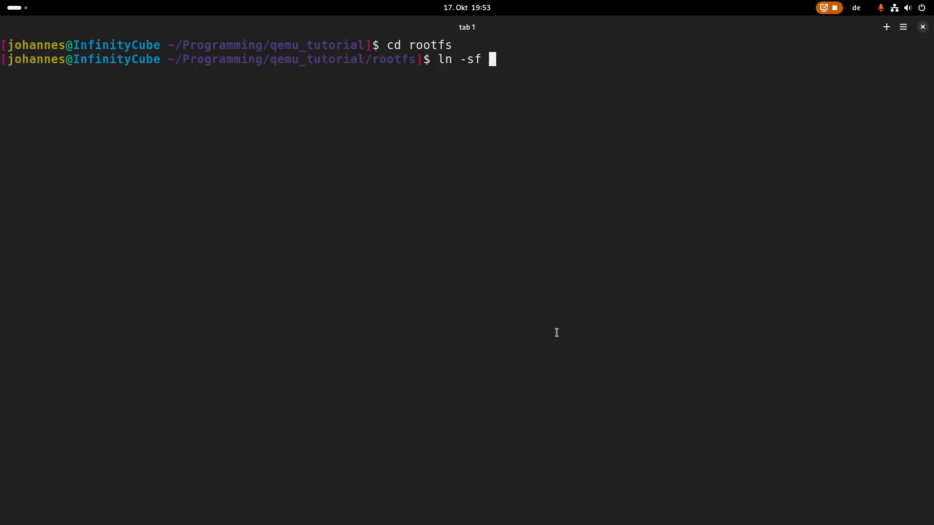
{"action": "type", "text": "bin/busybox init"}
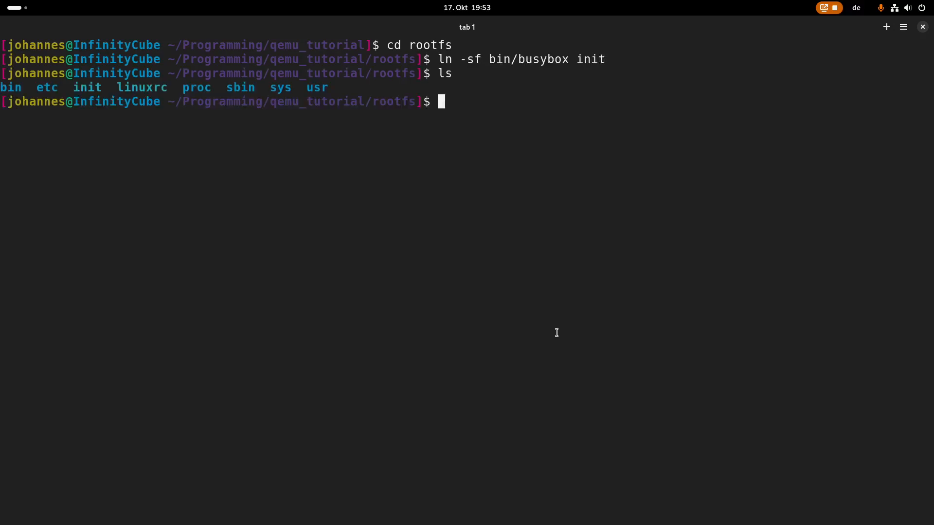
{"action": "double_click", "coordinate": [87, 87]}
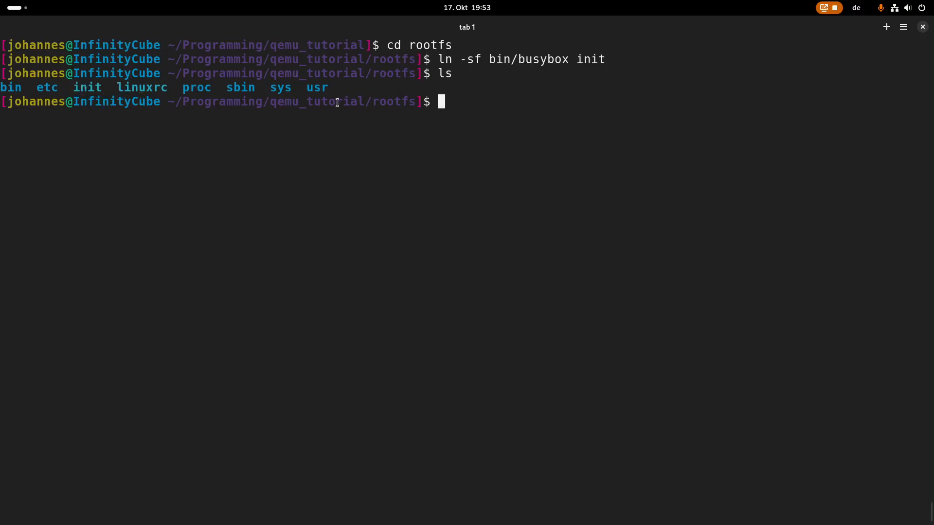
Create the mem character device node (mode 660, c 1 1) with sudo mknod.
{"action": "type", "text": "cd de"}
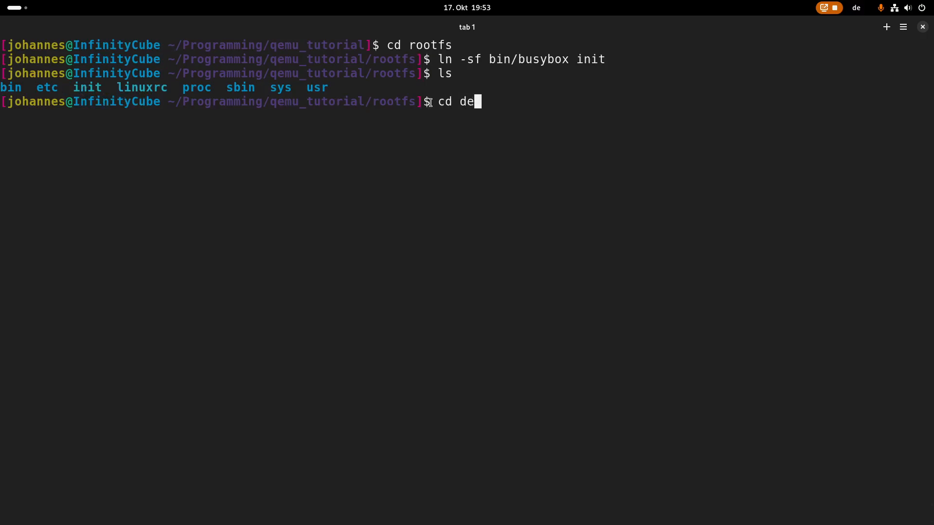
{"action": "type", "text": "mkdir"}
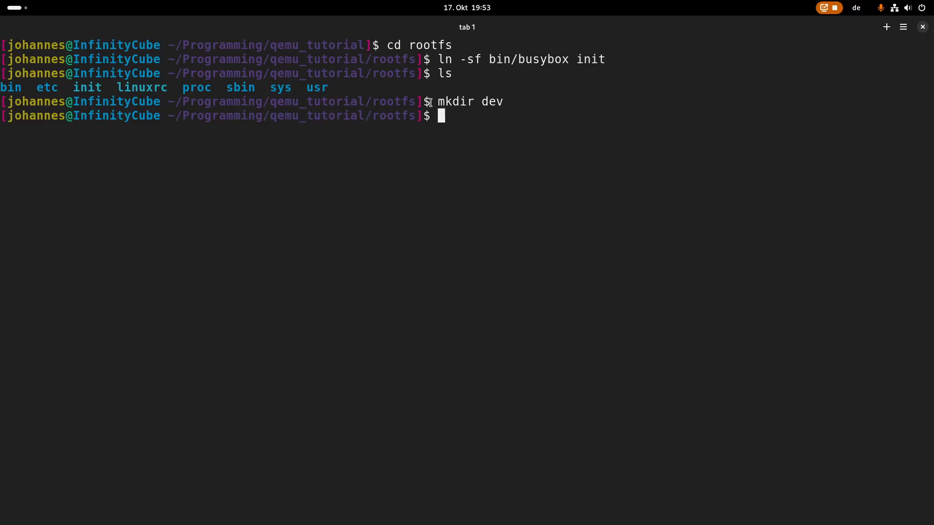
{"action": "type", "text": "sudo"}
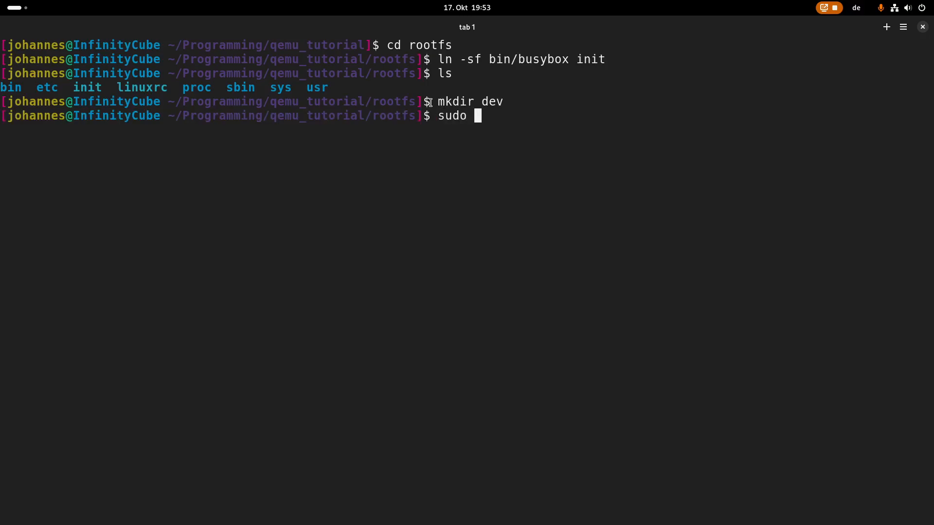
{"action": "type", "text": "mknod -"}
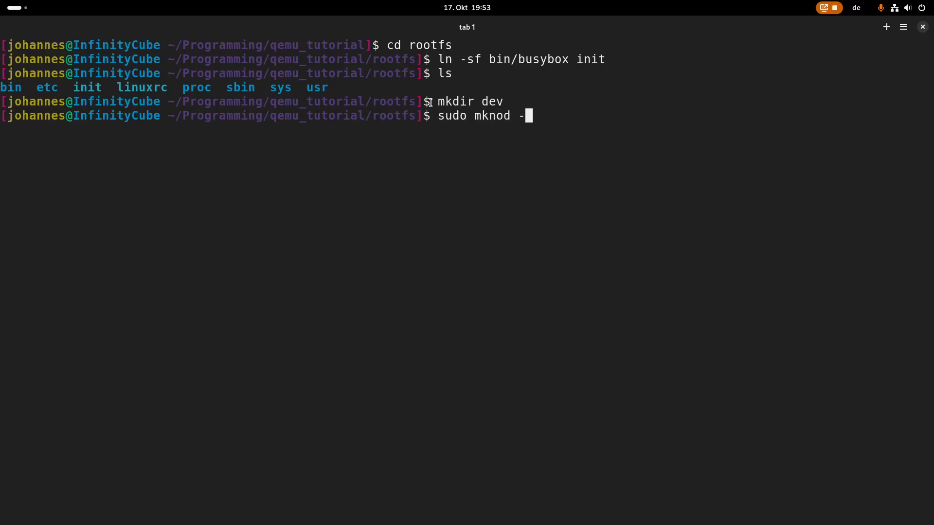
{"action": "type", "text": "m 660"}
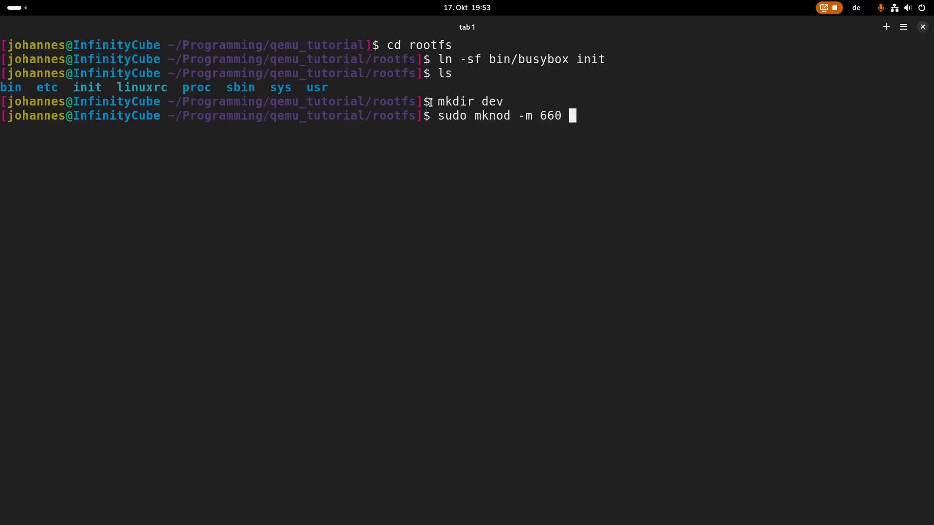
{"action": "type", "text": "mem"}
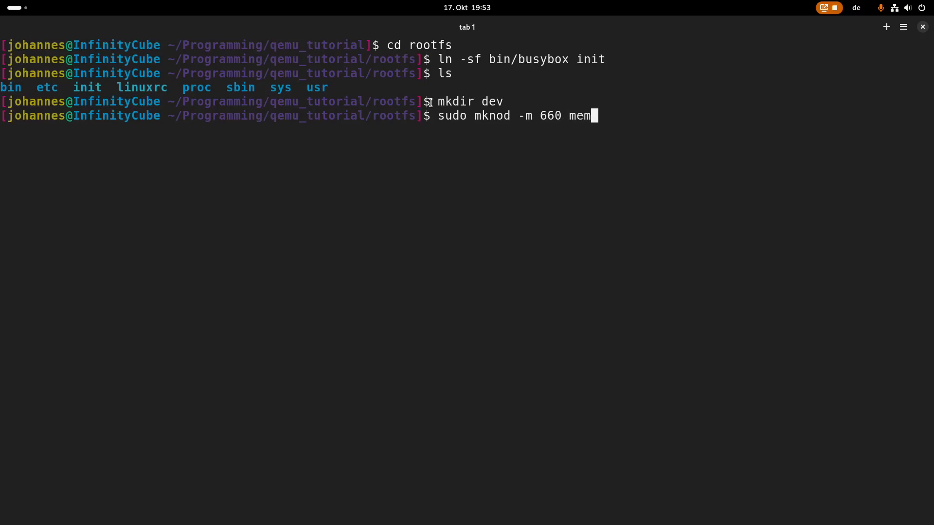
{"action": "type", "text": "c 1 1"}
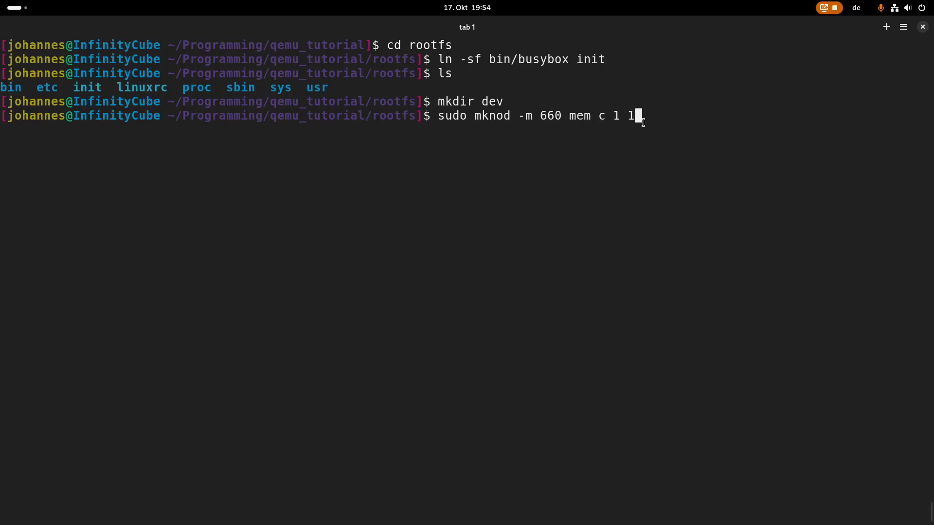
{"action": "key", "text": "Return"}
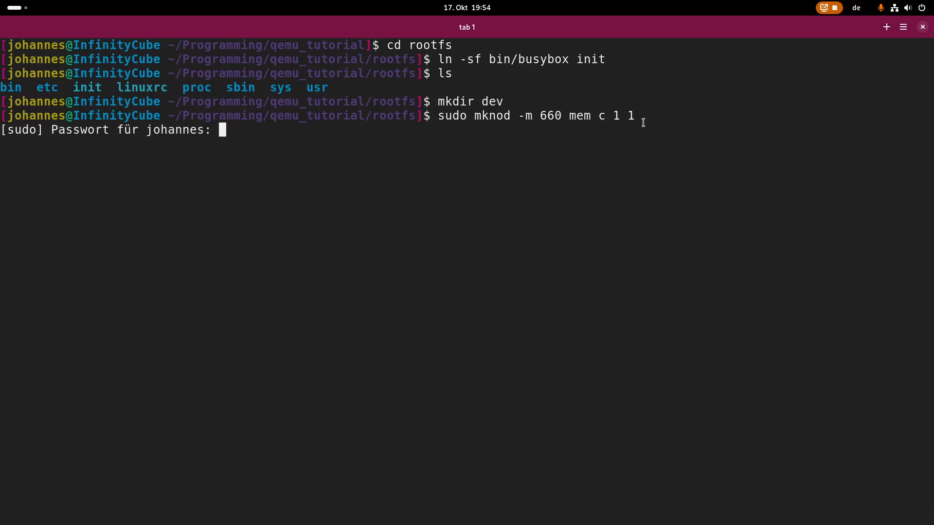
{"action": "key", "text": "Return"}
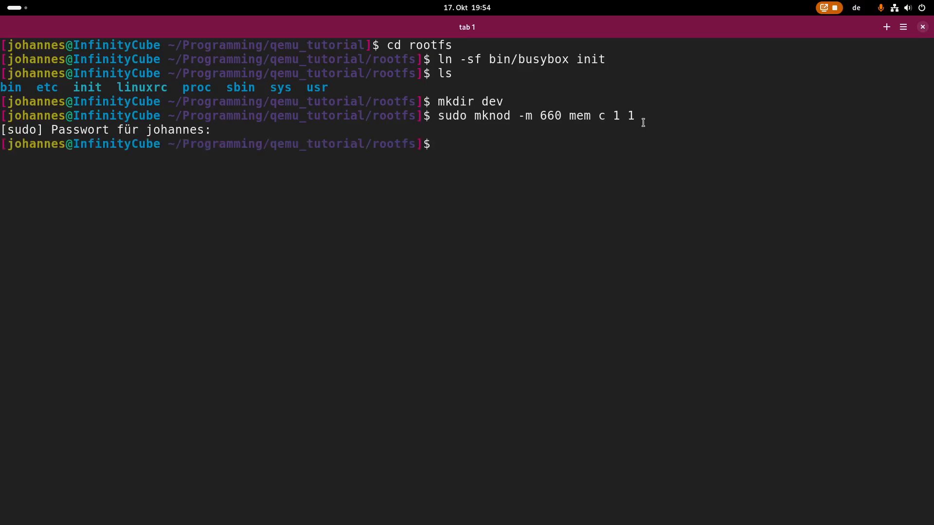
Create ttyS2, ttyS3 and ttyS4 character device nodes (mode 660, major 4) and list rootfs.
{"action": "type", "text": "sudo mknod -m 660 mem"}
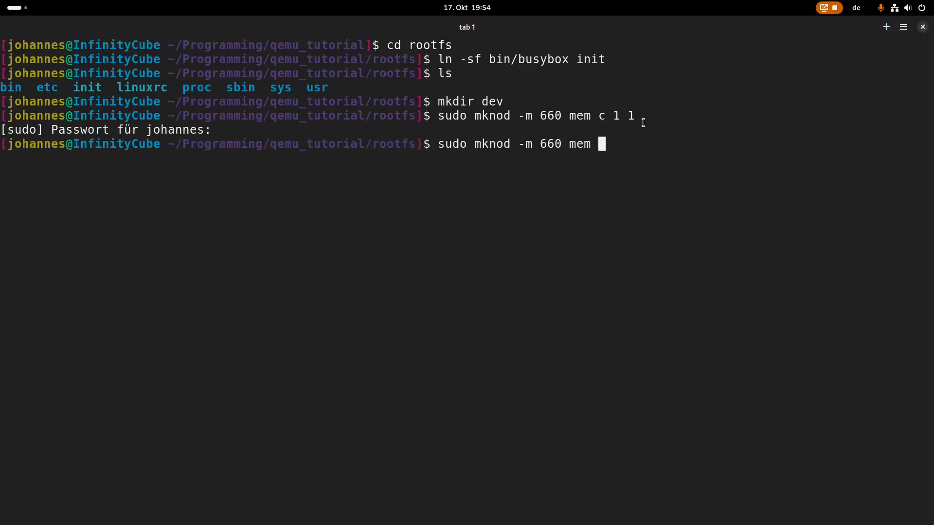
{"action": "type", "text": "ttyS0"}
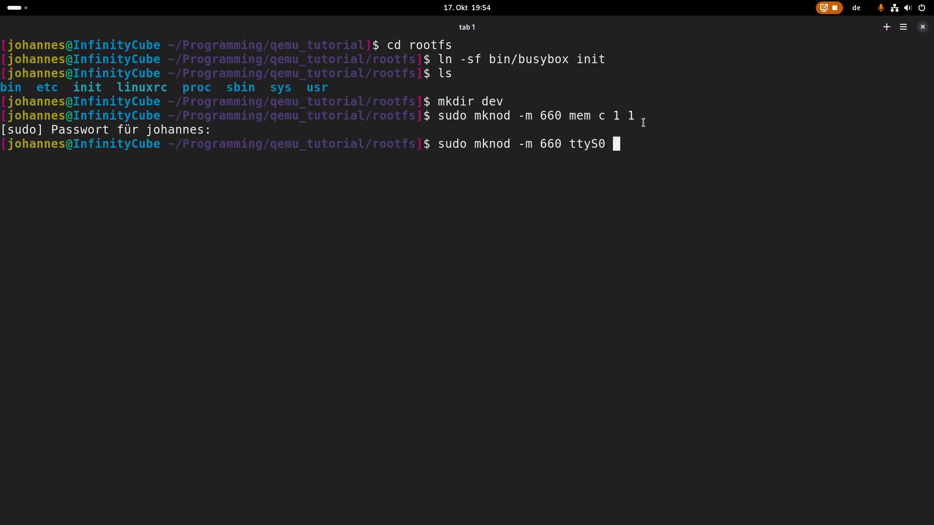
{"action": "type", "text": "2 c 4"}
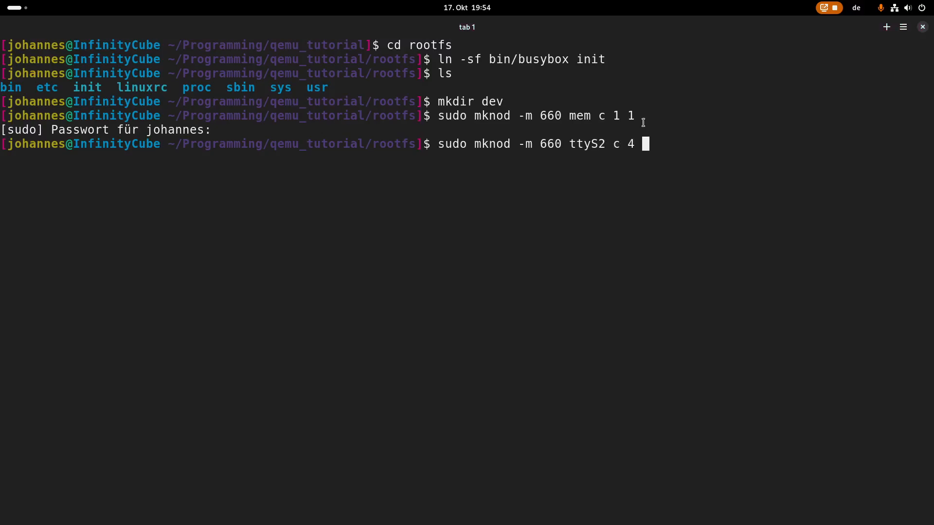
{"action": "key", "text": "Return"}
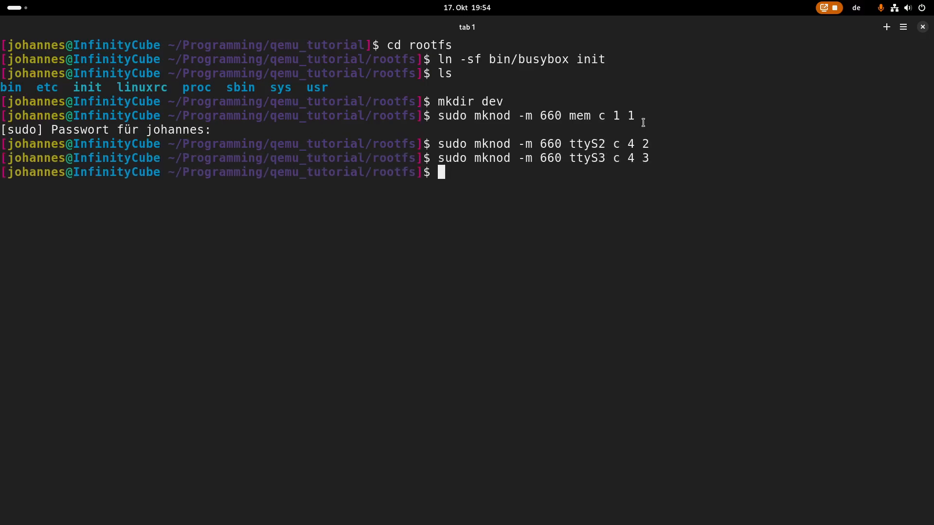
{"action": "type", "text": "sudo mknod -m 660 ttyS3 c 4 4"}
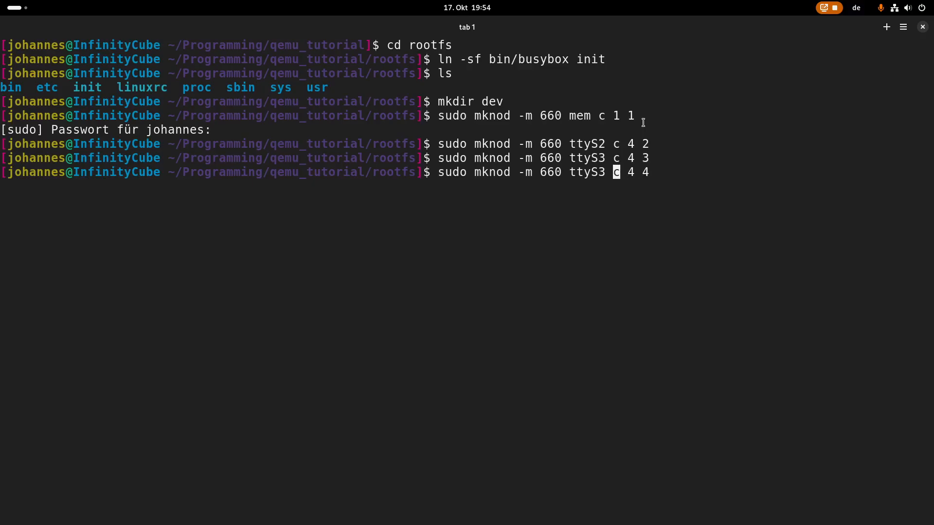
{"action": "key", "text": "Return"}
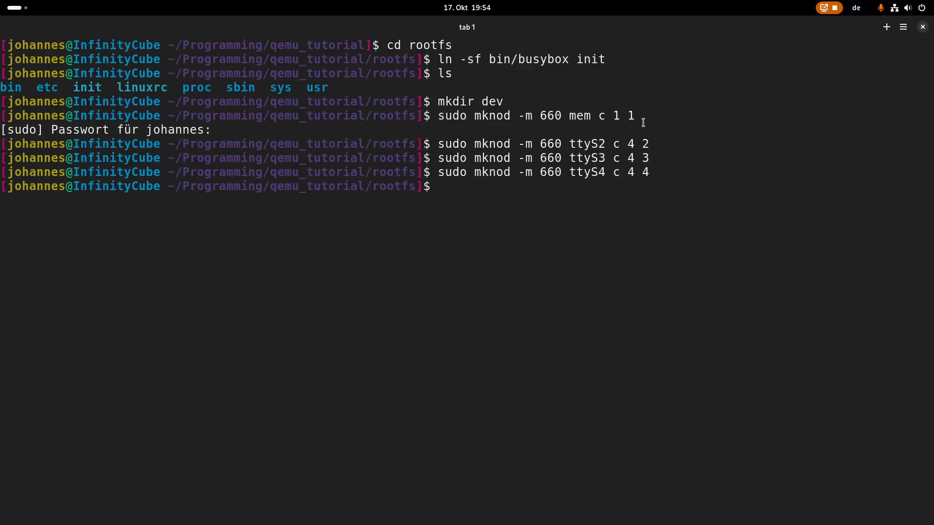
{"action": "mouse_move", "coordinate": [931, 125]}
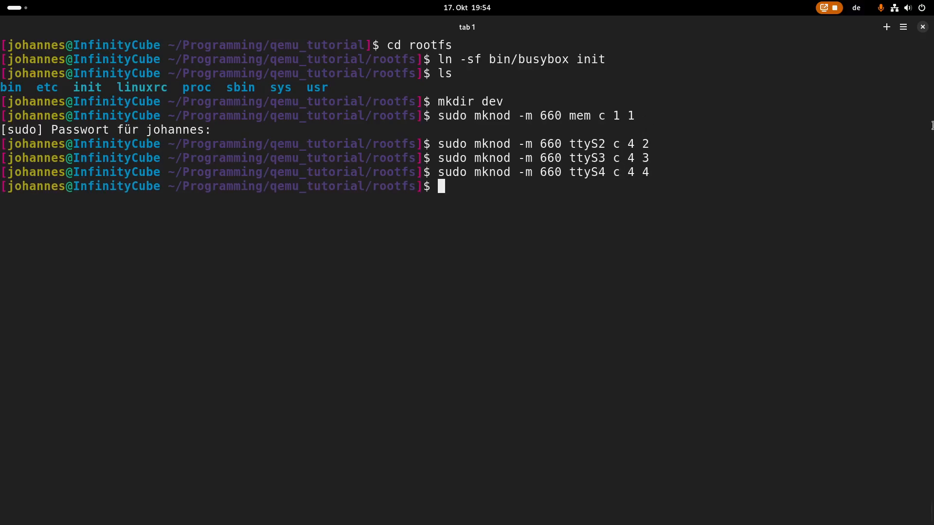
{"action": "double_click", "coordinate": [585, 143]}
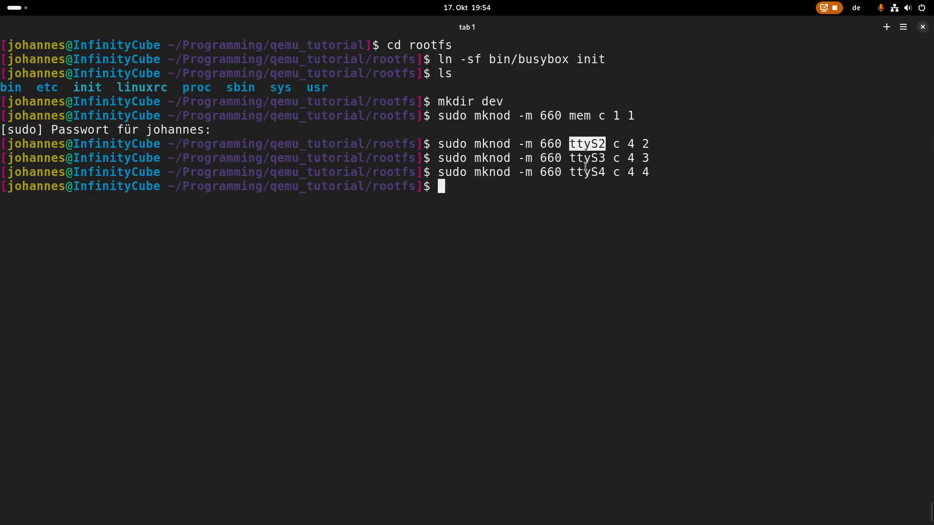
{"action": "type", "text": "l"}
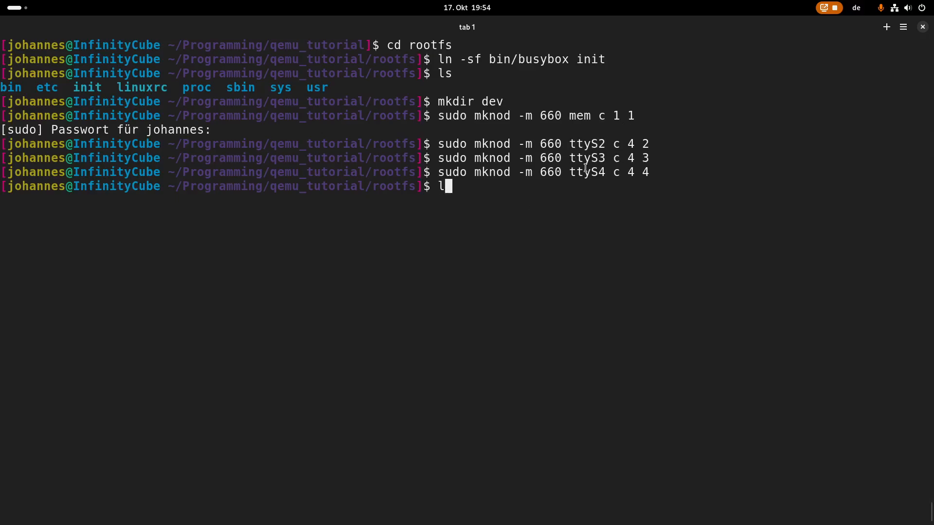
{"action": "key", "text": "Return"}
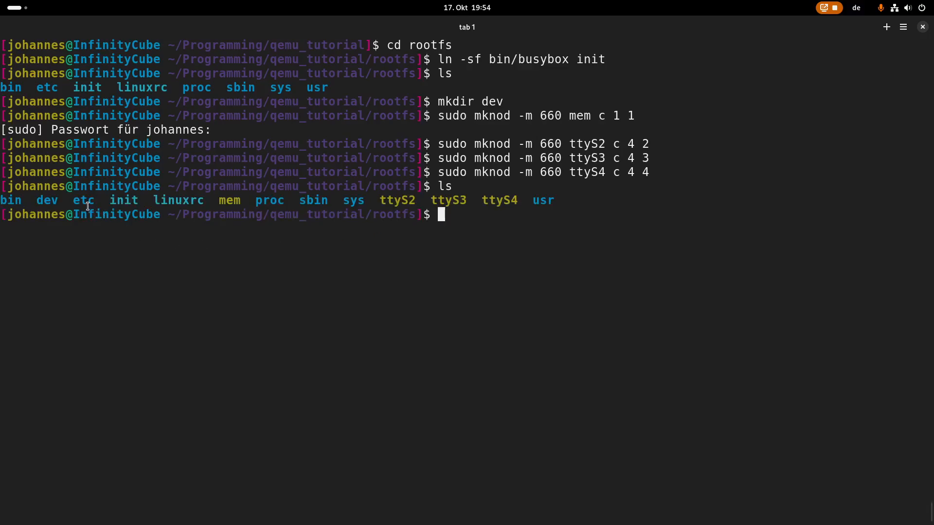
Move mem and all ttyS* nodes into dev and list dev's contents.
{"action": "type", "text": "mv"}
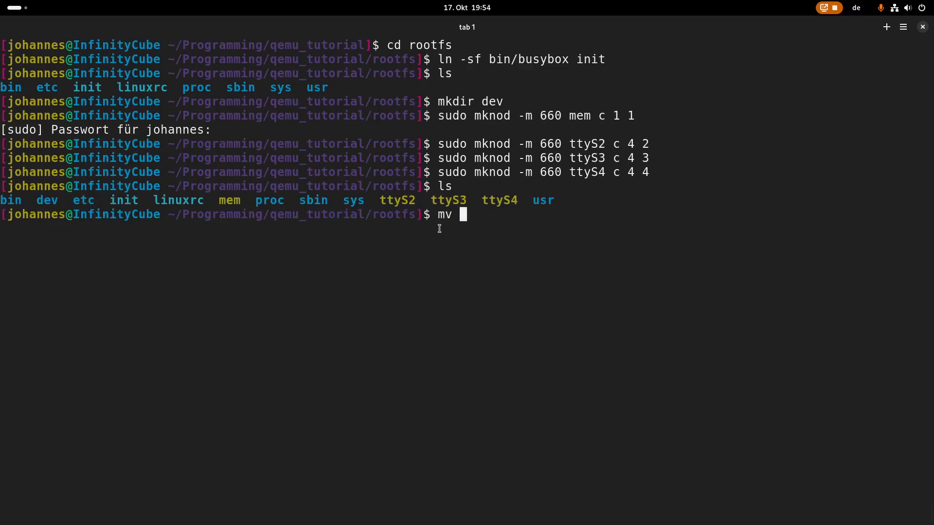
{"action": "type", "text": "mem"}
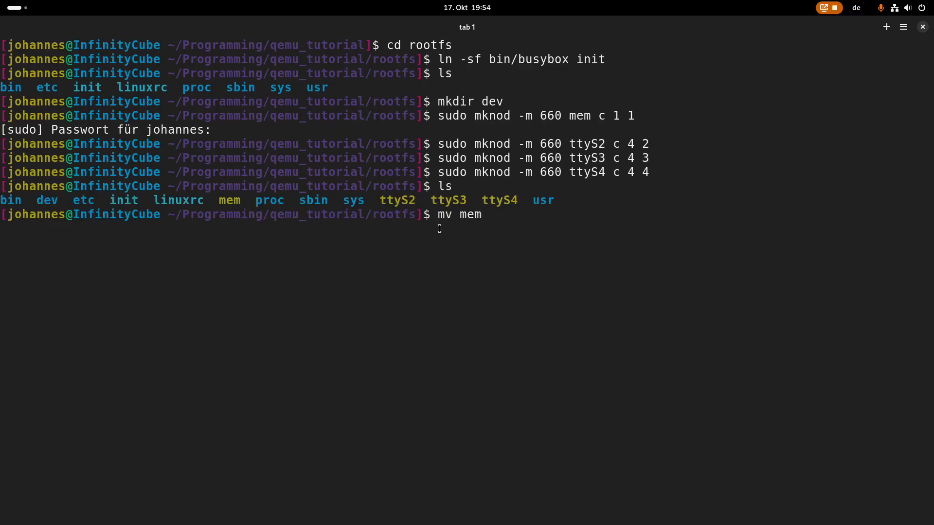
{"action": "key", "text": "Return"}
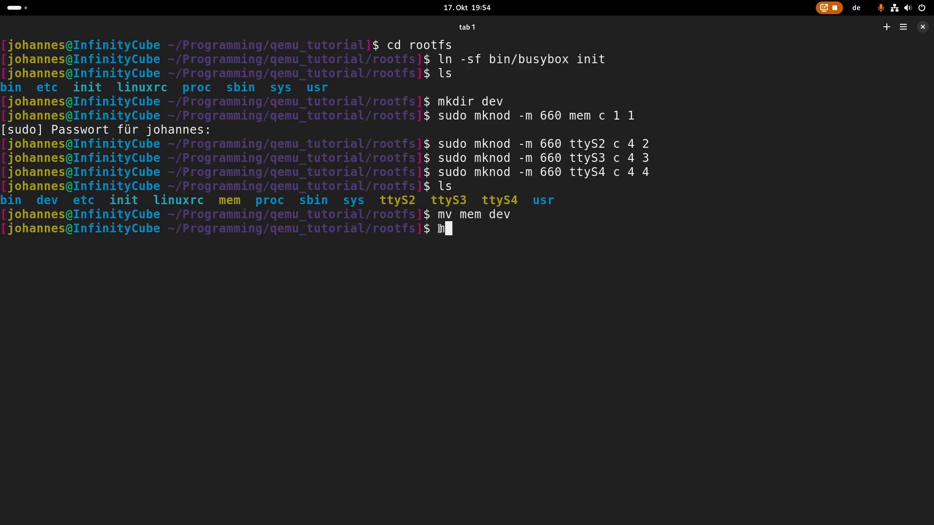
{"action": "type", "text": "v ttyS"}
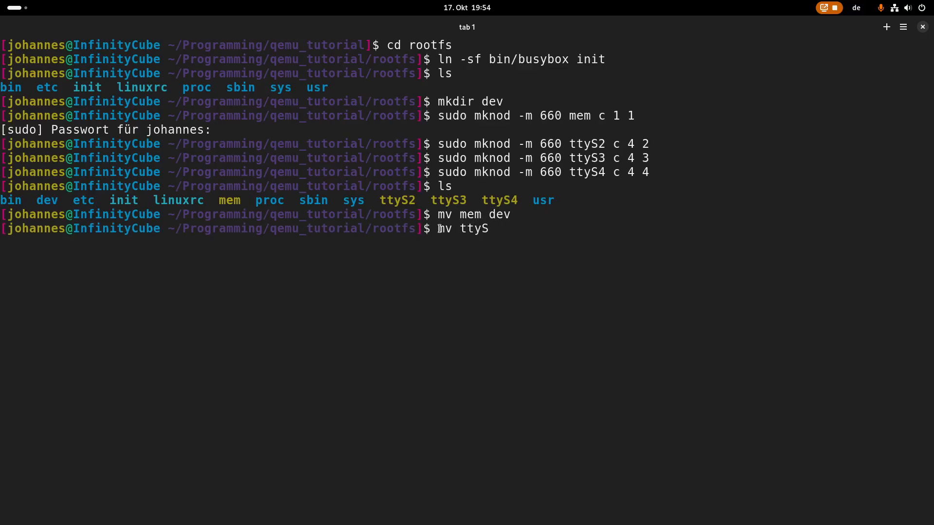
{"action": "type", "text": "* de"}
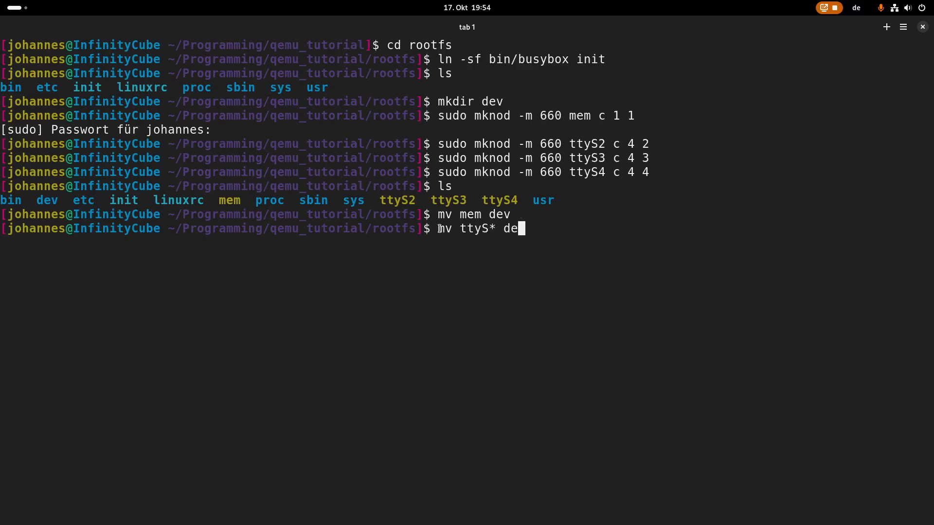
{"action": "key", "text": "Return"}
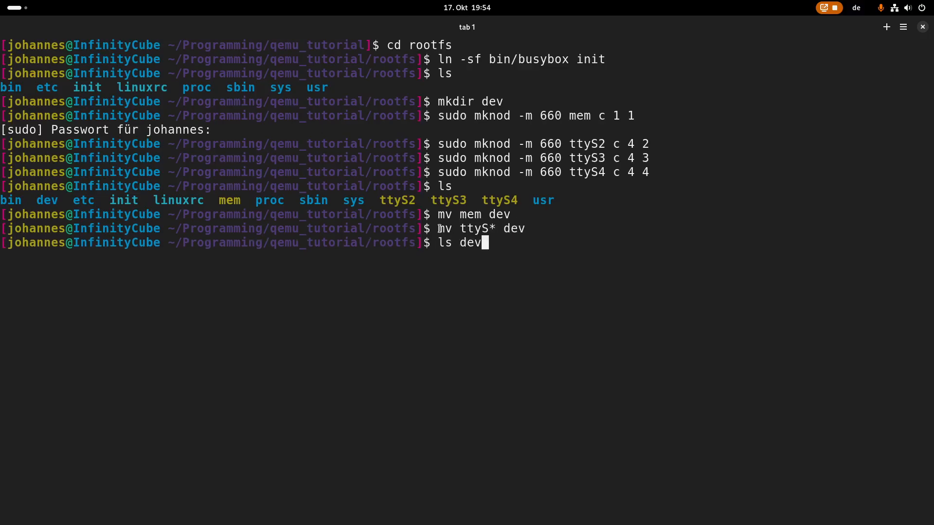
{"action": "key", "text": "Return"}
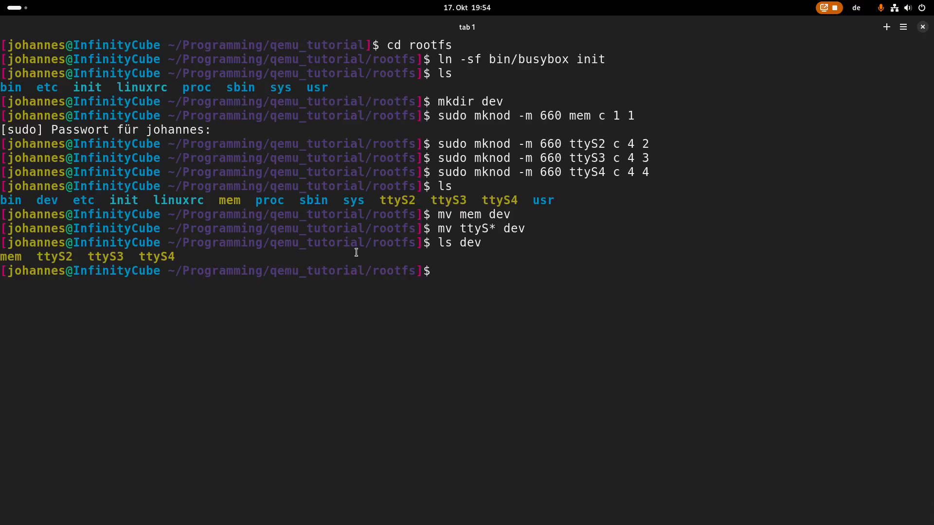
Archive rootfs into ../rootfs.cpio.gz via find -print0 | cpio --format=newc | gzip -9, then clear.
{"action": "type", "text": "find"}
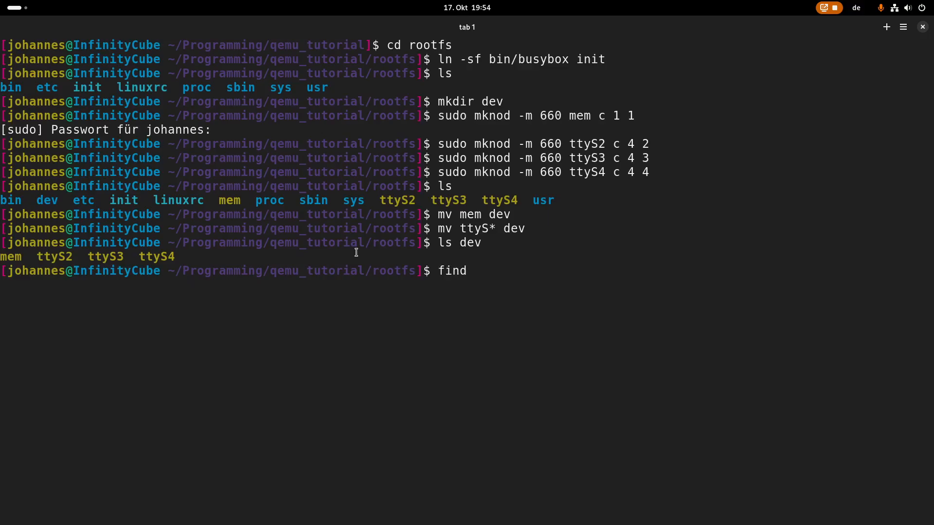
{"action": "type", "text": "."}
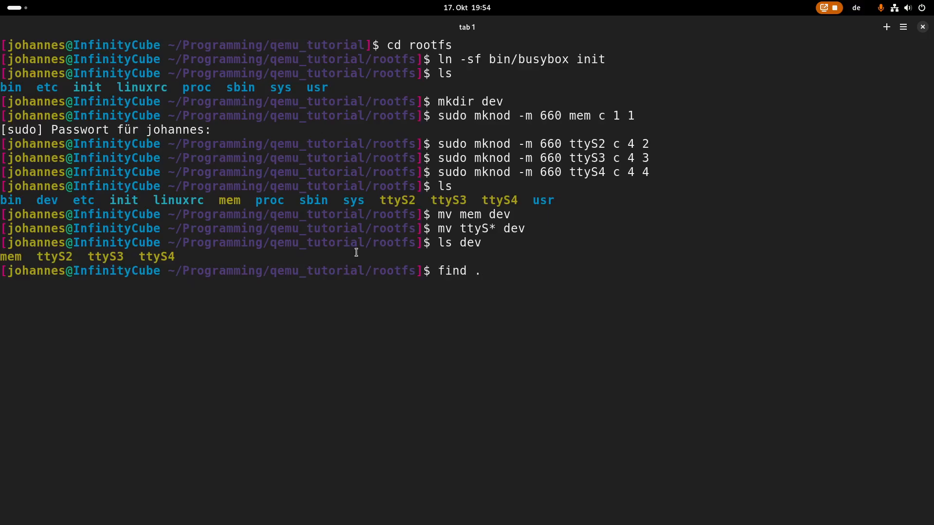
{"action": "type", "text": "-prin"}
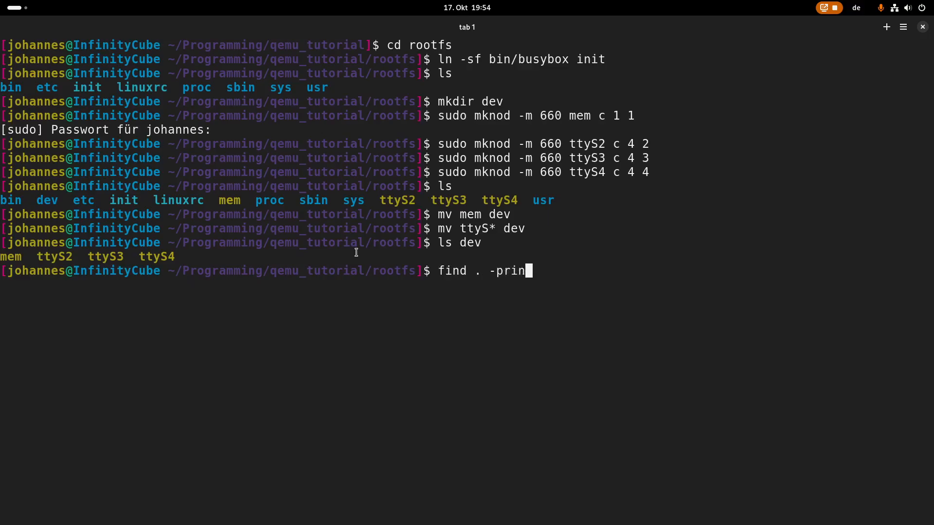
{"action": "type", "text": "t0 |"}
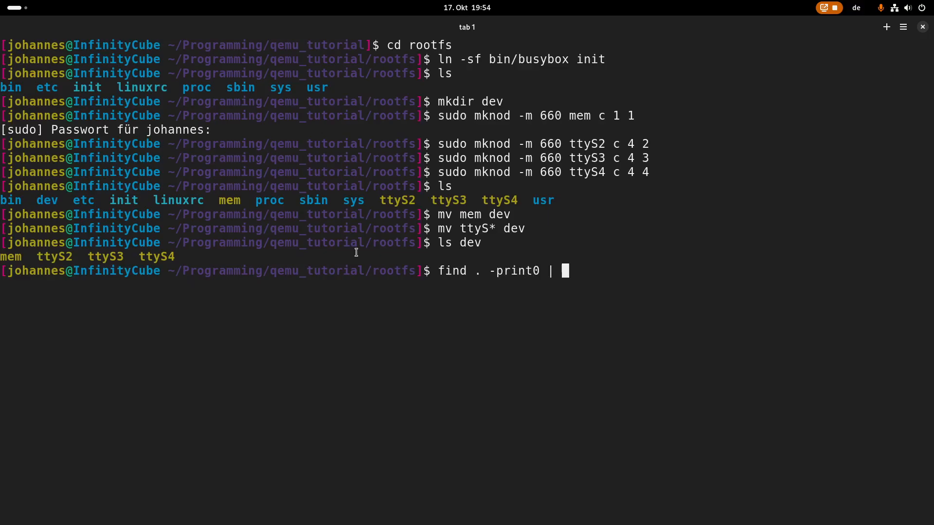
{"action": "type", "text": "cpio"}
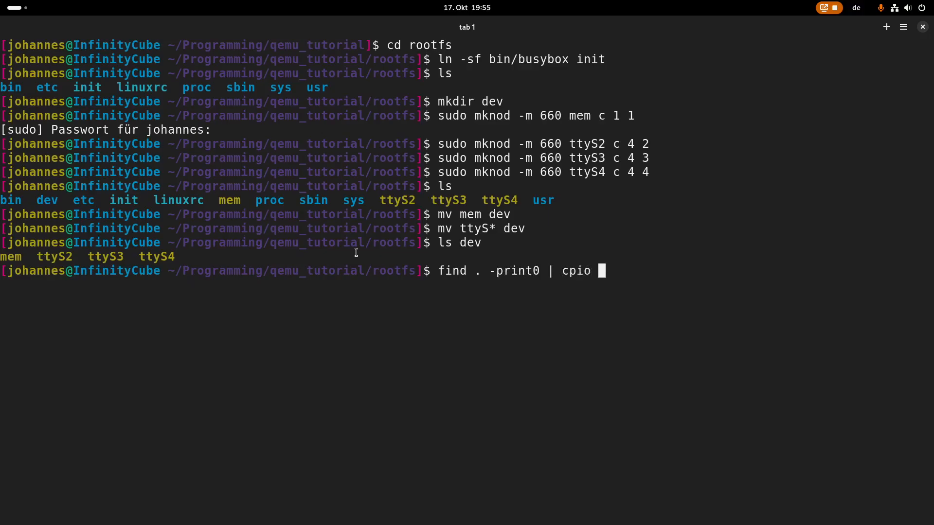
{"action": "type", "text": "--null -"}
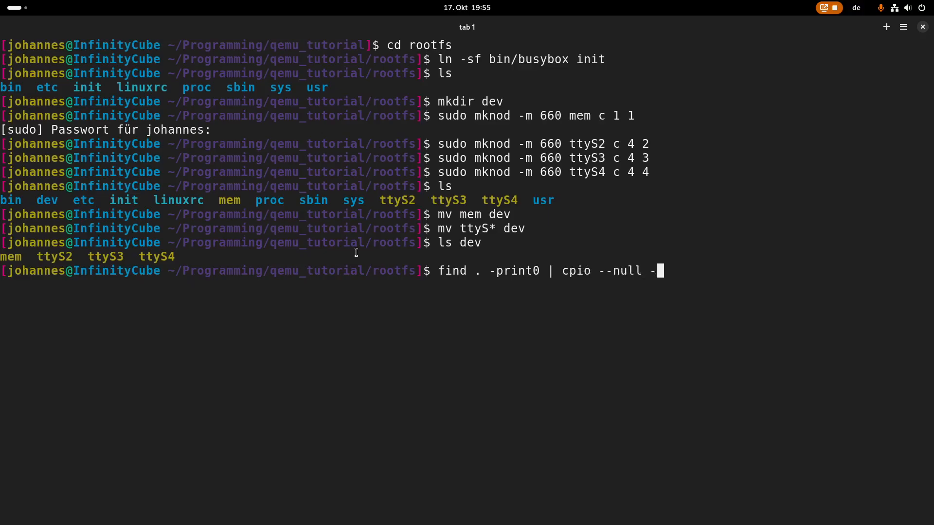
{"action": "type", "text": "ov"}
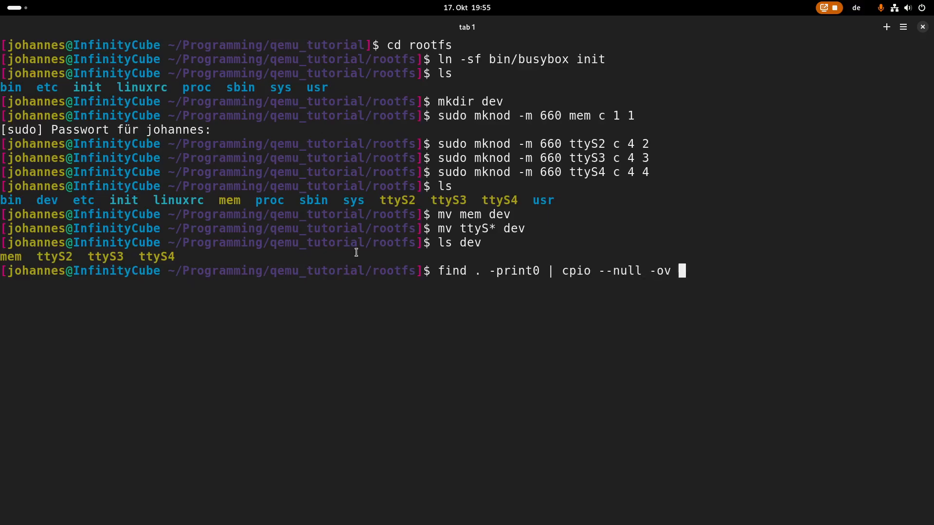
{"action": "type", "text": "-fo"}
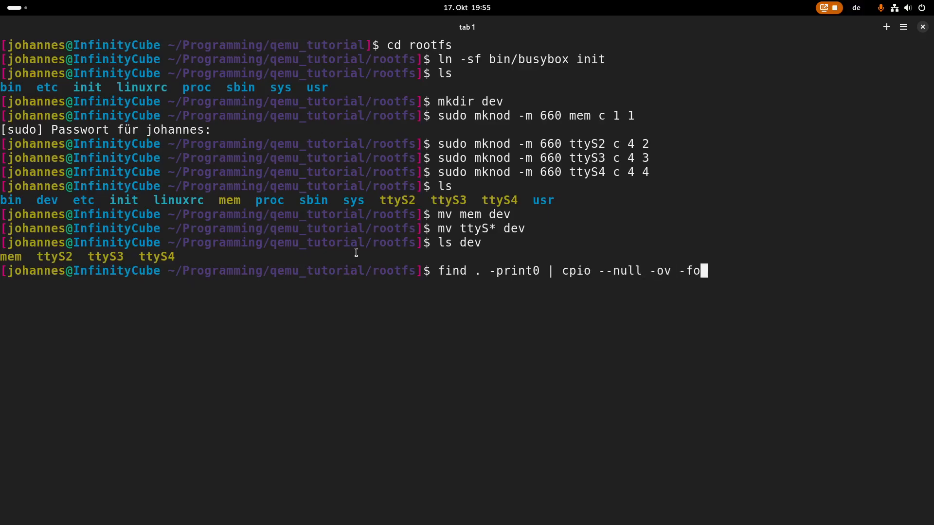
{"action": "type", "text": "rmat=new"}
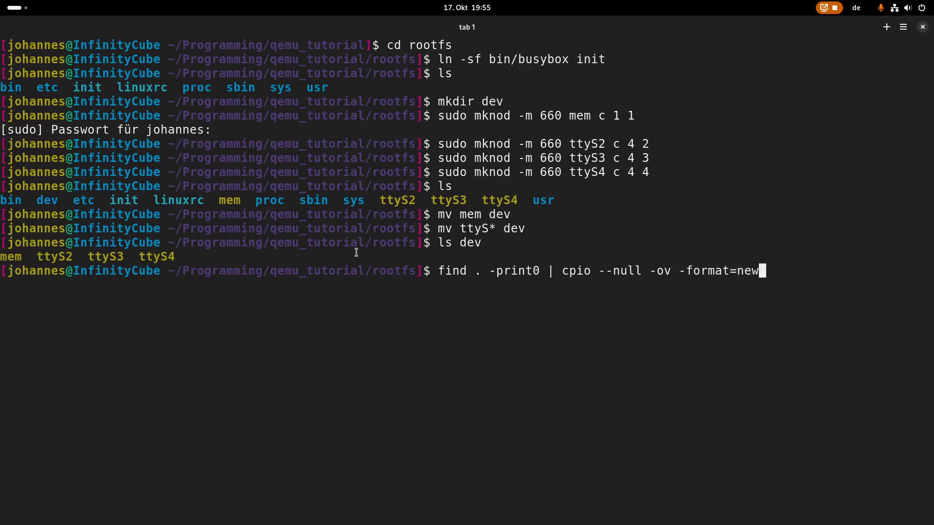
{"action": "type", "text": "c |"}
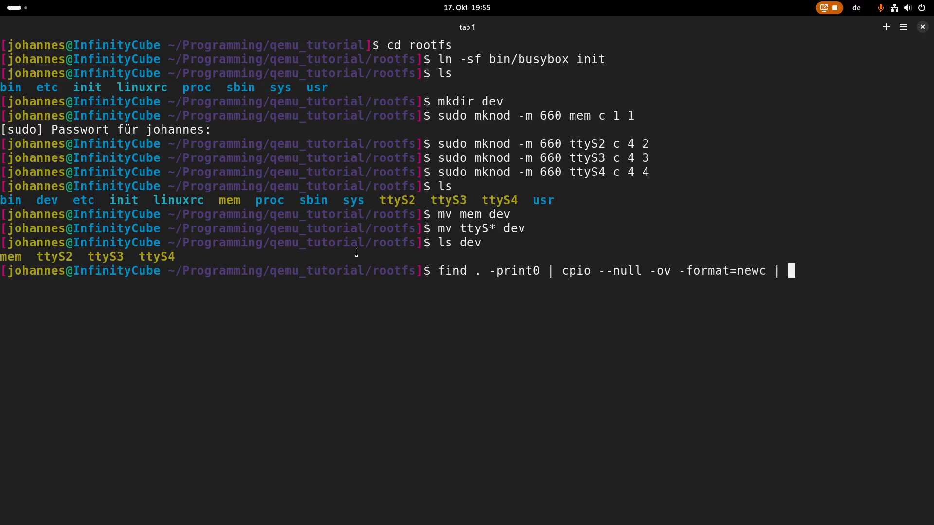
{"action": "type", "text": "grzip"}
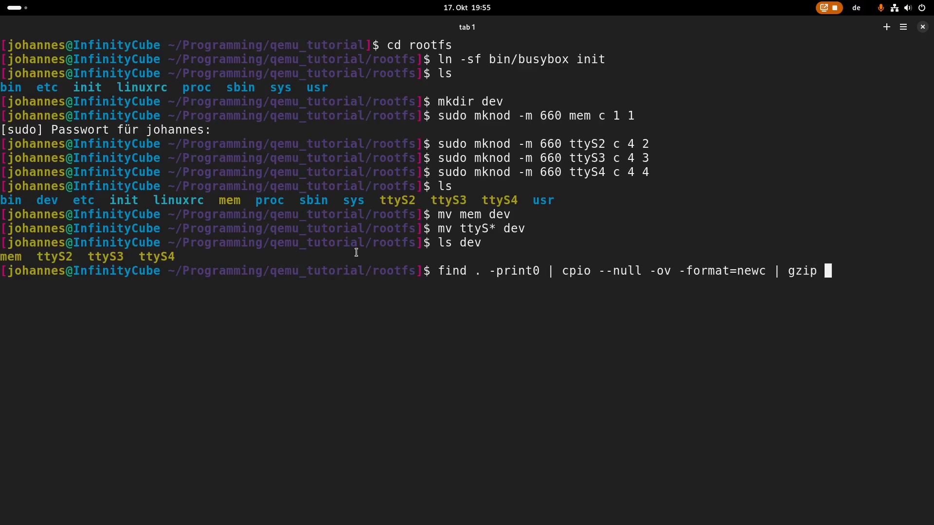
{"action": "type", "text": "-9 >"}
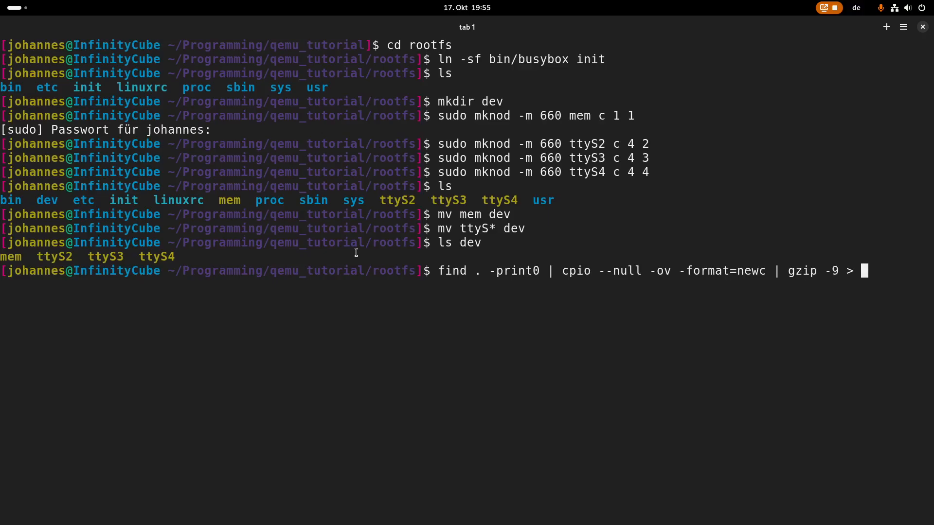
{"action": "type", "text": "../rootfs.c"}
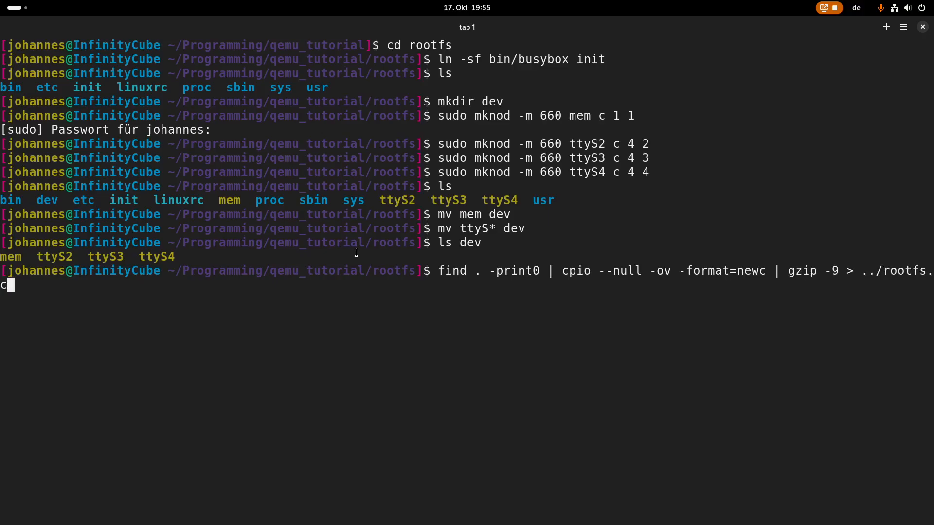
{"action": "type", "text": "pio.g"}
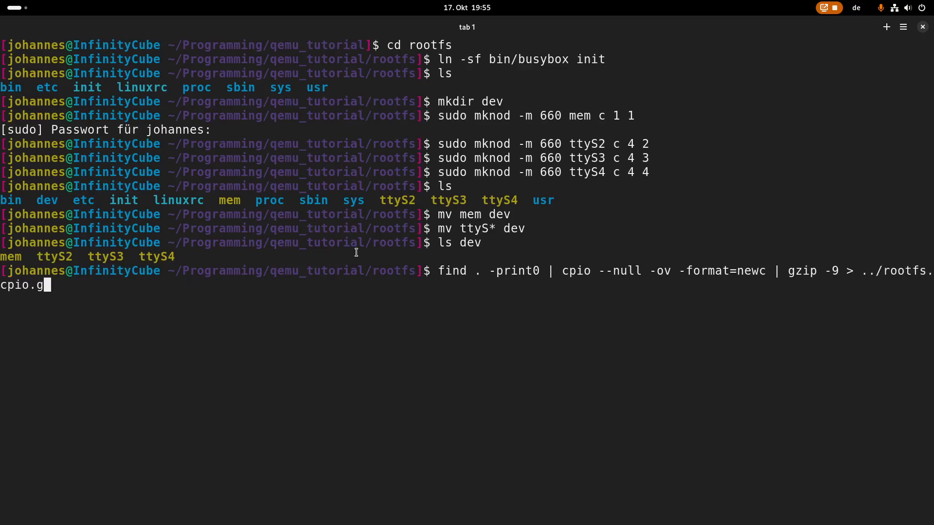
{"action": "key", "text": "Return"}
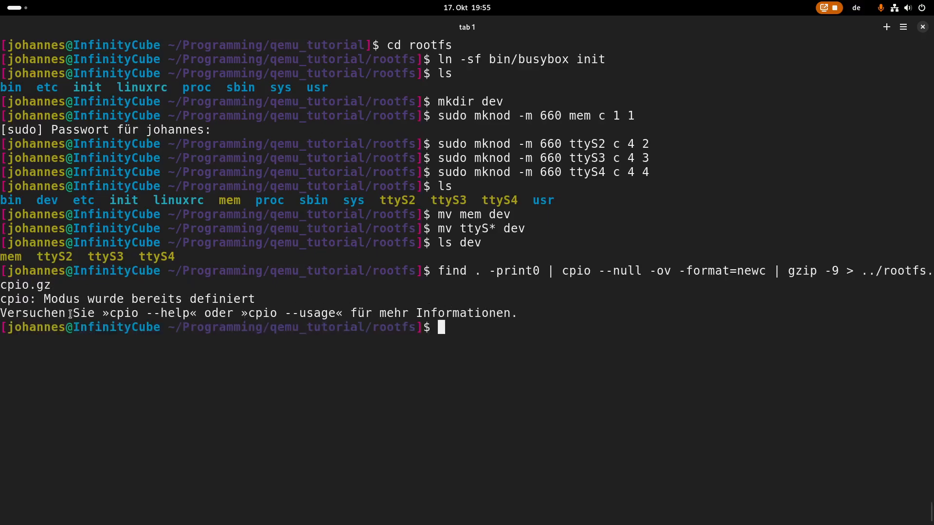
{"action": "mouse_move", "coordinate": [108, 435]}
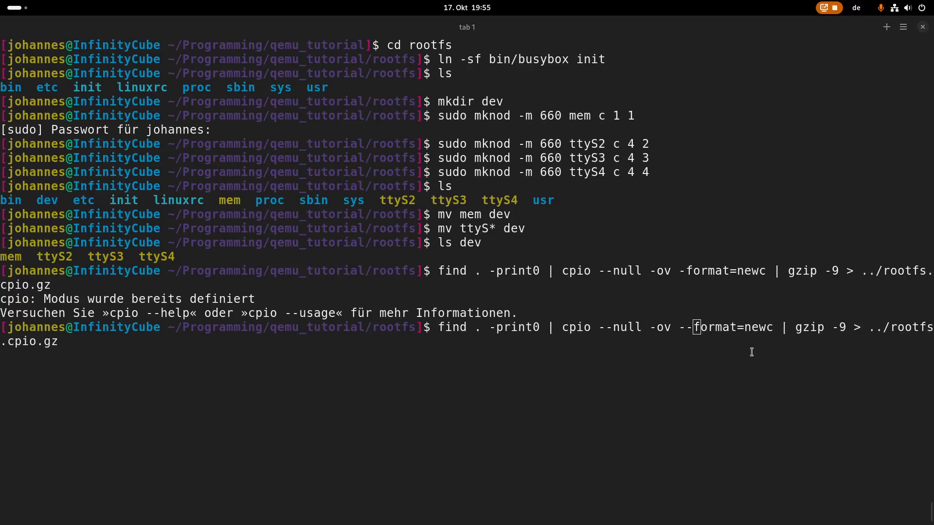
{"action": "key", "text": "Return"}
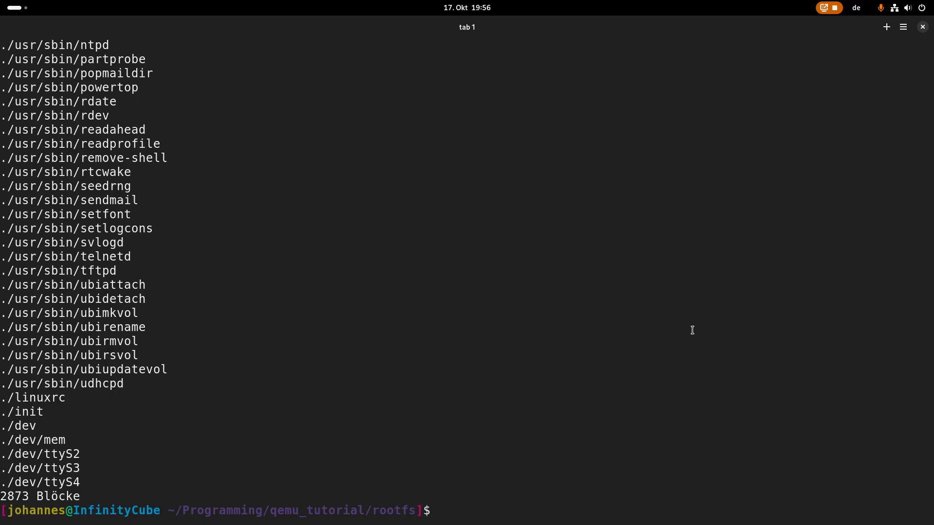
{"action": "key", "text": "ctrl+l"}
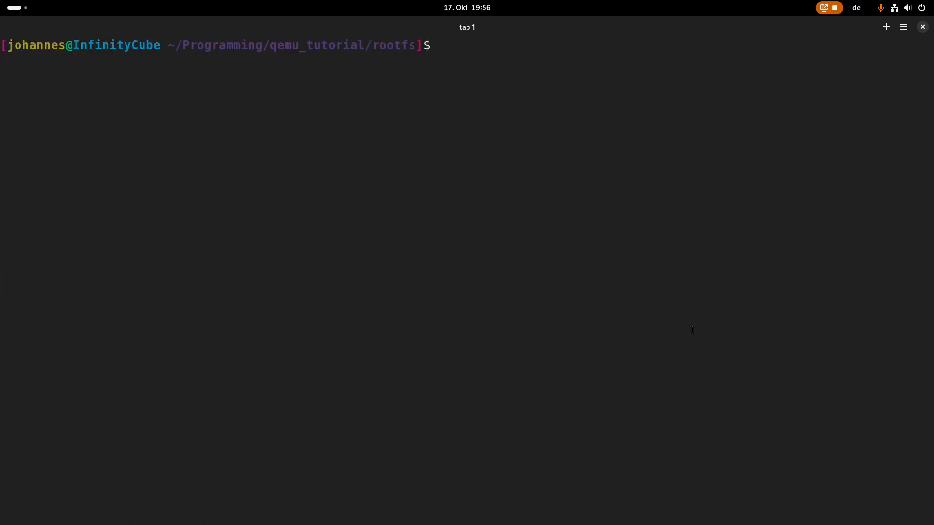
Move up to qemu_tutorial and list QEMU's ARM machine types with qemu-system-arm -M help.
{"action": "type", "text": "cd .."}
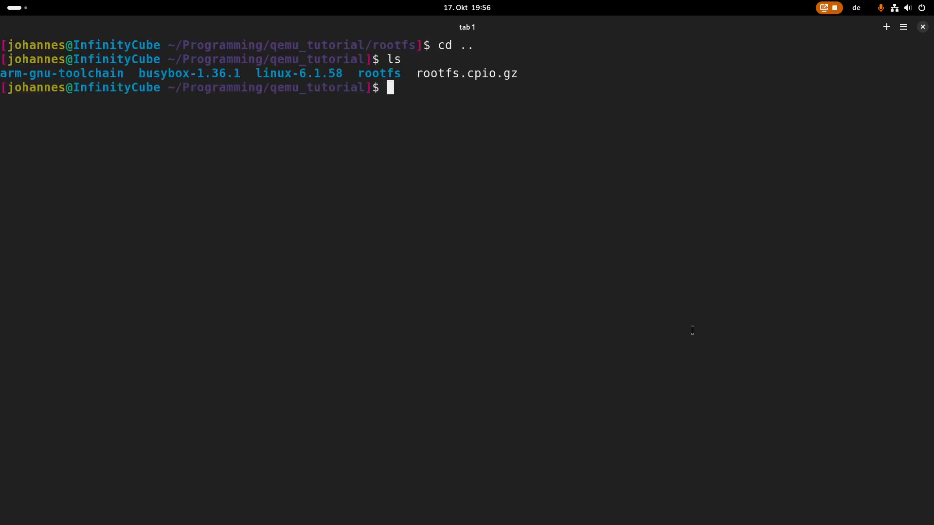
{"action": "type", "text": "qemu-system-arm"}
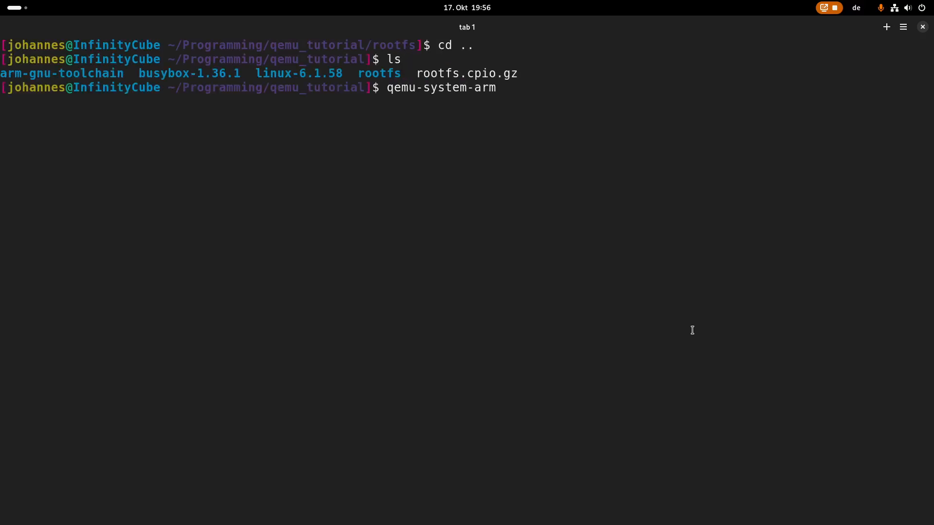
{"action": "type", "text": "-M"}
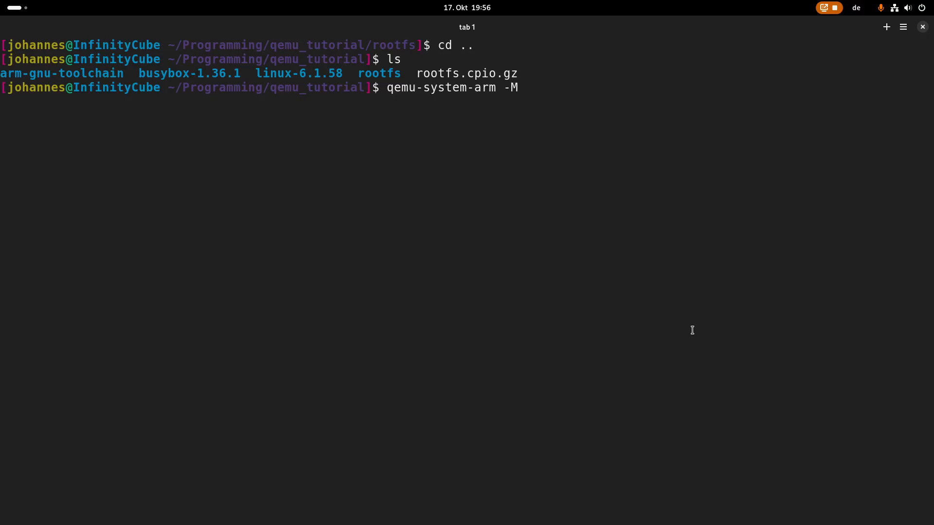
{"action": "type", "text": "hep"}
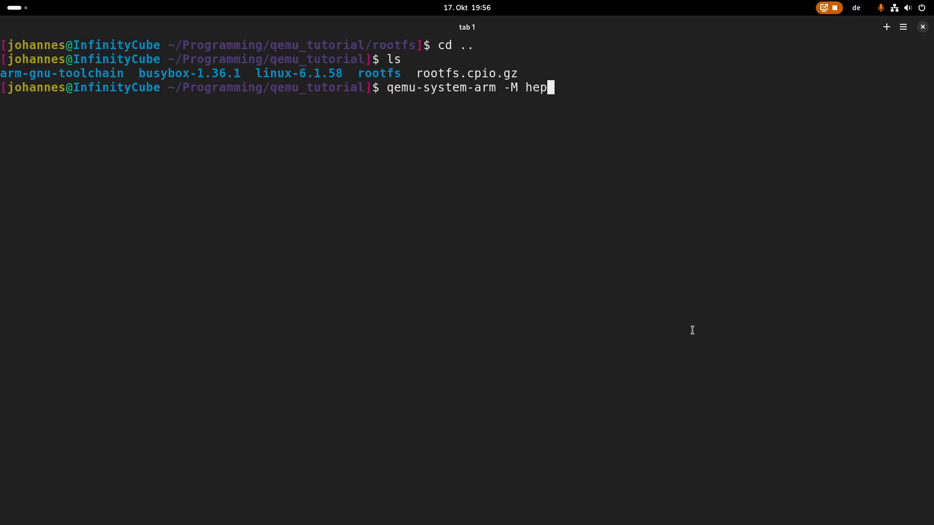
{"action": "type", "text": "l"}
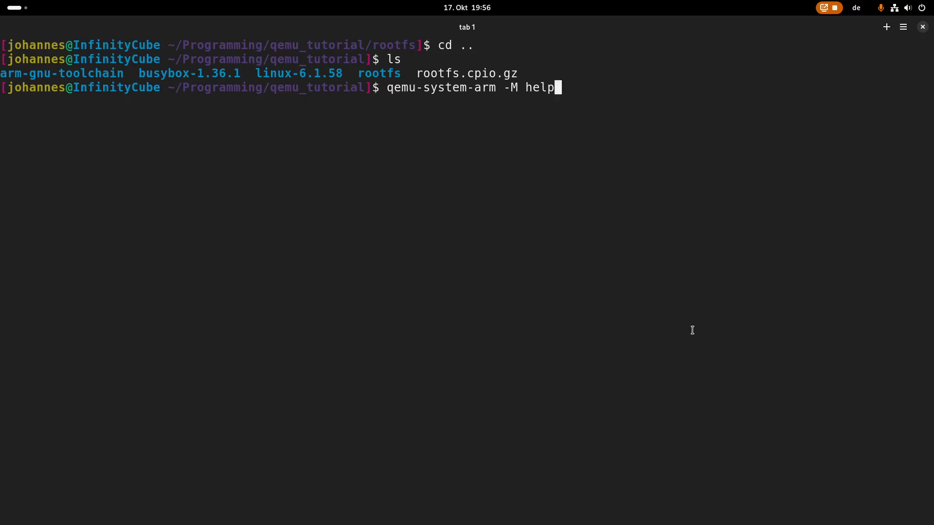
{"action": "key", "text": "Return"}
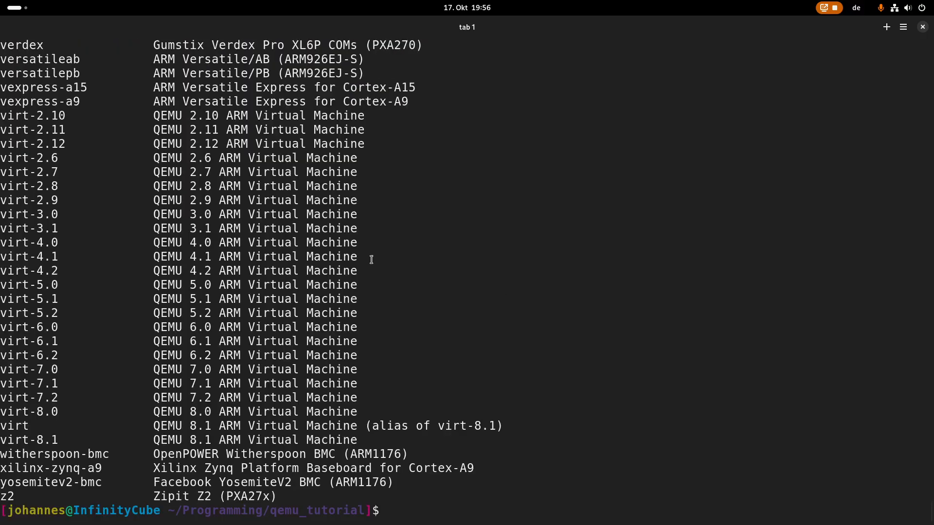
Scroll through the machine list to review boards such as vexpress and virt.
{"action": "scroll", "scroll_direction": "up", "scroll_amount": 3}
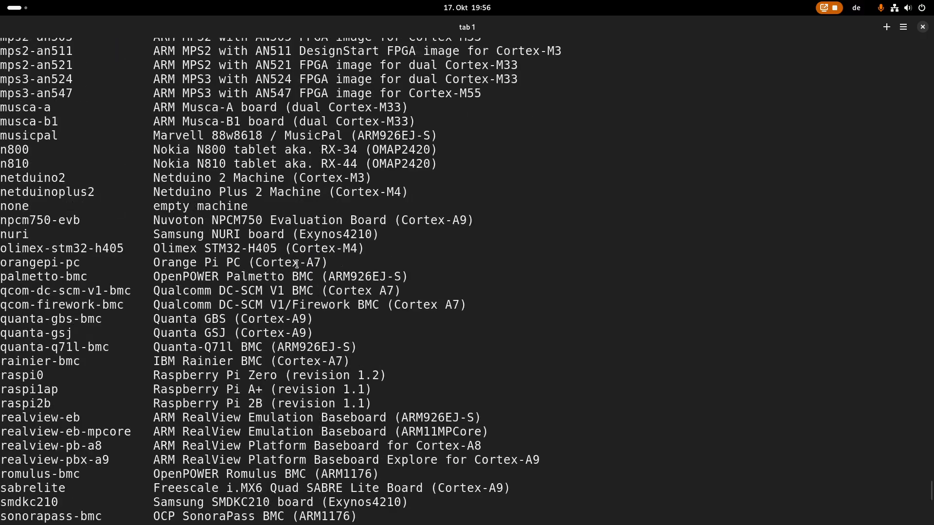
{"action": "scroll", "scroll_direction": "up", "scroll_amount": 3}
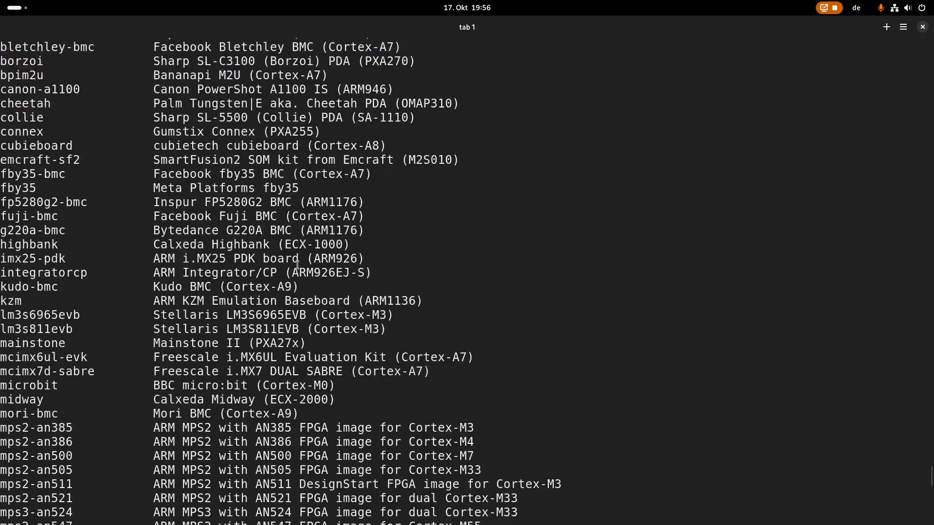
{"action": "scroll", "scroll_direction": "down", "scroll_amount": 3}
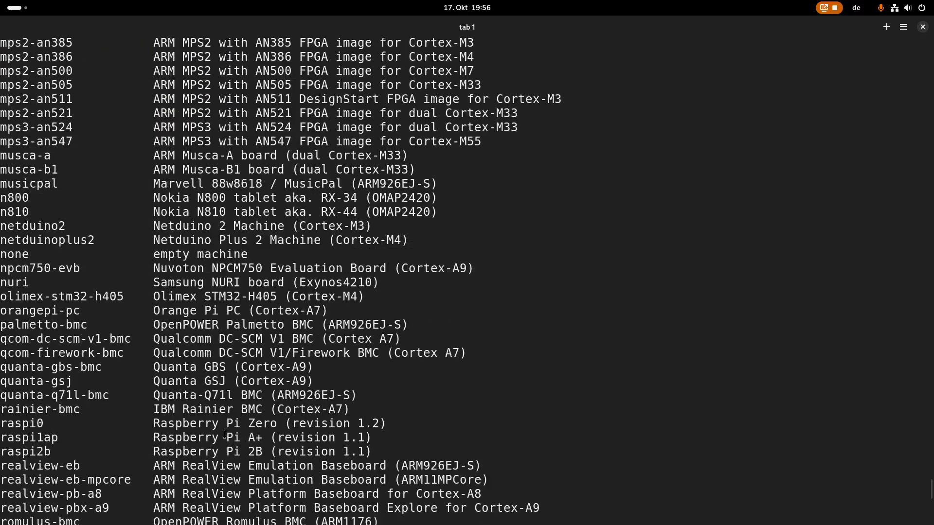
{"action": "scroll", "scroll_direction": "down", "scroll_amount": 3}
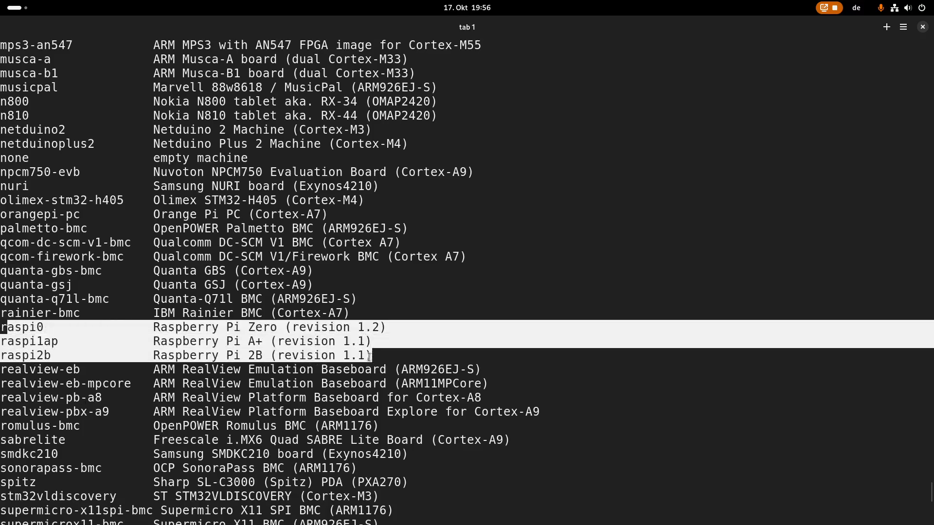
{"action": "scroll", "scroll_direction": "down", "scroll_amount": 3}
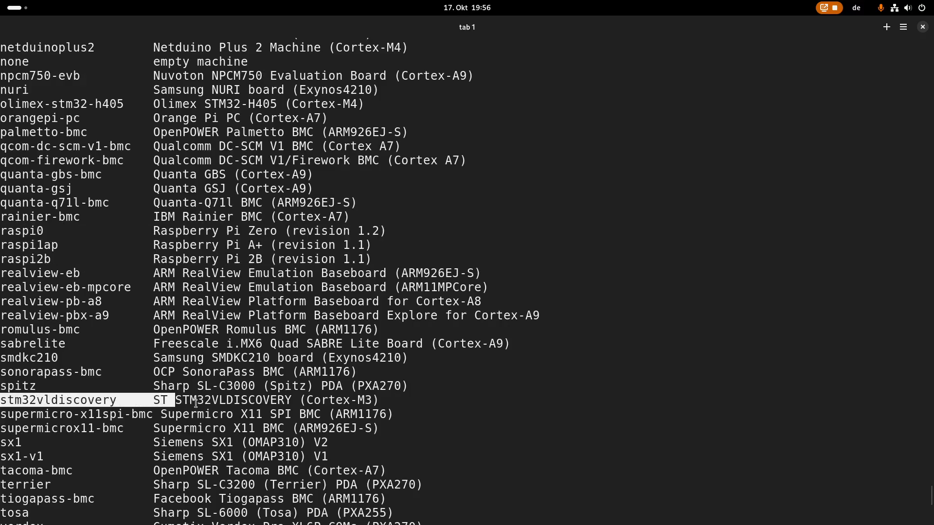
{"action": "scroll", "scroll_direction": "down", "scroll_amount": 3}
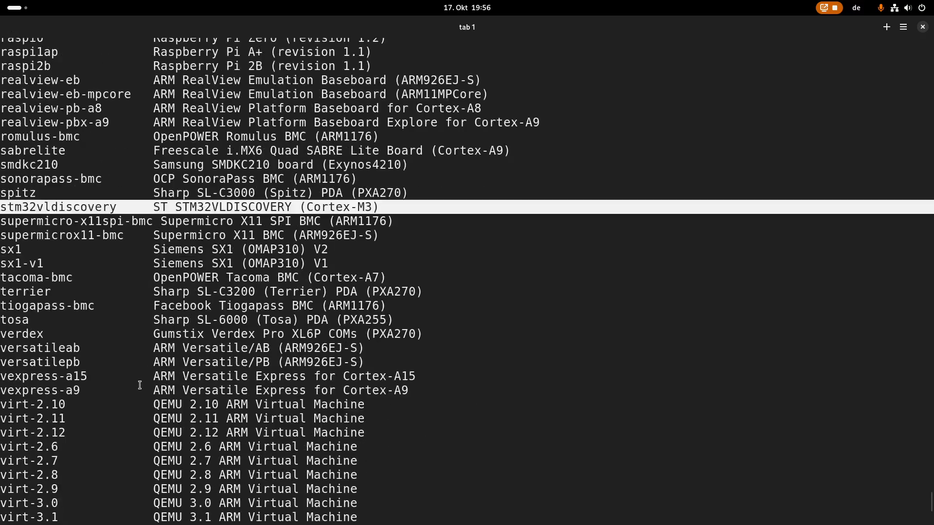
{"action": "scroll", "scroll_direction": "down", "scroll_amount": 3}
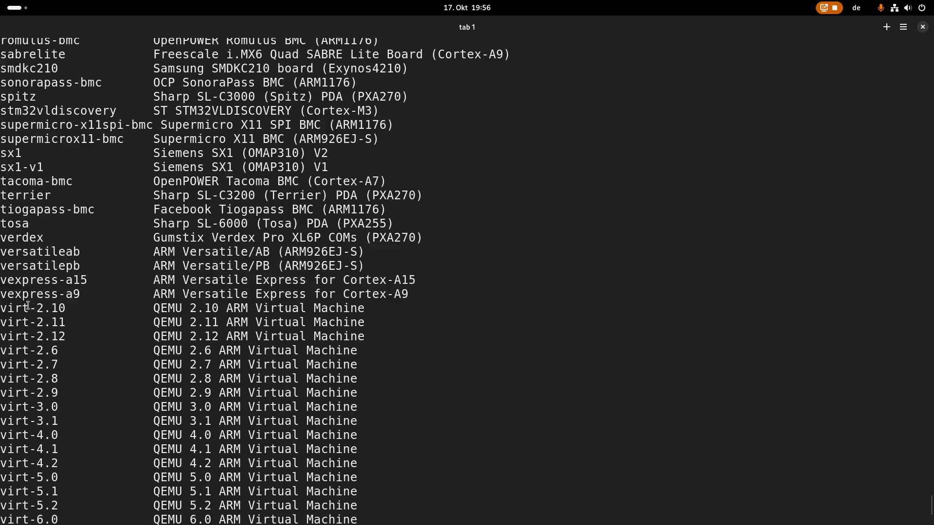
{"action": "scroll", "scroll_direction": "down", "scroll_amount": 3}
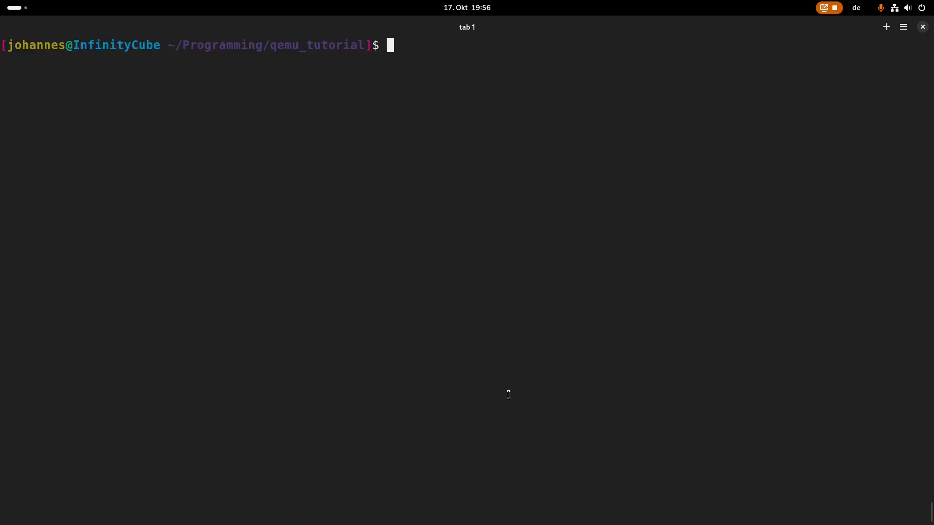
Start the QEMU command with -M virt, -m 256M and kernel linux-6.1.58/arch/arm/boot/zImage.
{"action": "type", "text": "qemu-system-arm -M"}
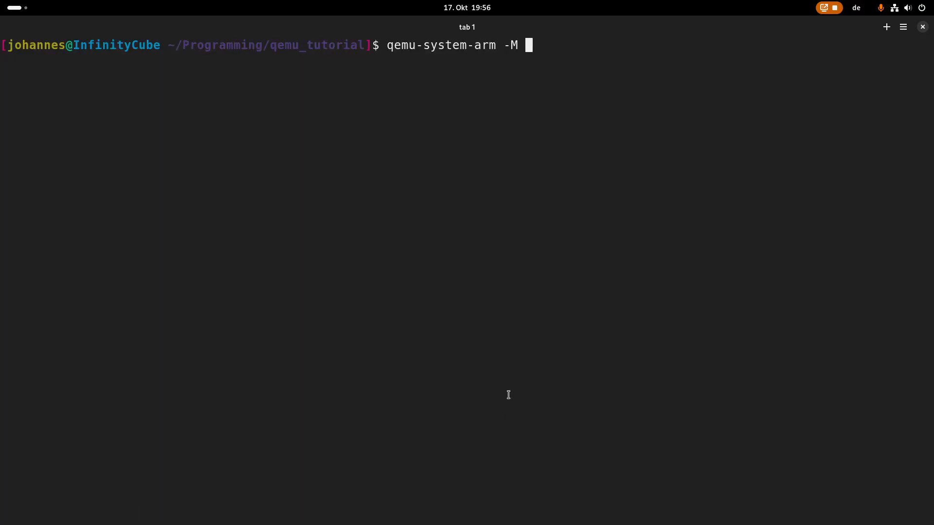
{"action": "type", "text": "virt -"}
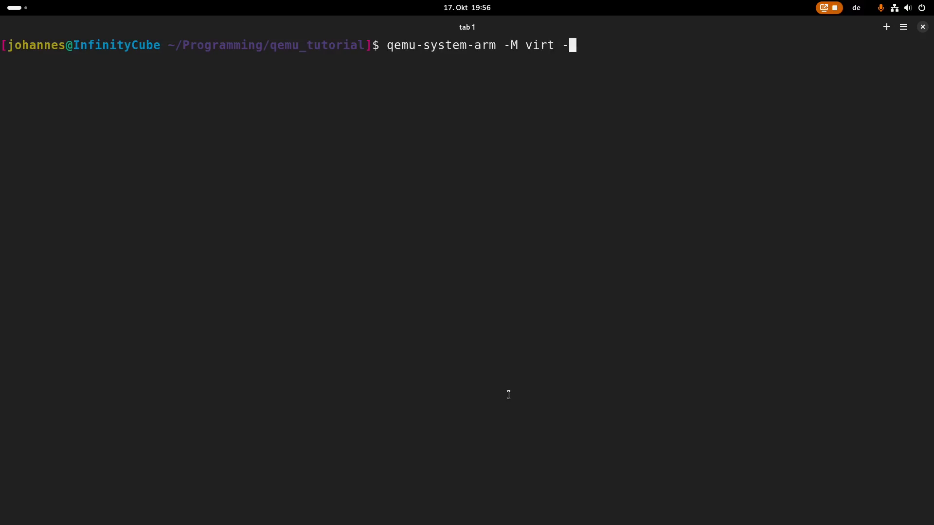
{"action": "type", "text": "m"}
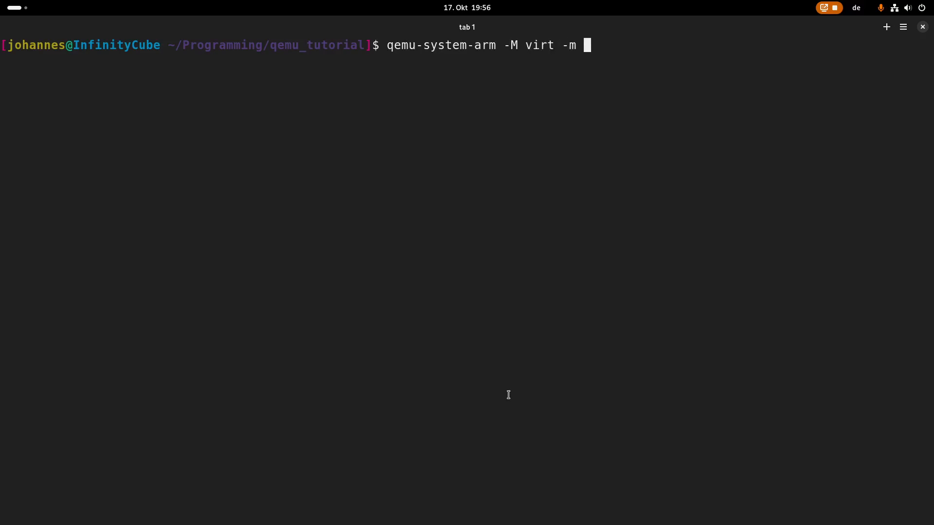
{"action": "type", "text": "256M"}
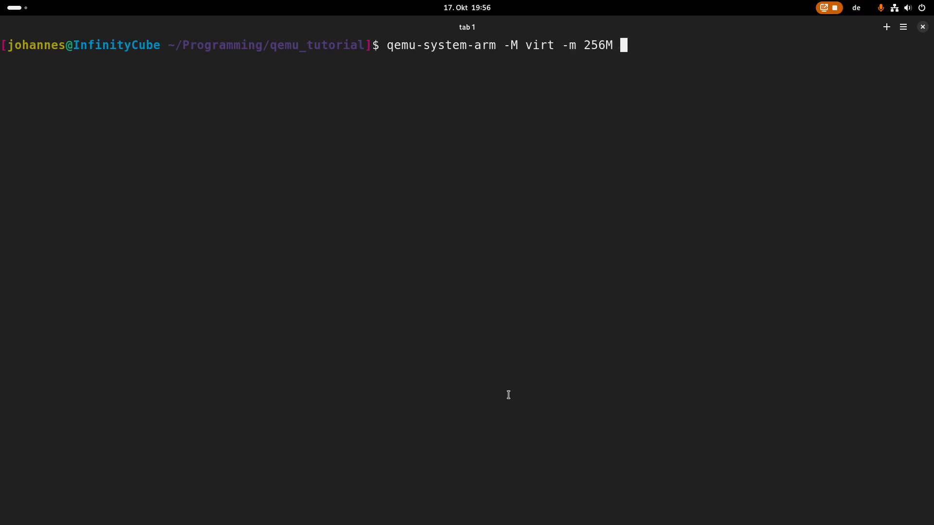
{"action": "key", "text": "Left"}
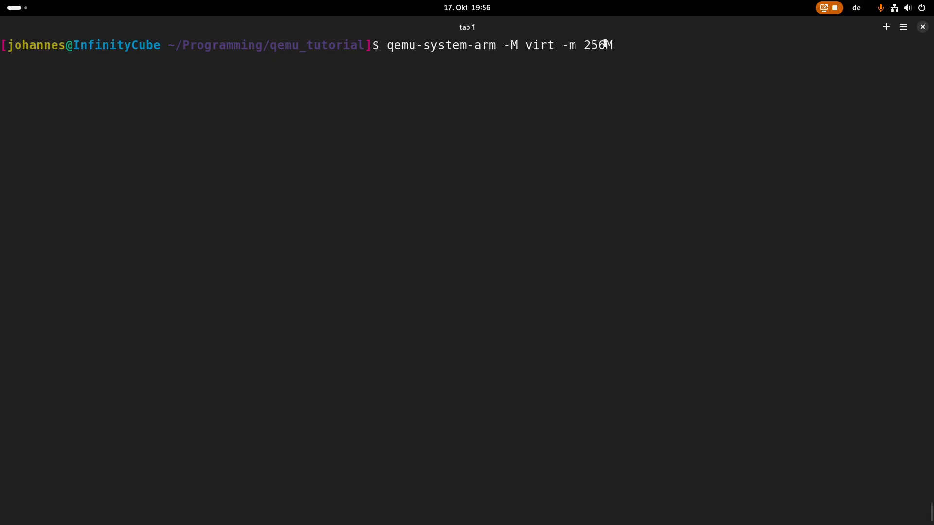
{"action": "type", "text": "-k"}
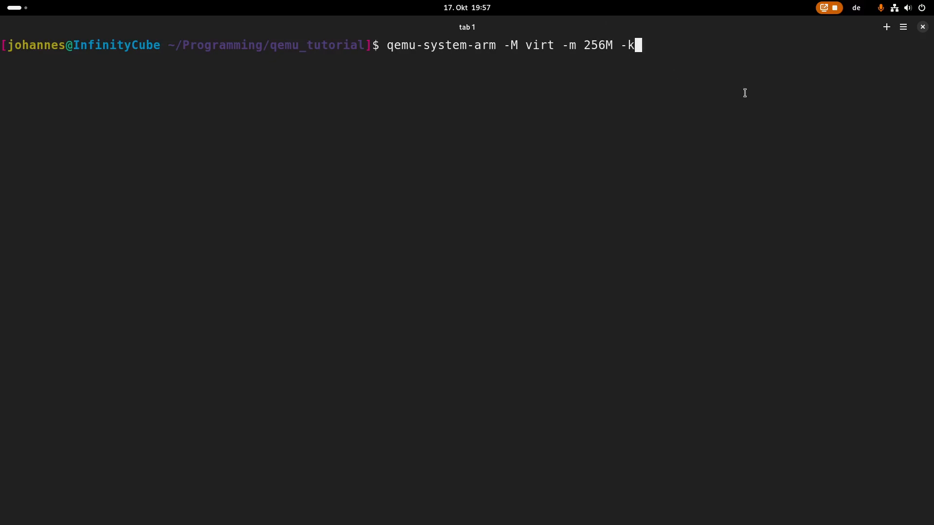
{"action": "type", "text": "ernel"}
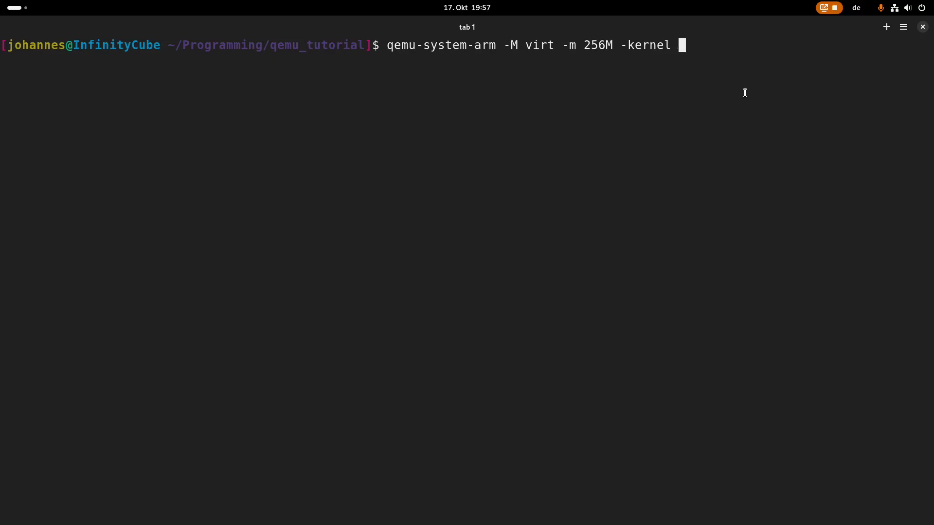
{"action": "type", "text": "linux-6.1.58/arch/"}
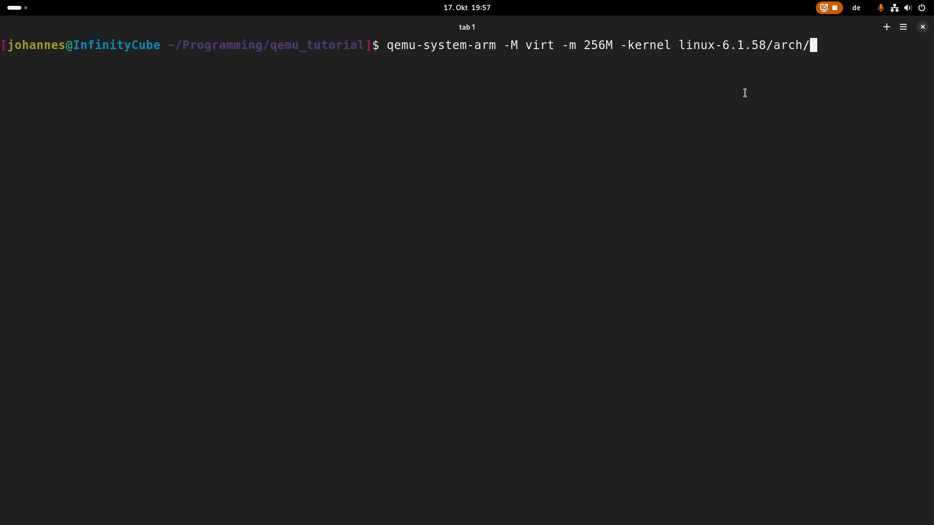
{"action": "type", "text": "arm/boot/"}
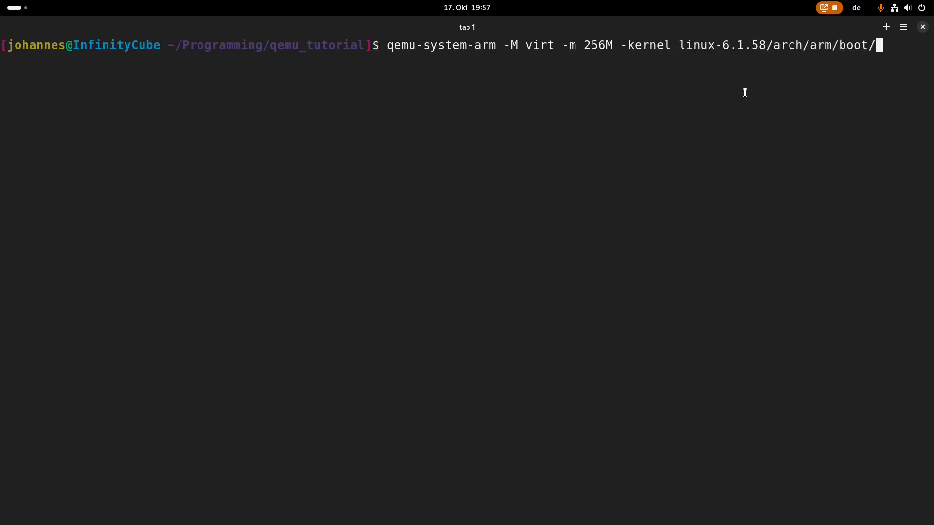
{"action": "type", "text": "zImage"}
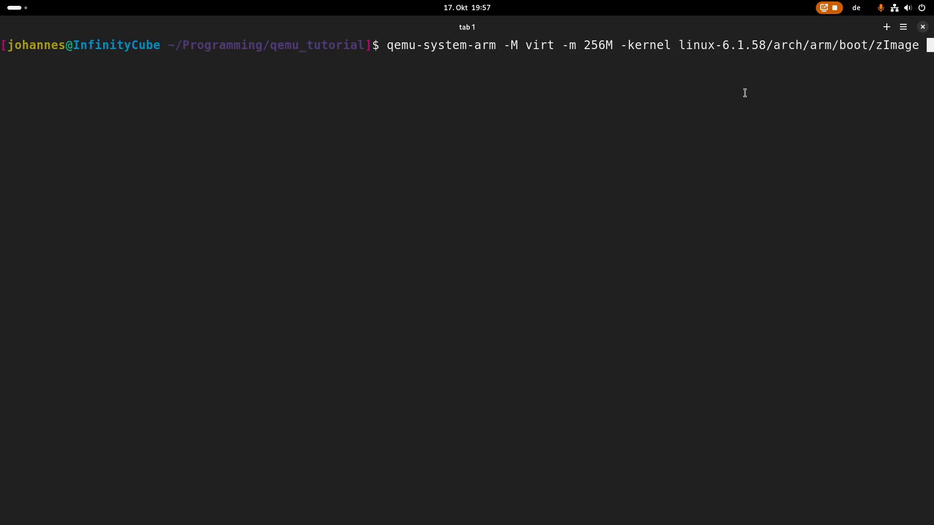
Add -initrd rootfs.cpio.gz, -append "root=/dev/mem" and -nographic to the command.
{"action": "type", "text": "-initrd"}
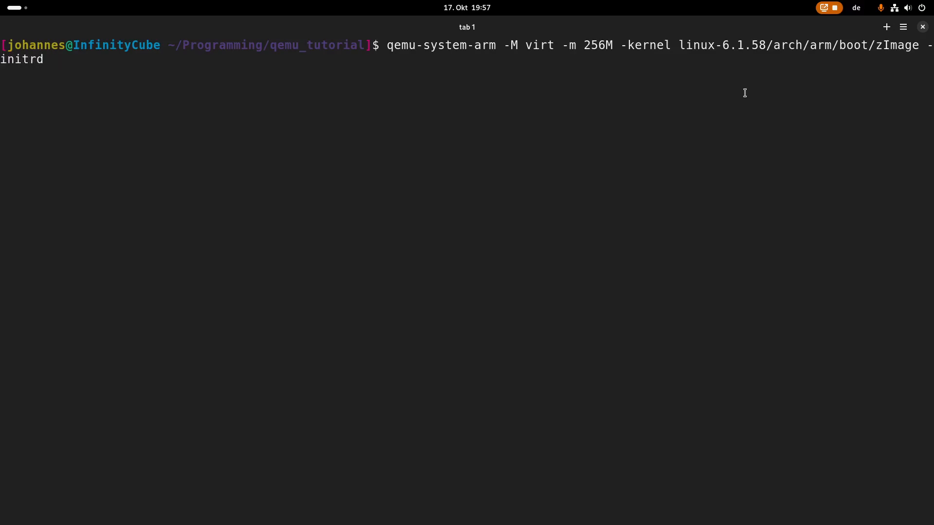
{"action": "type", "text": "rootfs"}
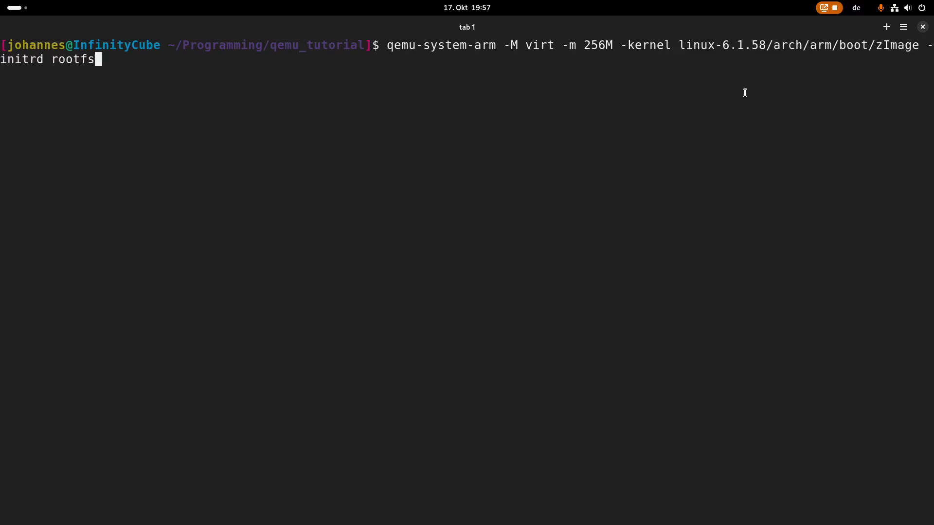
{"action": "type", "text": ".cpio.gz"}
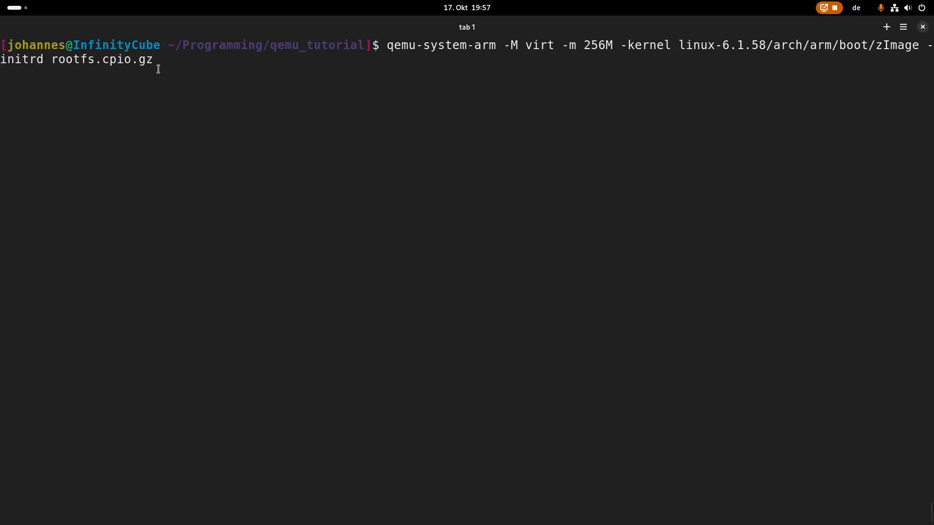
{"action": "mouse_move", "coordinate": [3, 67]}
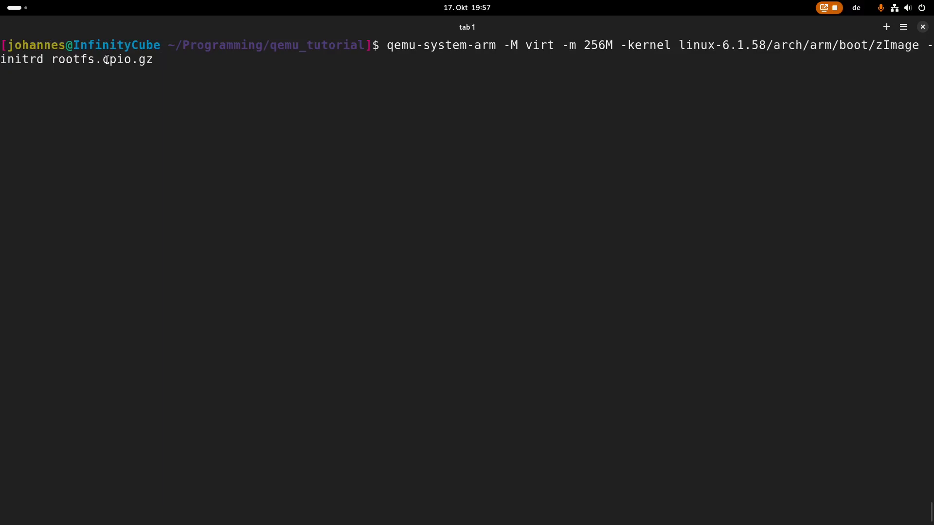
{"action": "type", "text": "-append"}
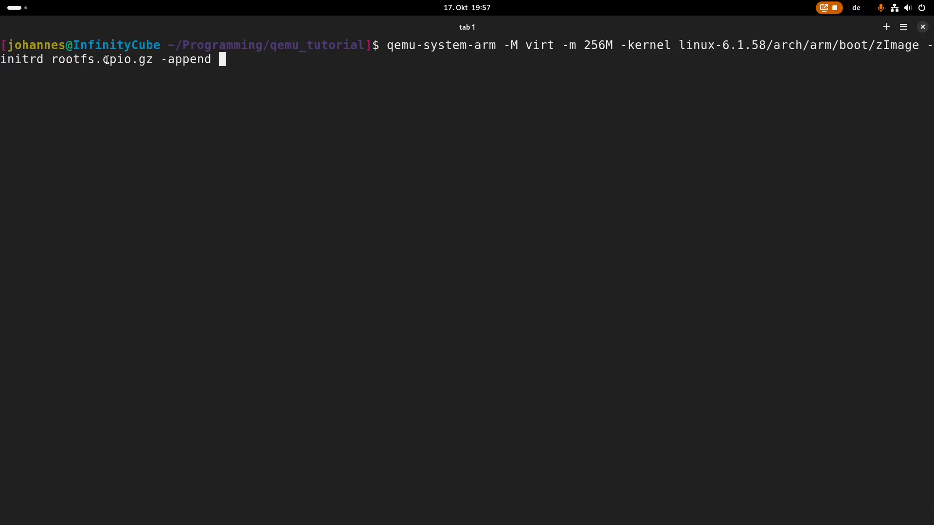
{"action": "type", "text": "\""}
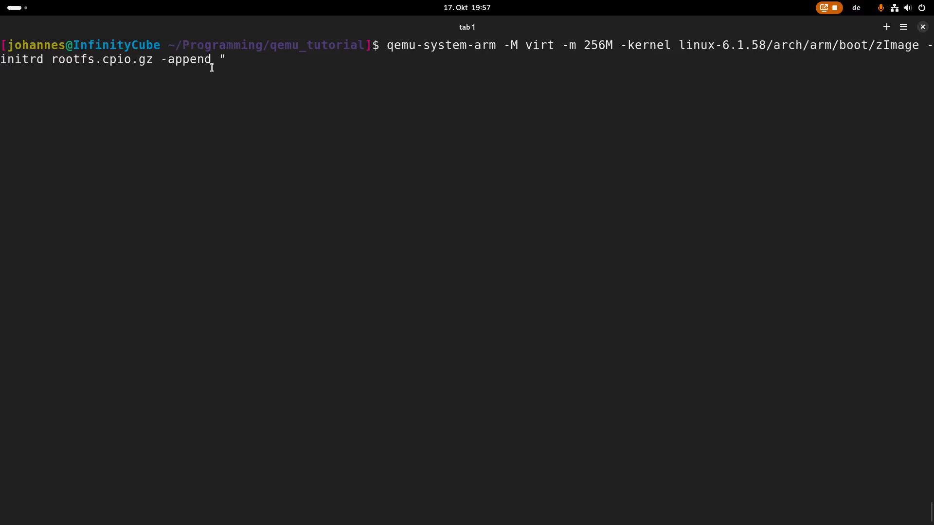
{"action": "type", "text": "root"}
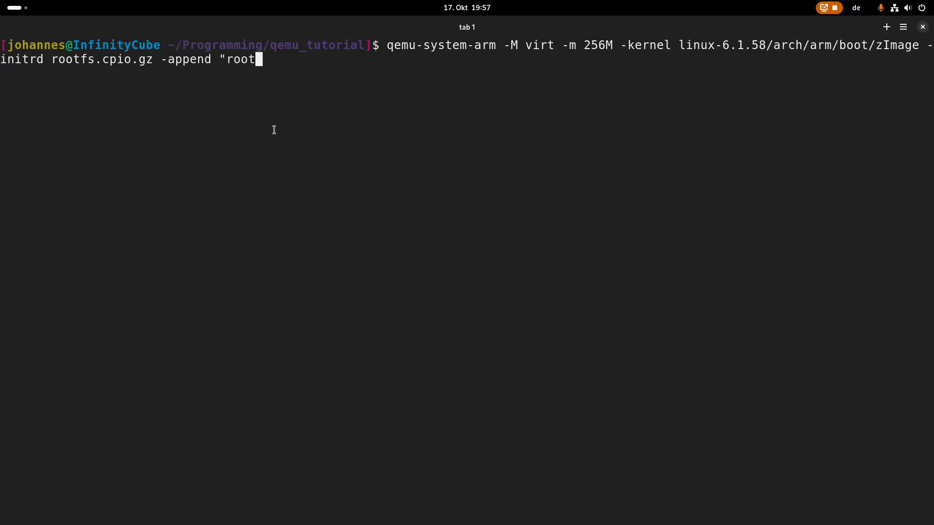
{"action": "type", "text": "=/dev"}
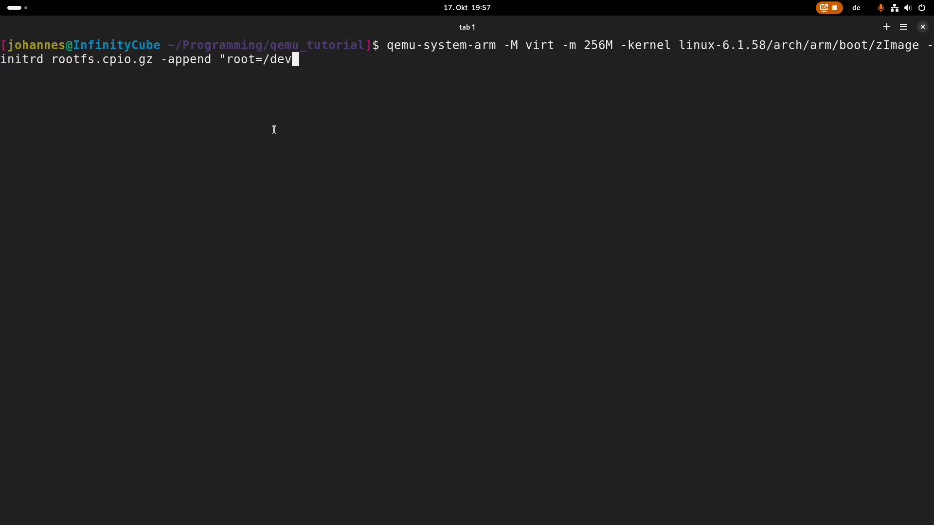
{"action": "type", "text": "/mem"}
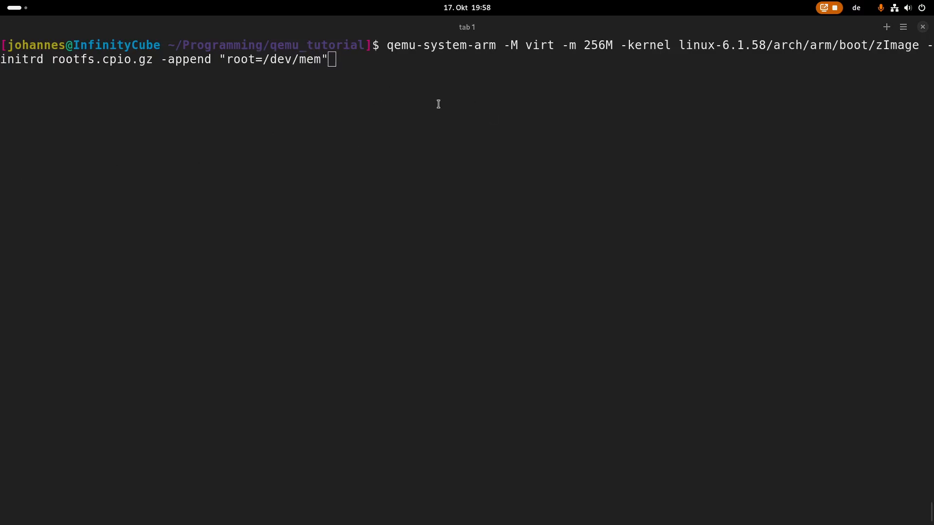
{"action": "type", "text": "-no"}
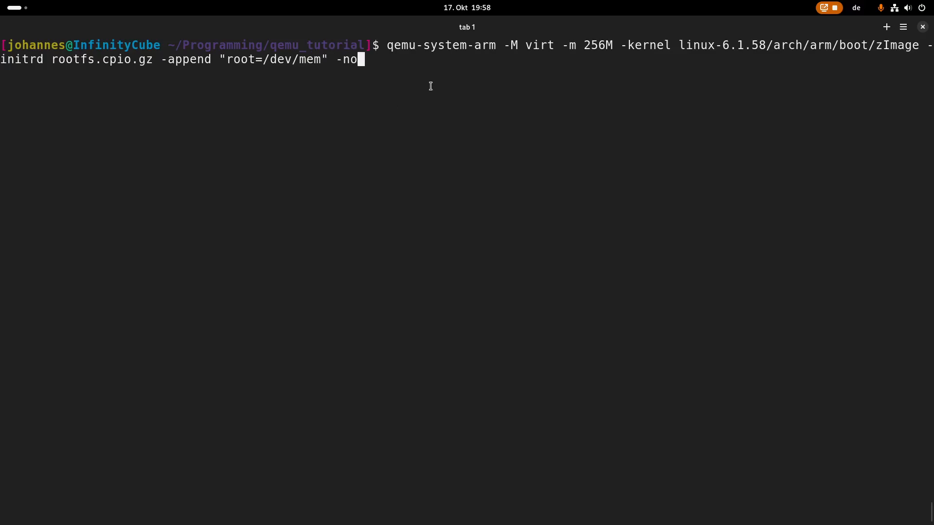
{"action": "type", "text": "graphic"}
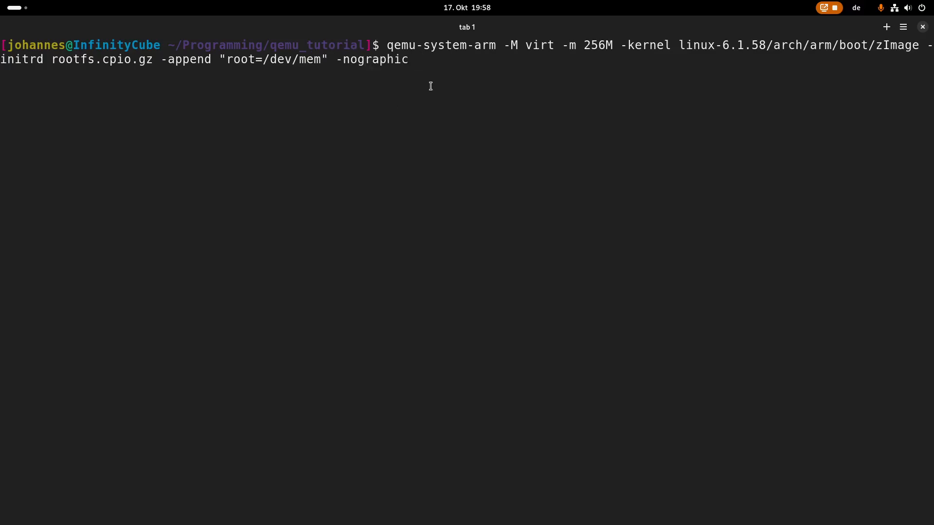
{"action": "mouse_move", "coordinate": [454, 260]}
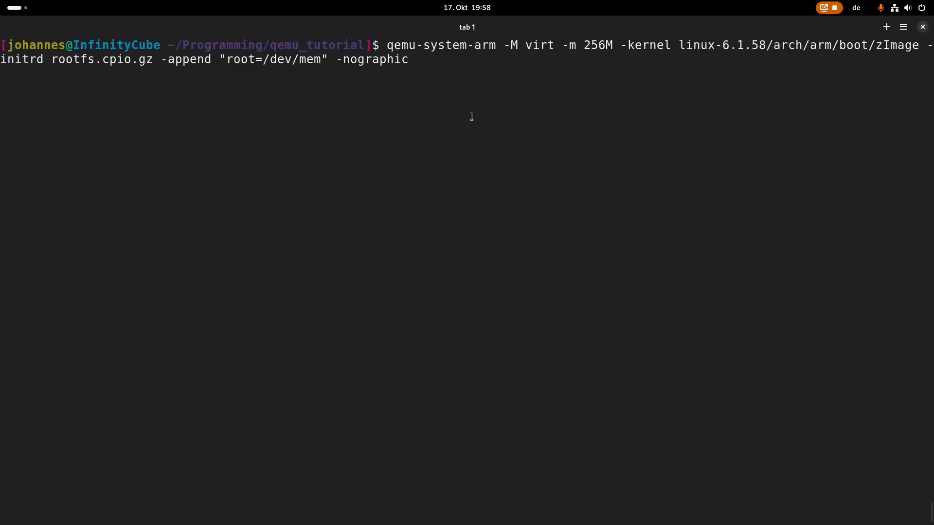
Launch the QEMU command to boot the ARM kernel into the BusyBox shell.
{"action": "key", "text": "Return"}
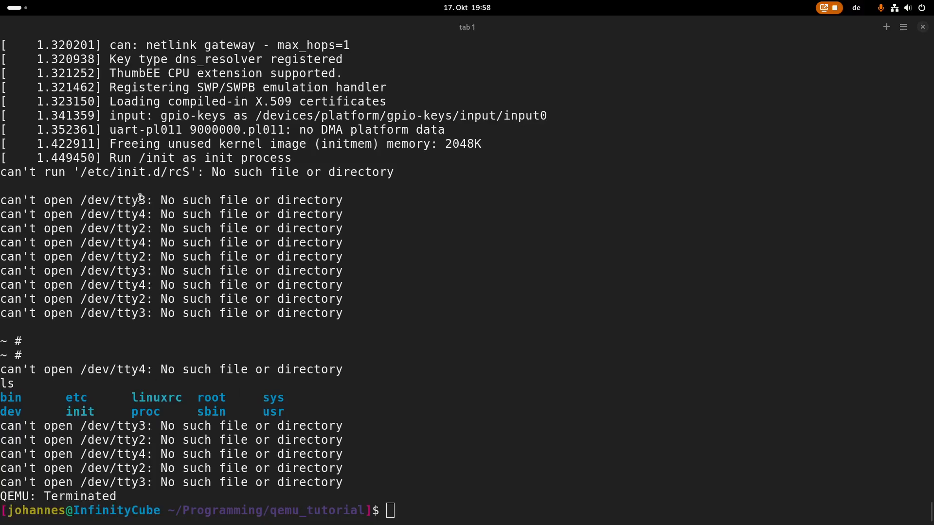
In rootfs/dev, list the contents and delete the old tty* device nodes with rm -f.
{"action": "type", "text": "cd rootfs/dev"}
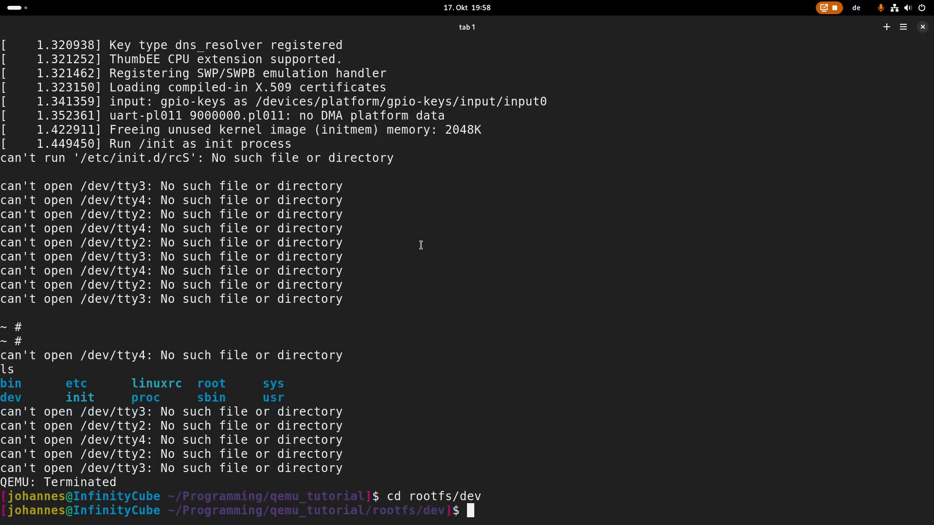
{"action": "type", "text": "ls"}
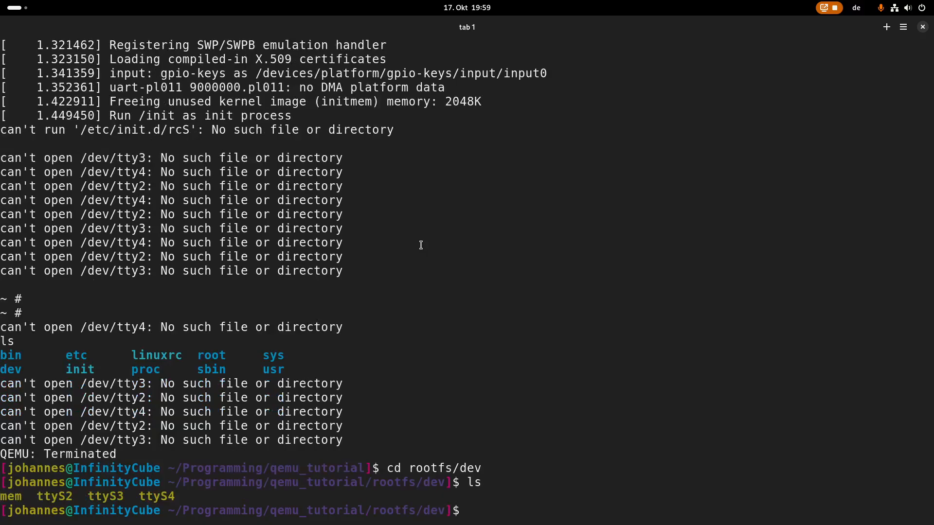
{"action": "type", "text": "rm"}
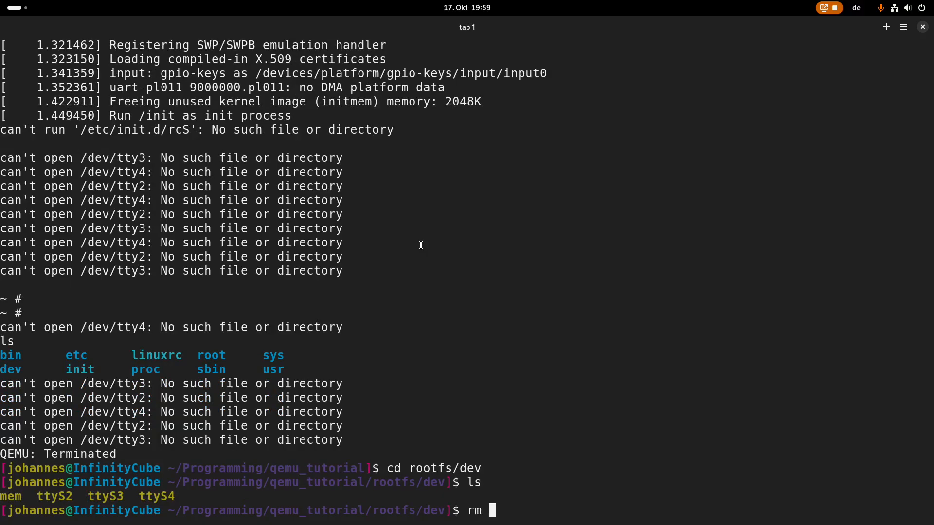
{"action": "type", "text": "-f"}
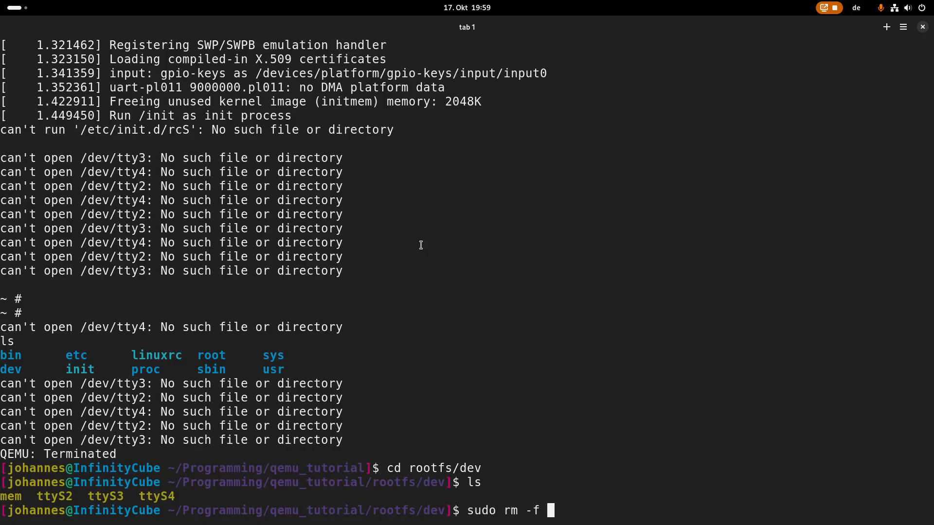
{"action": "type", "text": "tty*"}
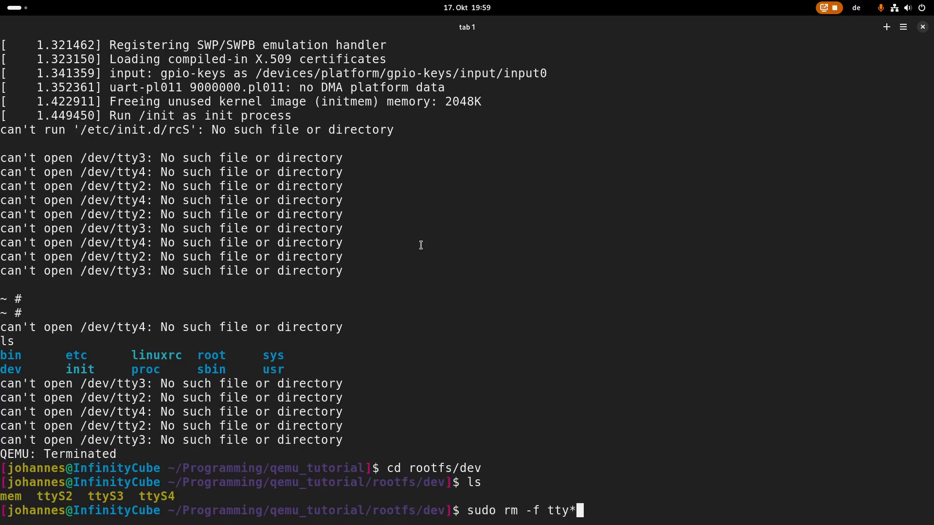
{"action": "key", "text": "Return"}
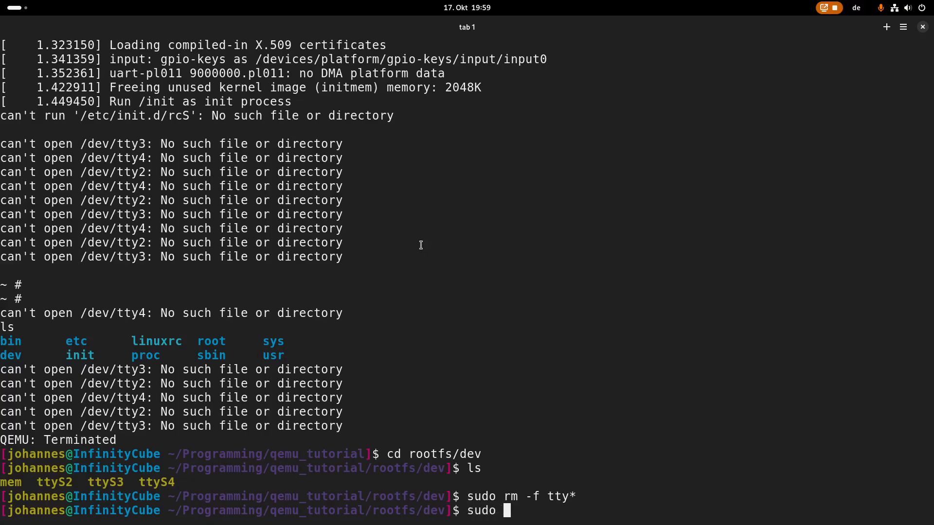
Create tty2, tty3 and tty4 character devices (major 4, mode 660) with mknod.
{"action": "type", "text": "mknod -m 660 ttyS4"}
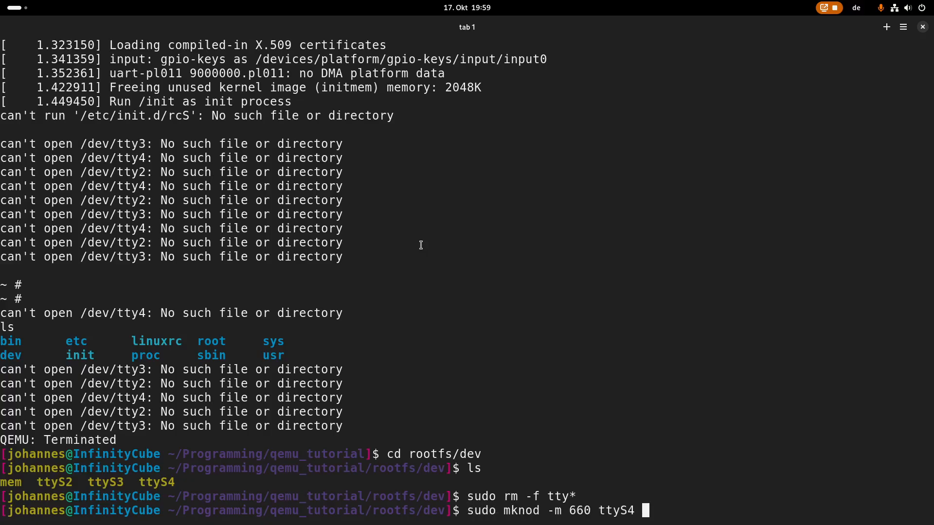
{"action": "key", "text": "BackSpace"}
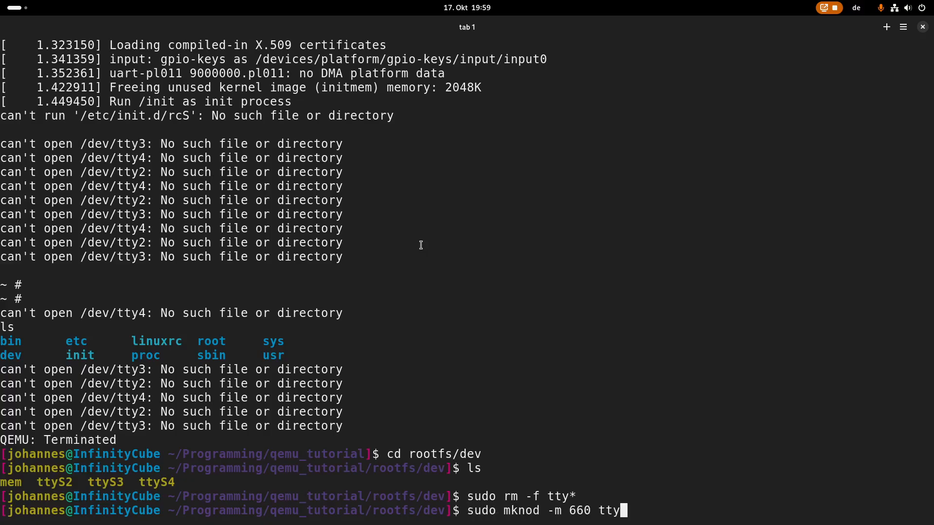
{"action": "type", "text": "2 c 4 2"}
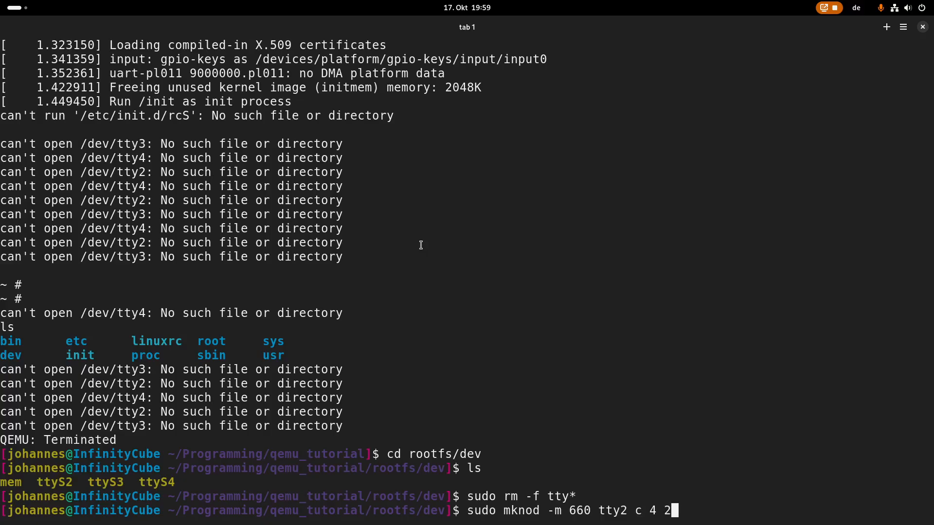
{"action": "key", "text": "Return"}
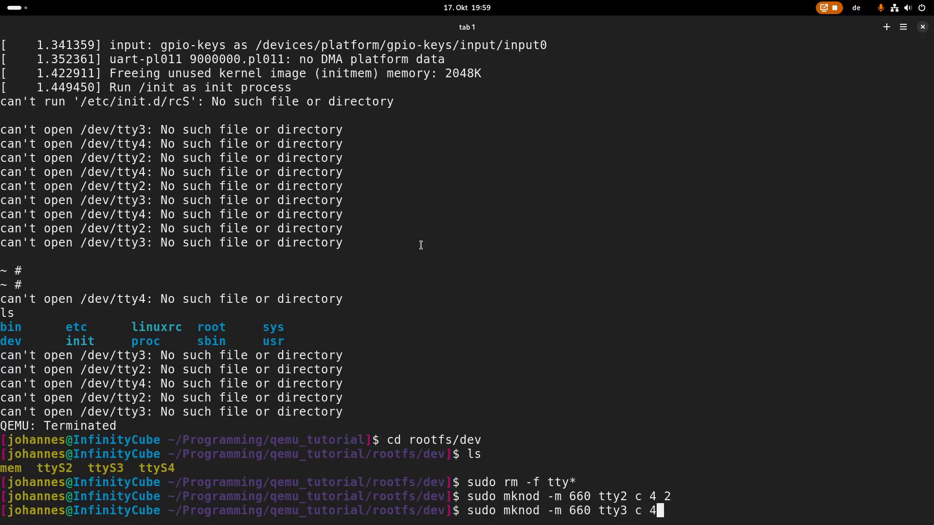
{"action": "key", "text": "Return"}
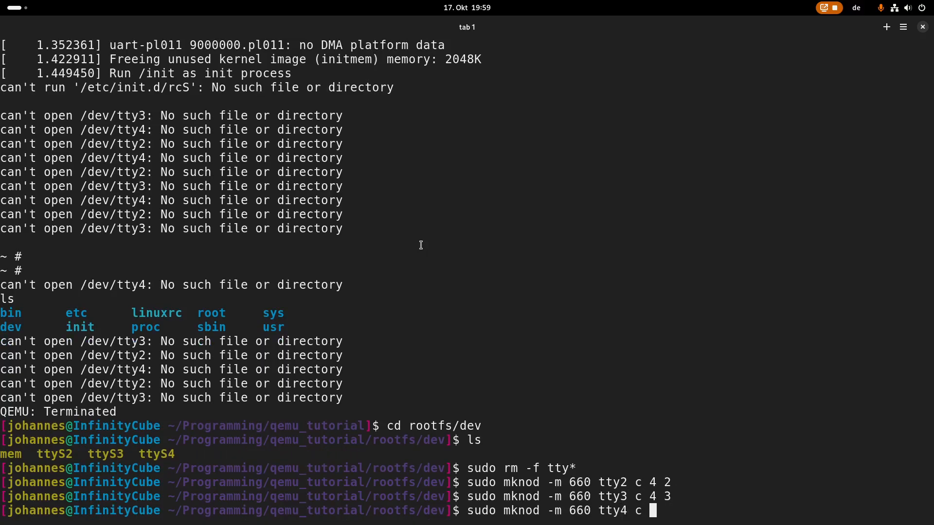
{"action": "key", "text": "Return"}
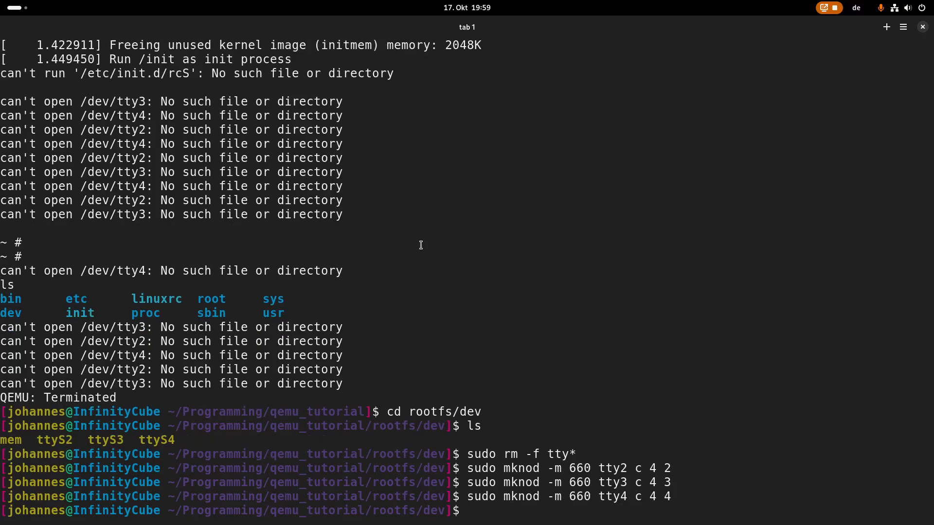
Rebuild rootfs.cpio.gz from rootfs with the new tty nodes and move up a folder.
{"action": "type", "text": "sudo mknod -m 660 tty3 c 4 3"}
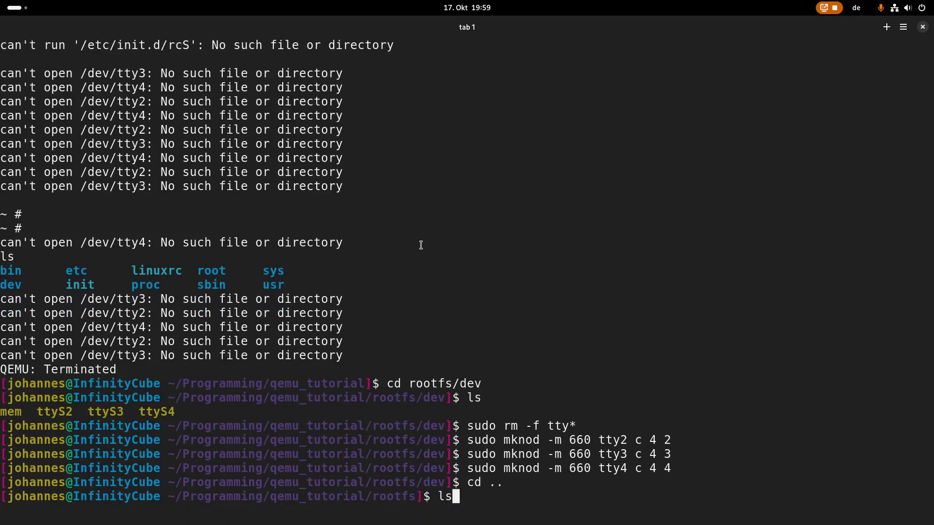
{"action": "key", "text": "Return"}
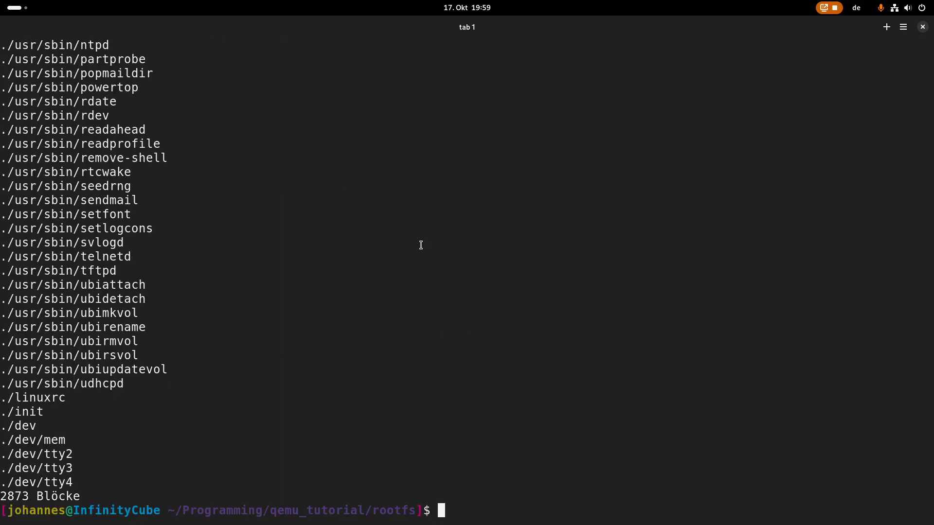
{"action": "type", "text": "cd .."}
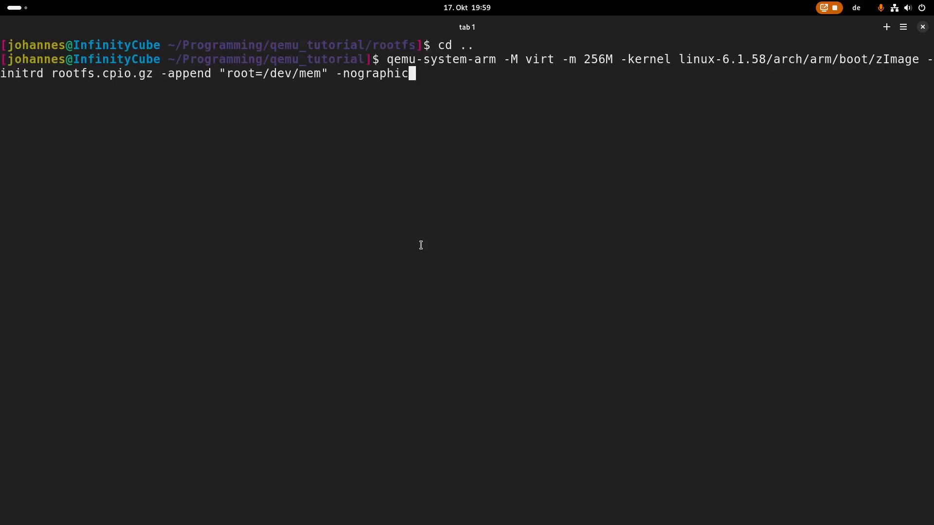
Boot the ARM kernel with the rebuilt initramfs and activate the BusyBox console.
{"action": "key", "text": "Return"}
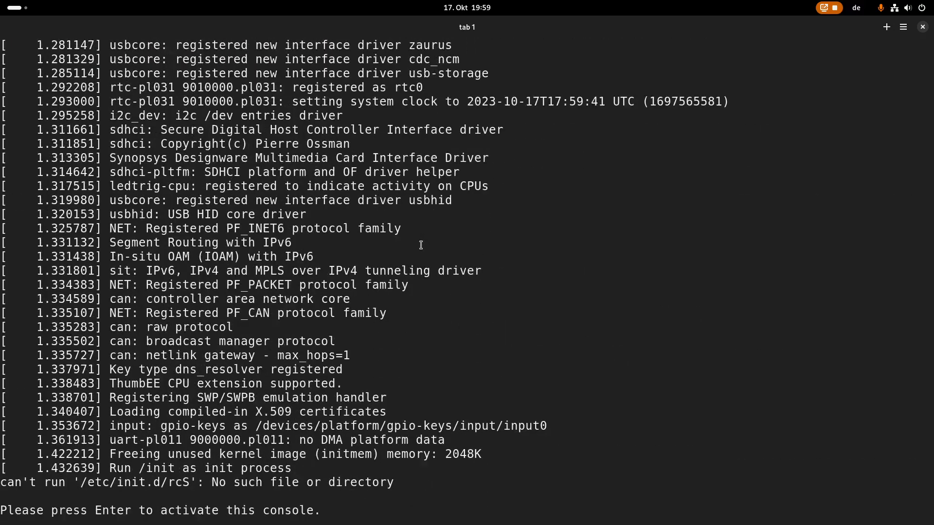
{"action": "mouse_move", "coordinate": [420, 473]}
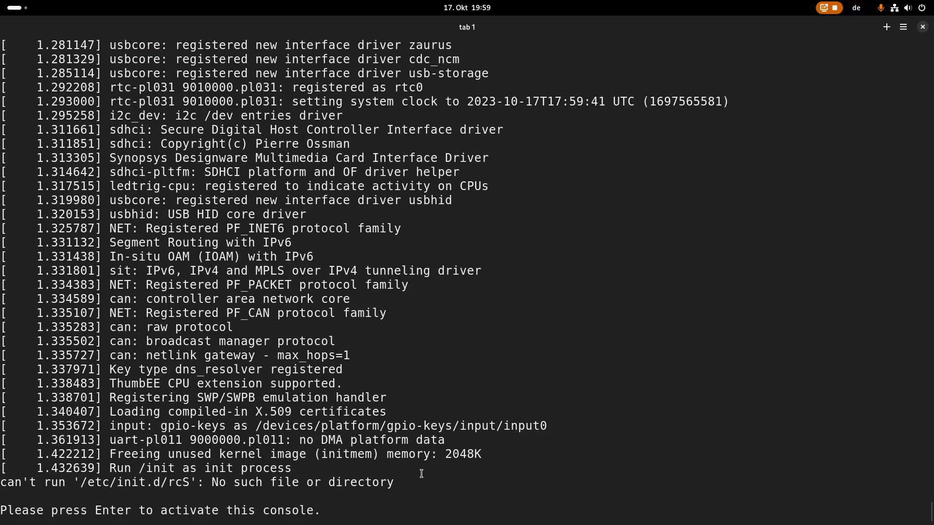
{"action": "key", "text": "Return"}
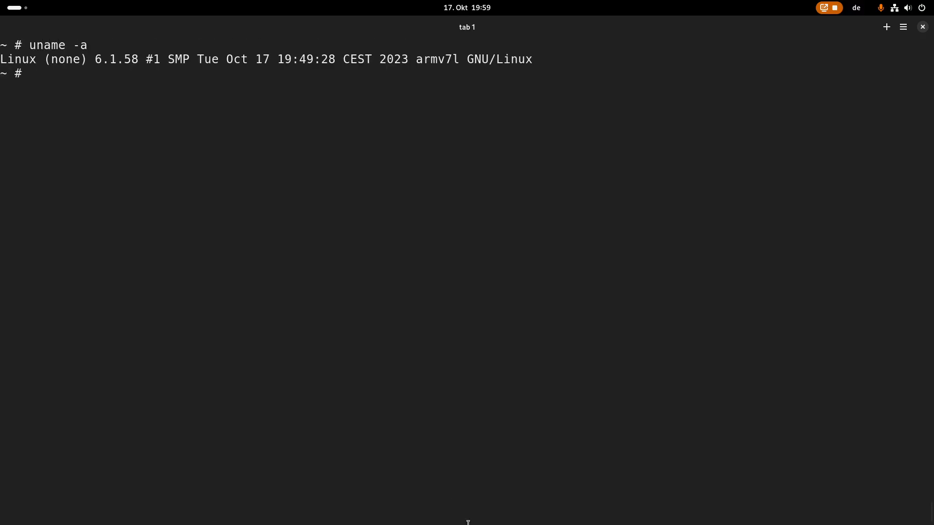
{"action": "double_click", "coordinate": [121, 59]}
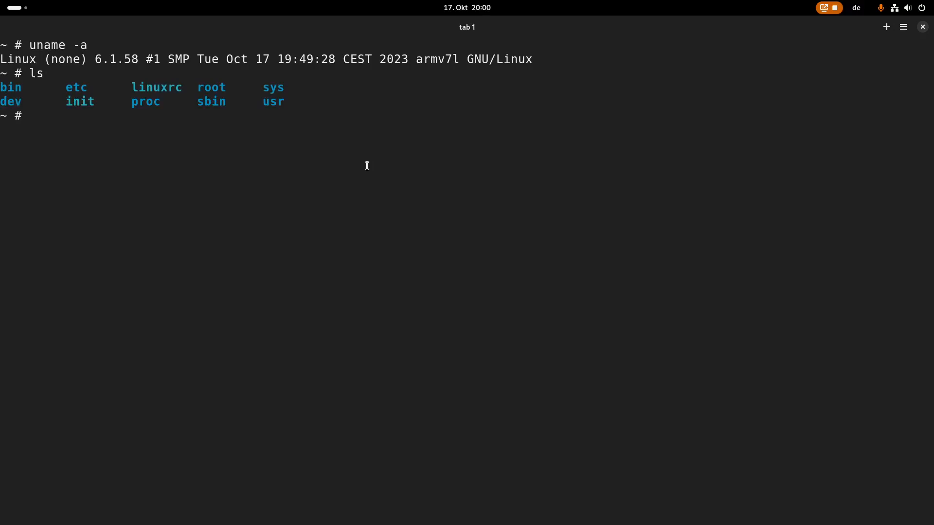
List the guest root folder and the BusyBox applets in bin.
{"action": "key", "text": "Return"}
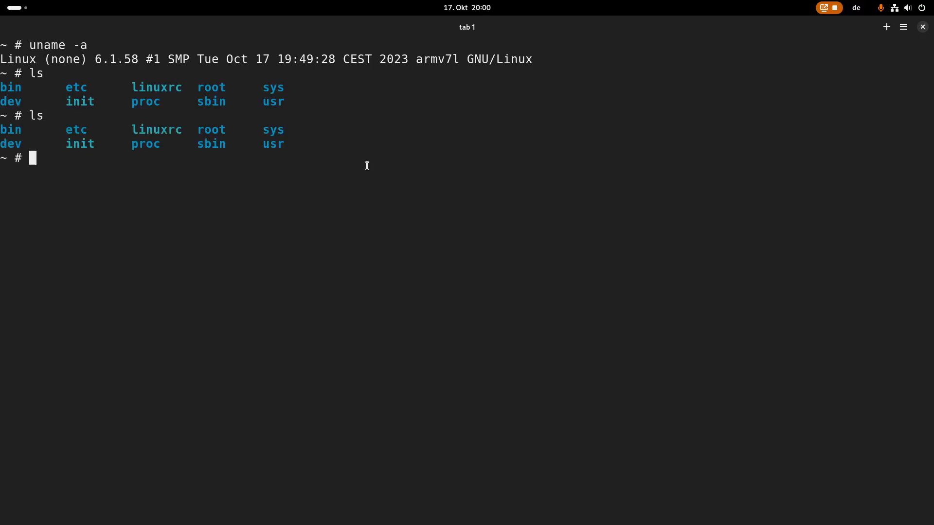
{"action": "type", "text": "ls bin"}
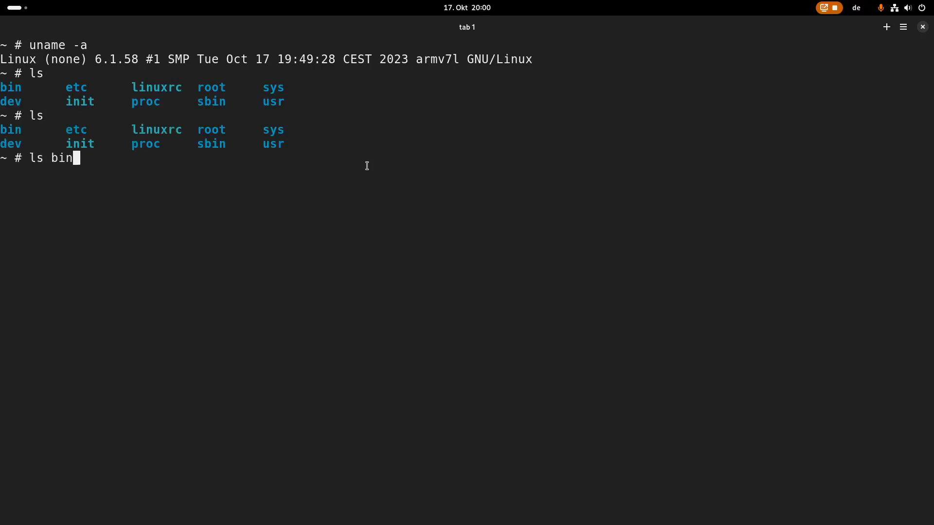
{"action": "key", "text": "Return"}
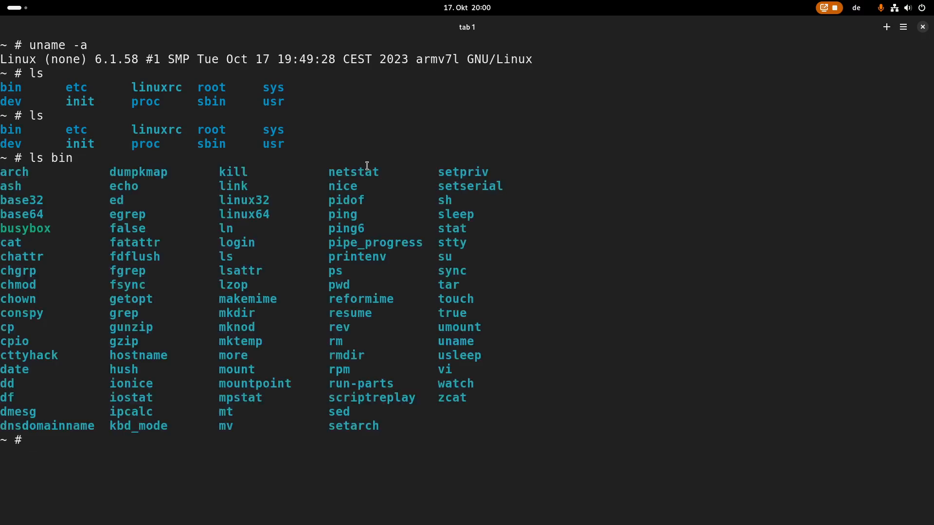
{"action": "type", "text": "touch"}
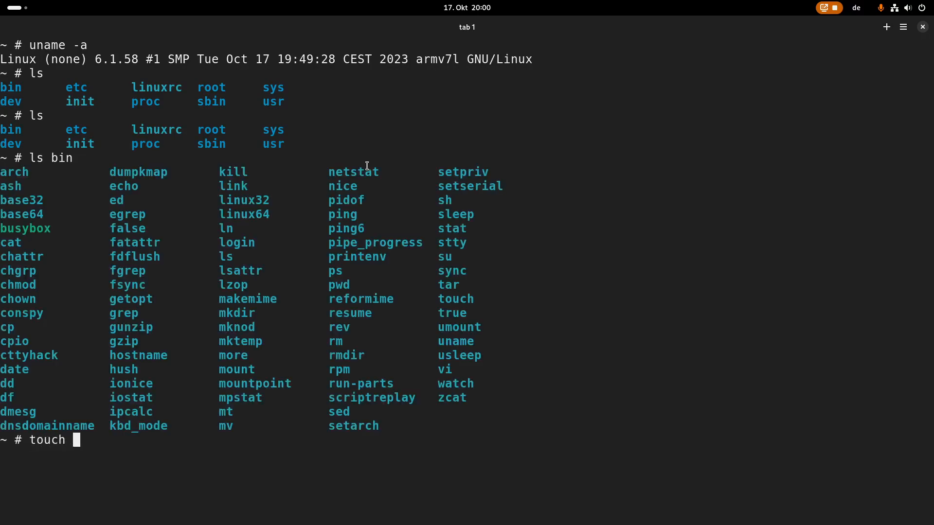